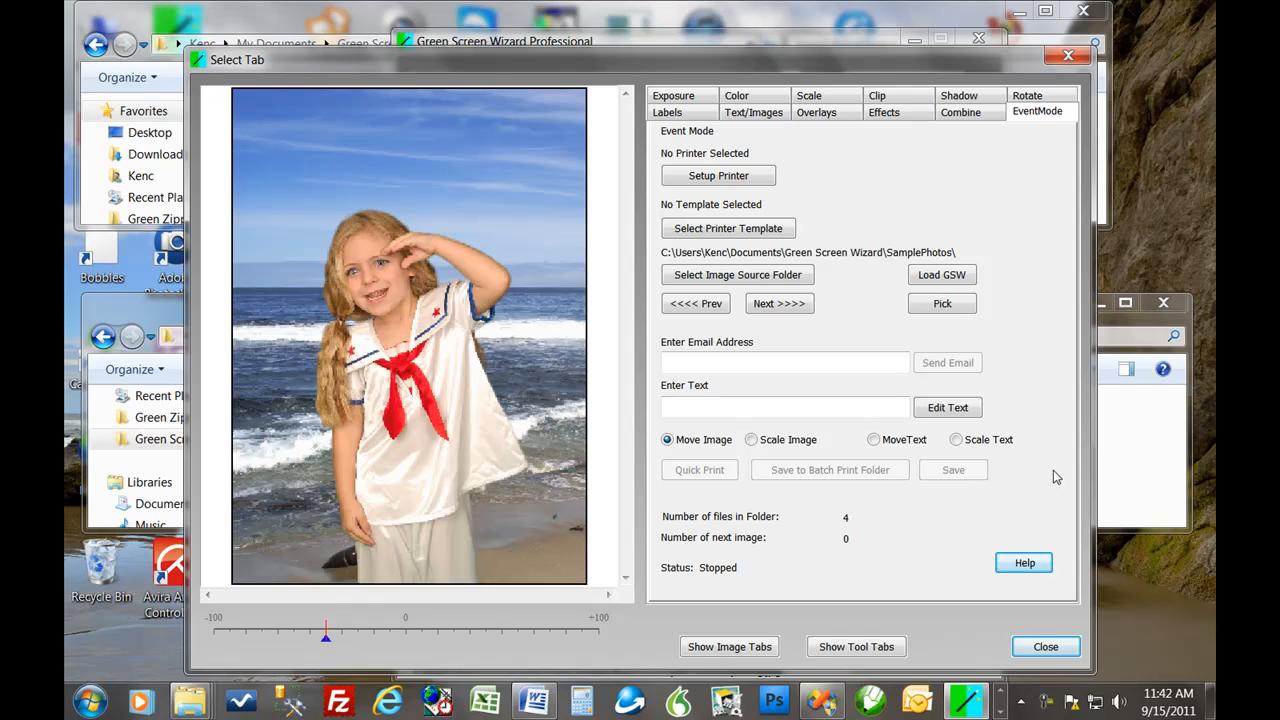
- Go through the Defaults and BatchPrint tabs to land on the Batch compositing settings
{"action": "left_click", "coordinate": [856, 646]}
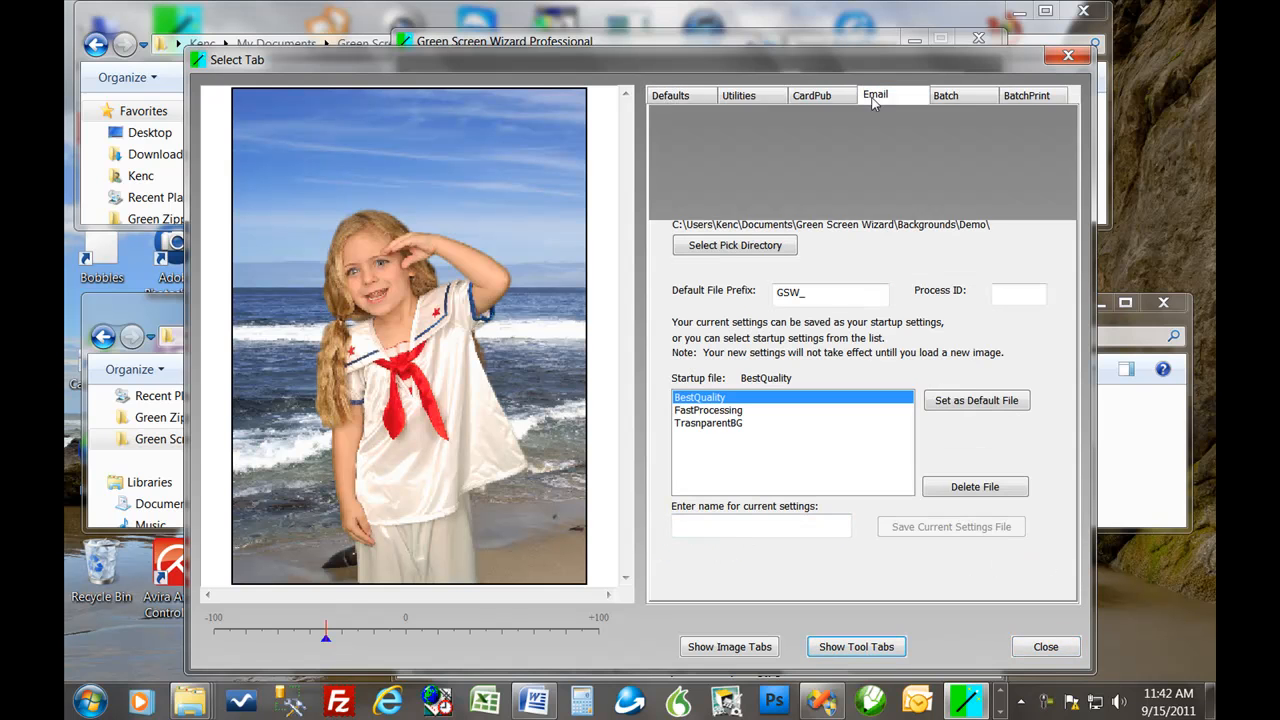
{"action": "left_click", "coordinate": [1026, 94]}
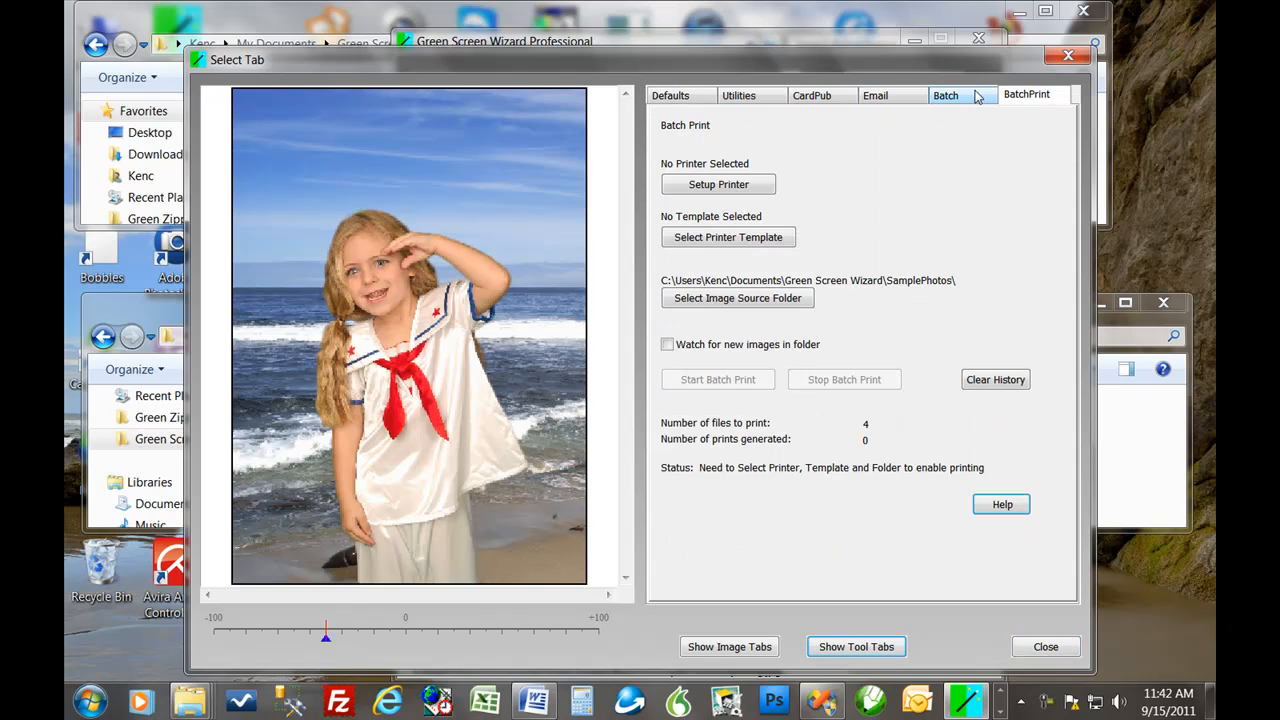
{"action": "left_click", "coordinate": [944, 94]}
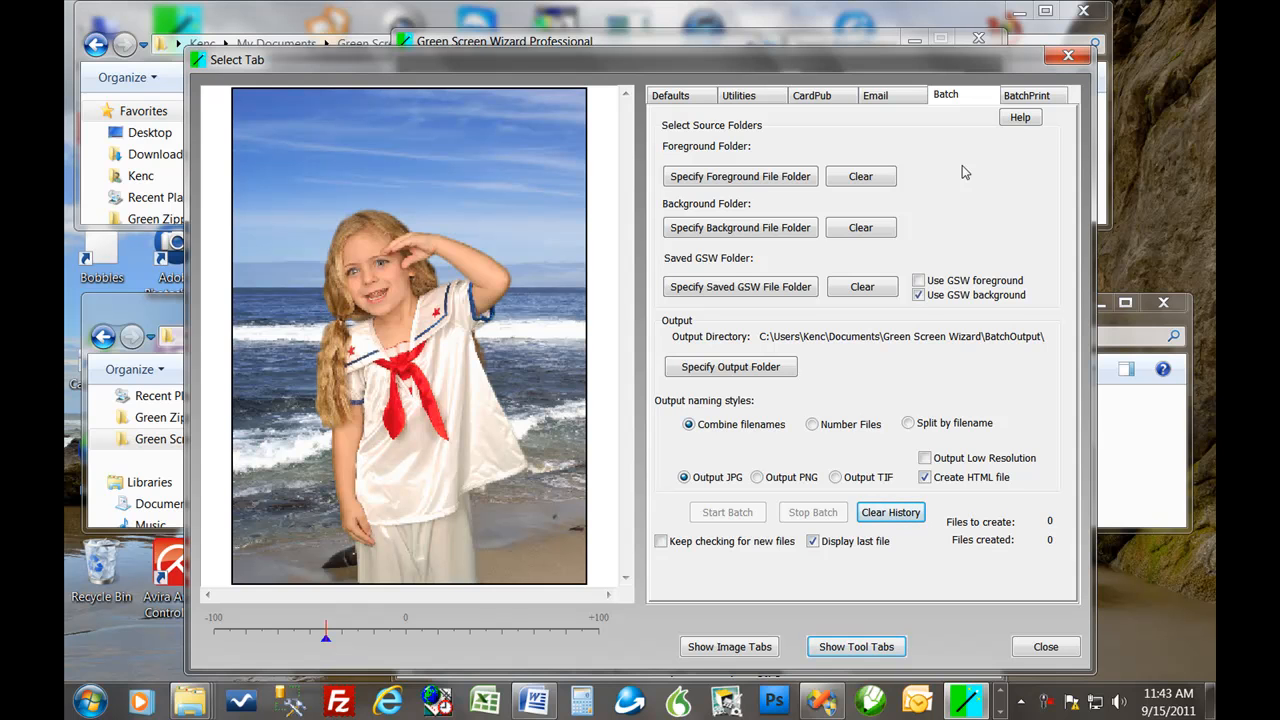
{"action": "mouse_move", "coordinate": [740, 176]}
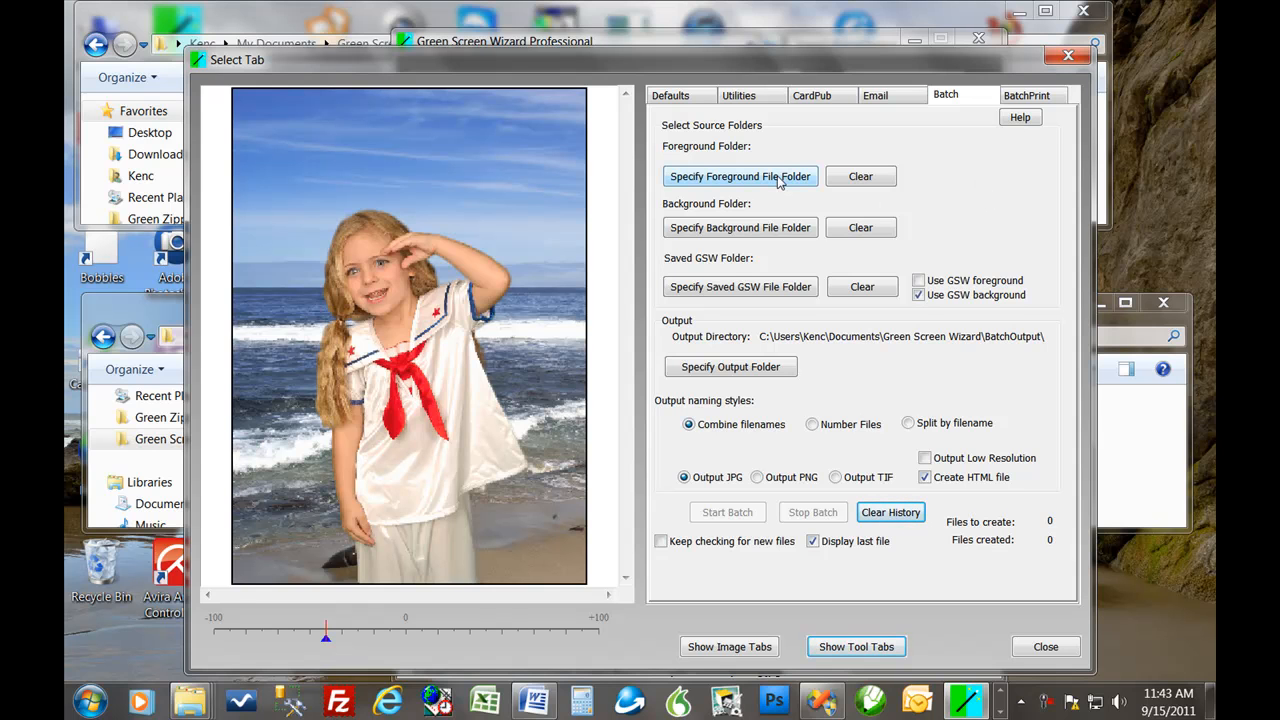
- Set the batch foreground folder to BatchTest, giving 2 files to create
{"action": "left_click", "coordinate": [740, 176]}
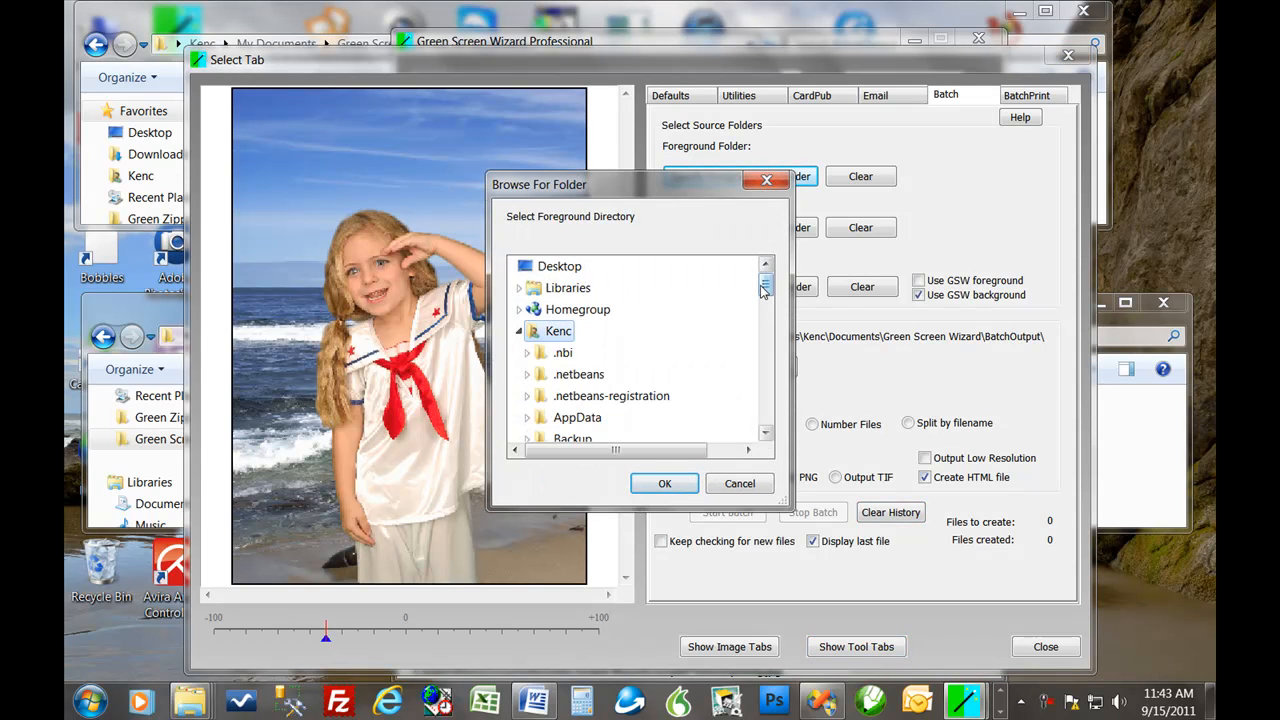
{"action": "scroll", "scroll_direction": "down", "scroll_amount": 3}
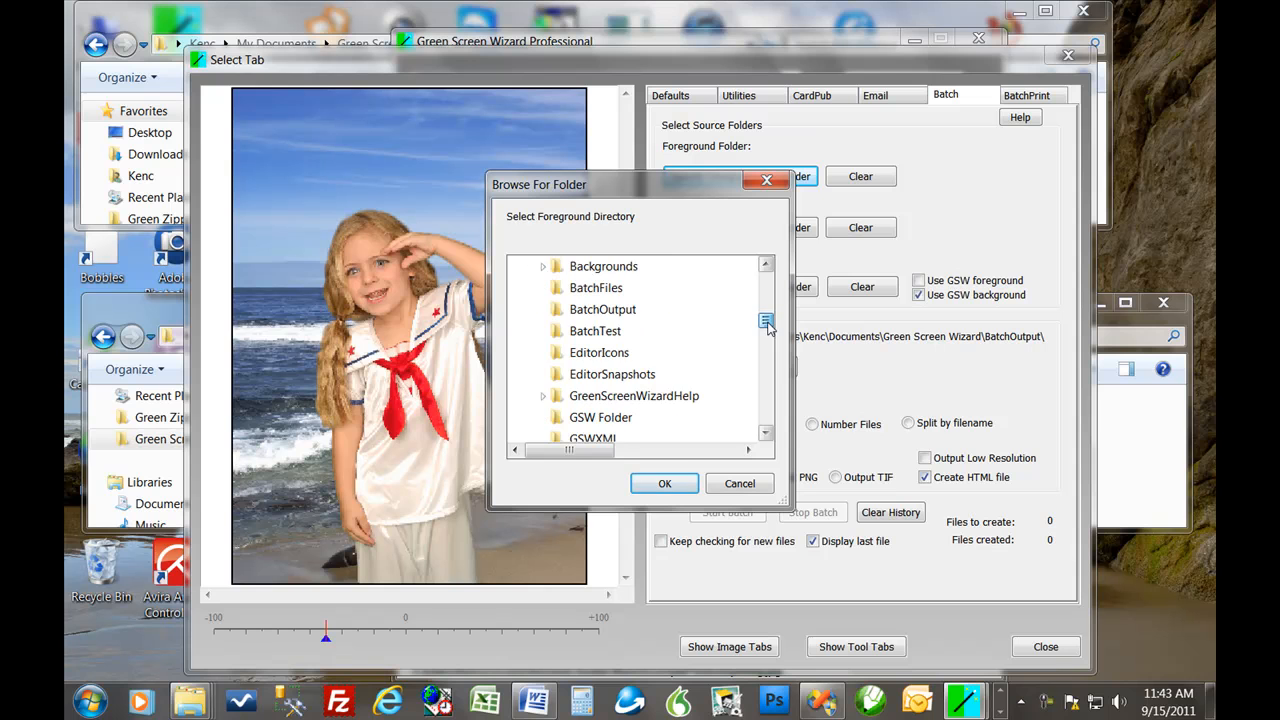
{"action": "left_click", "coordinate": [596, 332]}
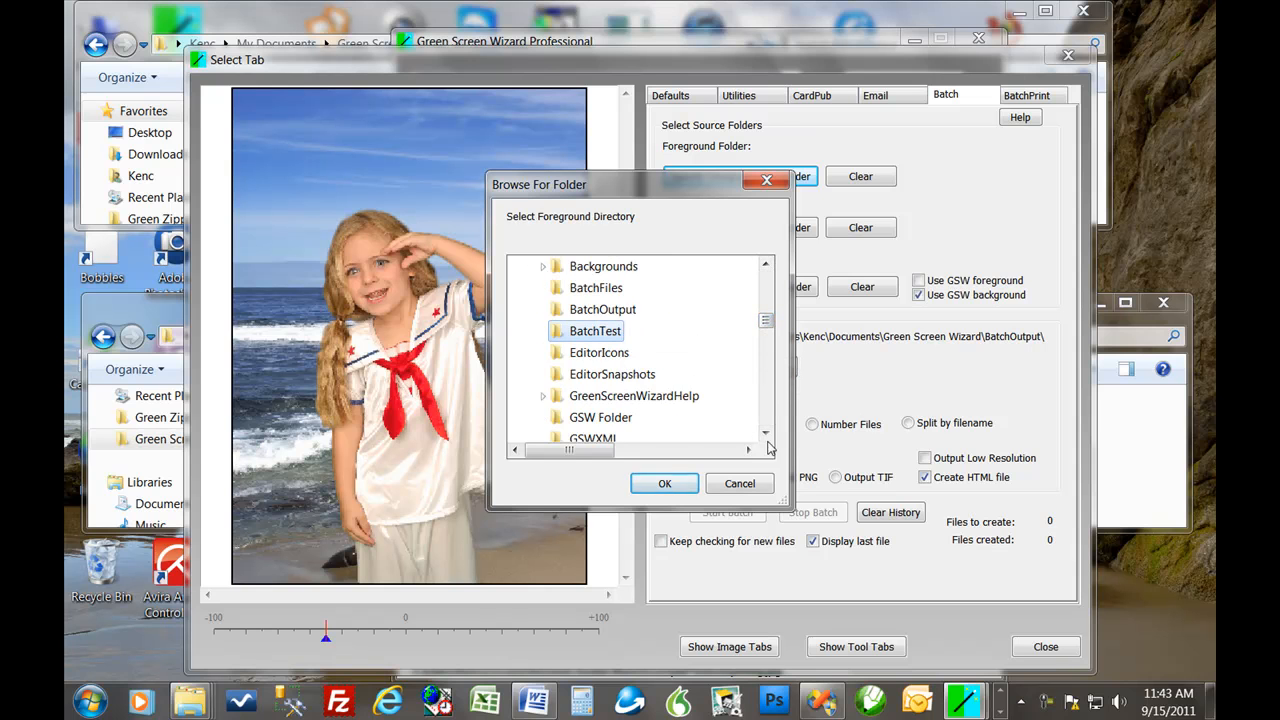
{"action": "left_click", "coordinate": [664, 482]}
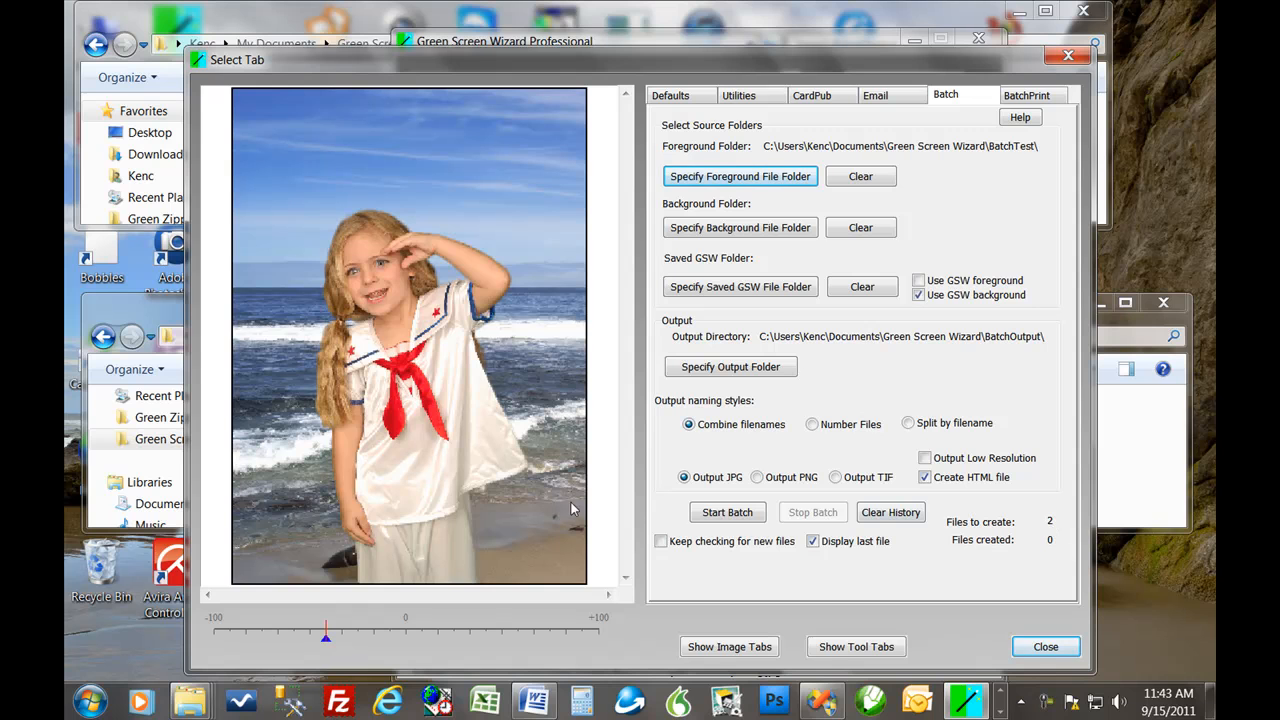
{"action": "mouse_move", "coordinate": [556, 140]}
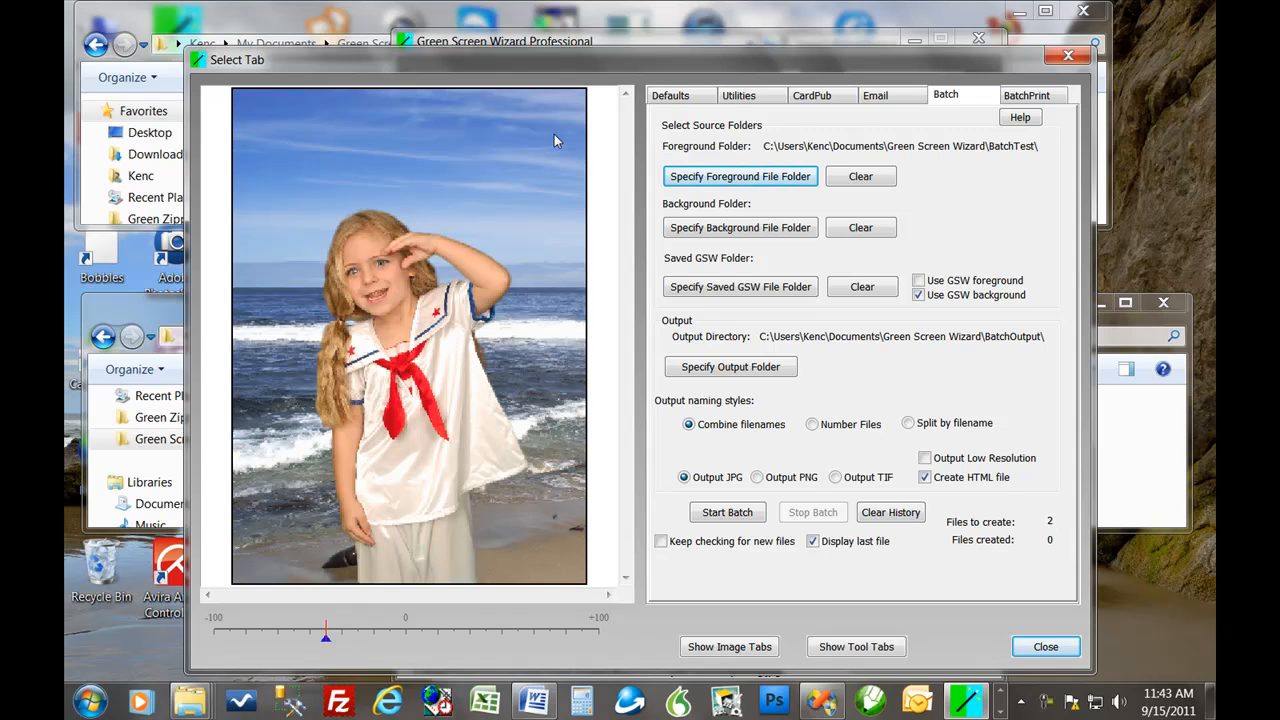
{"action": "mouse_move", "coordinate": [836, 160]}
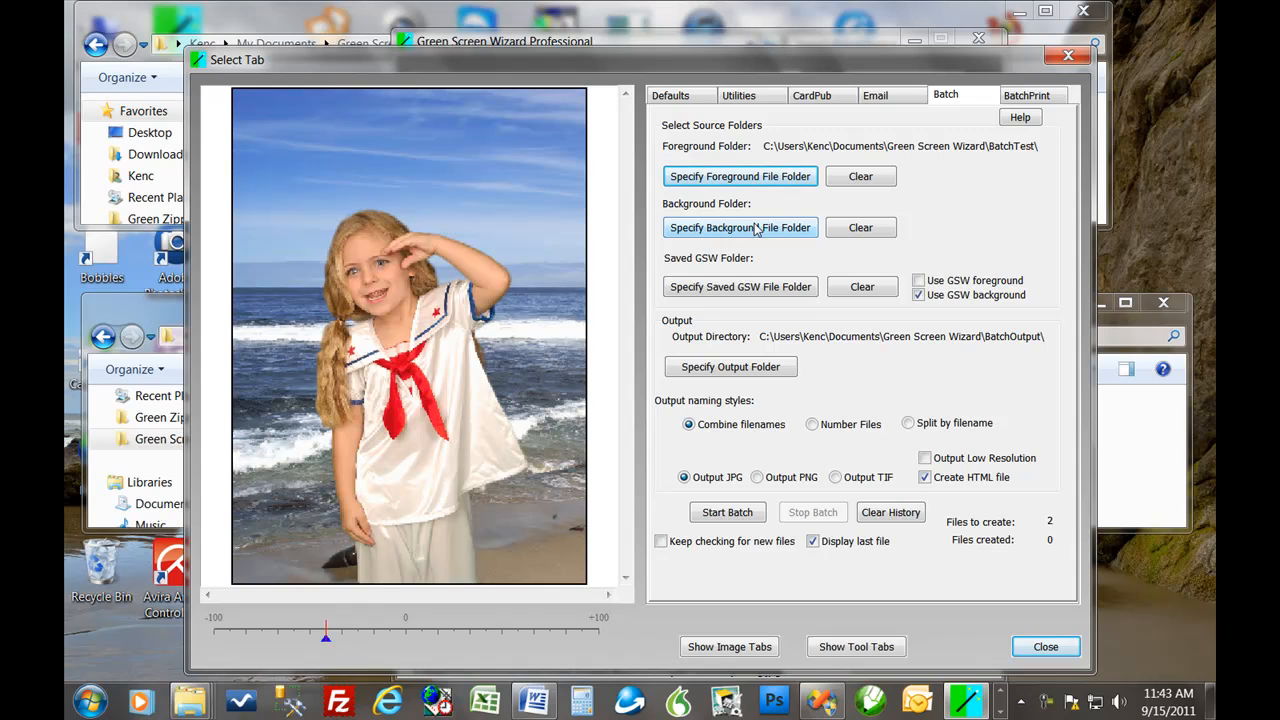
{"action": "mouse_move", "coordinate": [788, 212]}
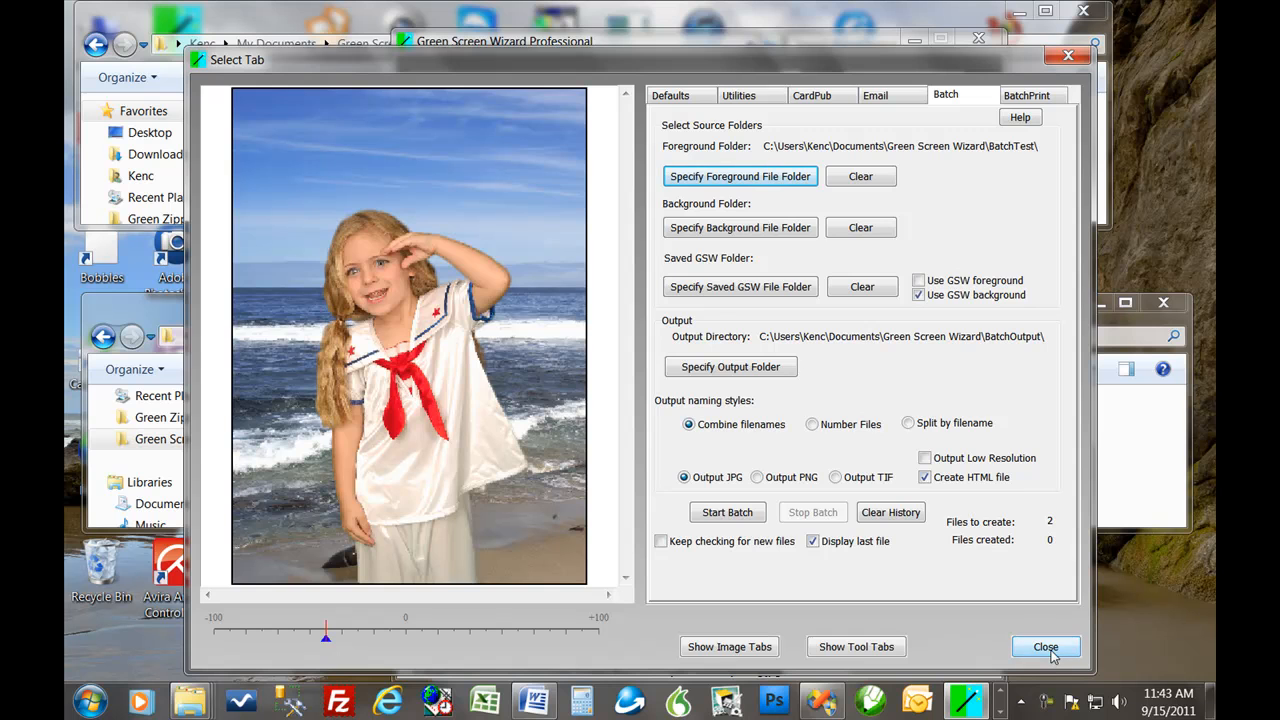
- Load FlagUSA.jpg as the background in place of the beach, then reopen the settings tabs
{"action": "left_click", "coordinate": [1044, 648]}
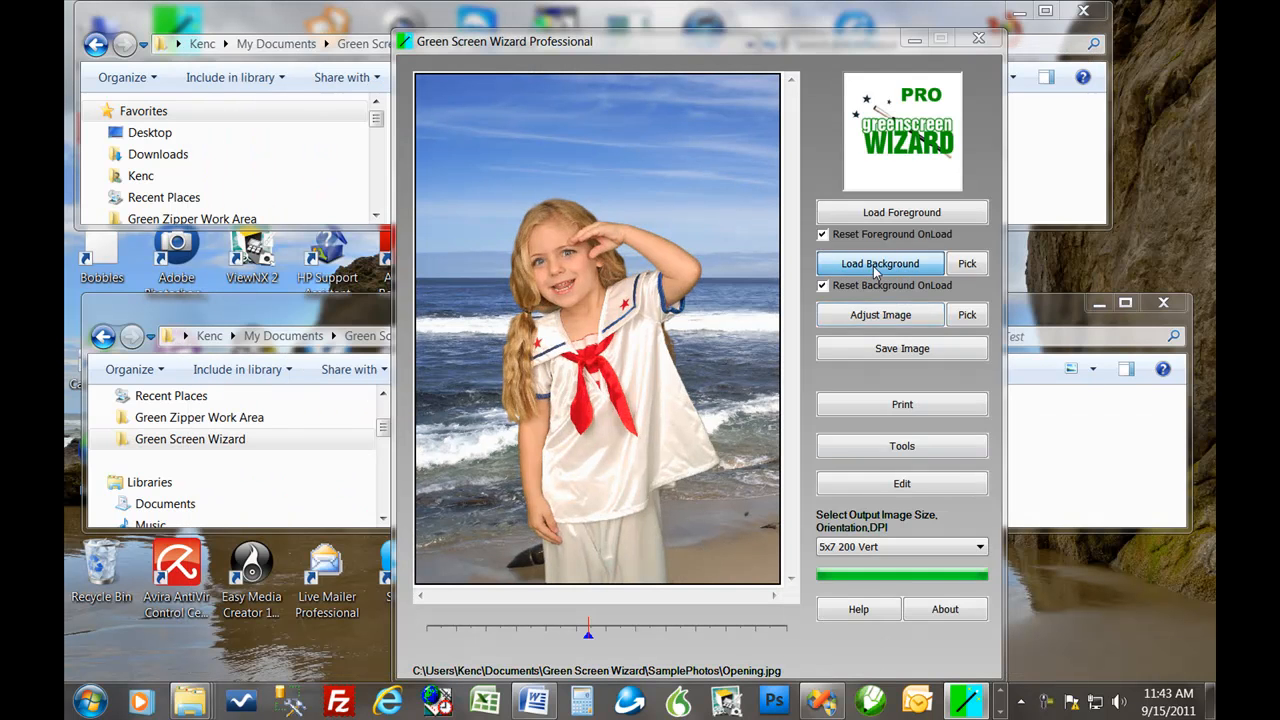
{"action": "left_click", "coordinate": [880, 264]}
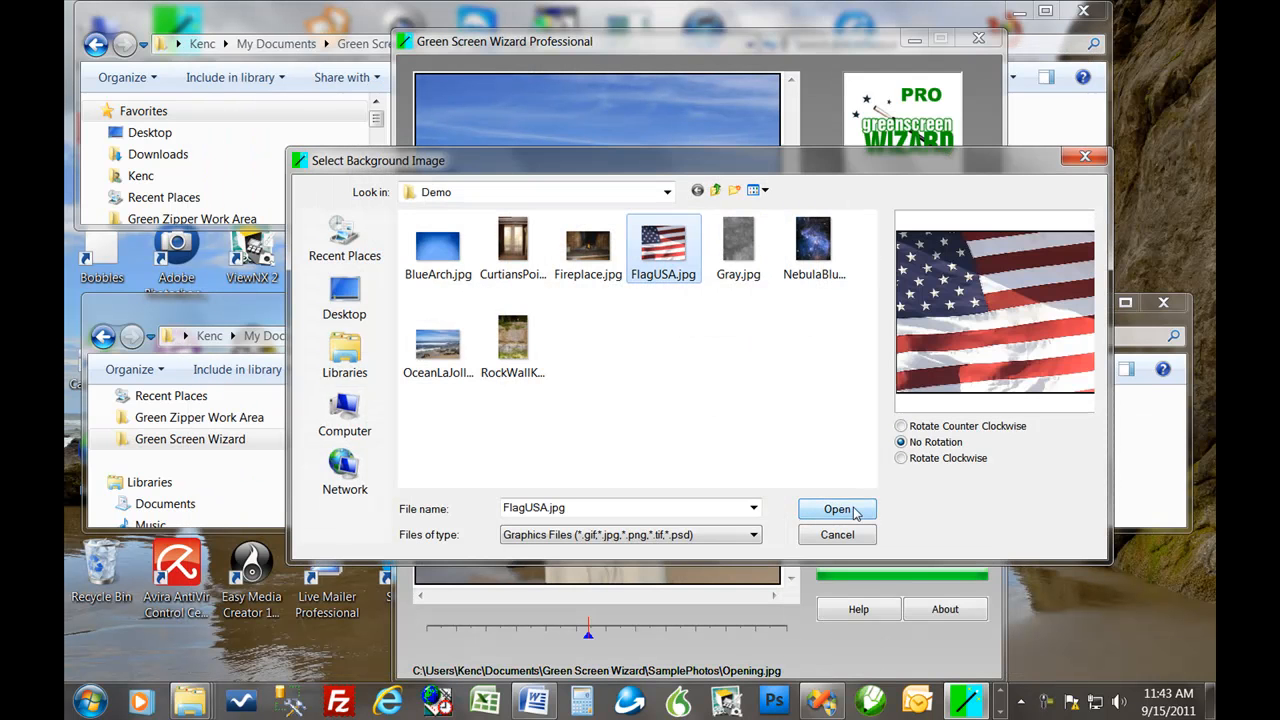
{"action": "left_click", "coordinate": [836, 510]}
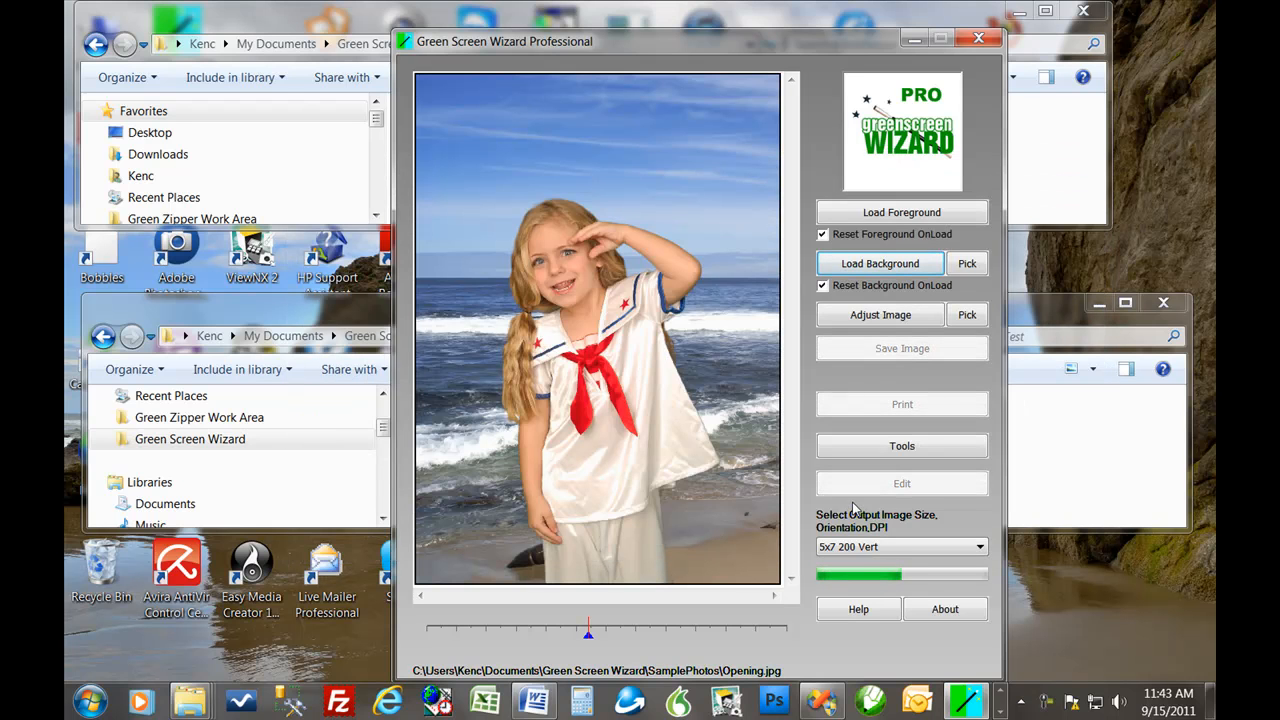
{"action": "left_click", "coordinate": [880, 264]}
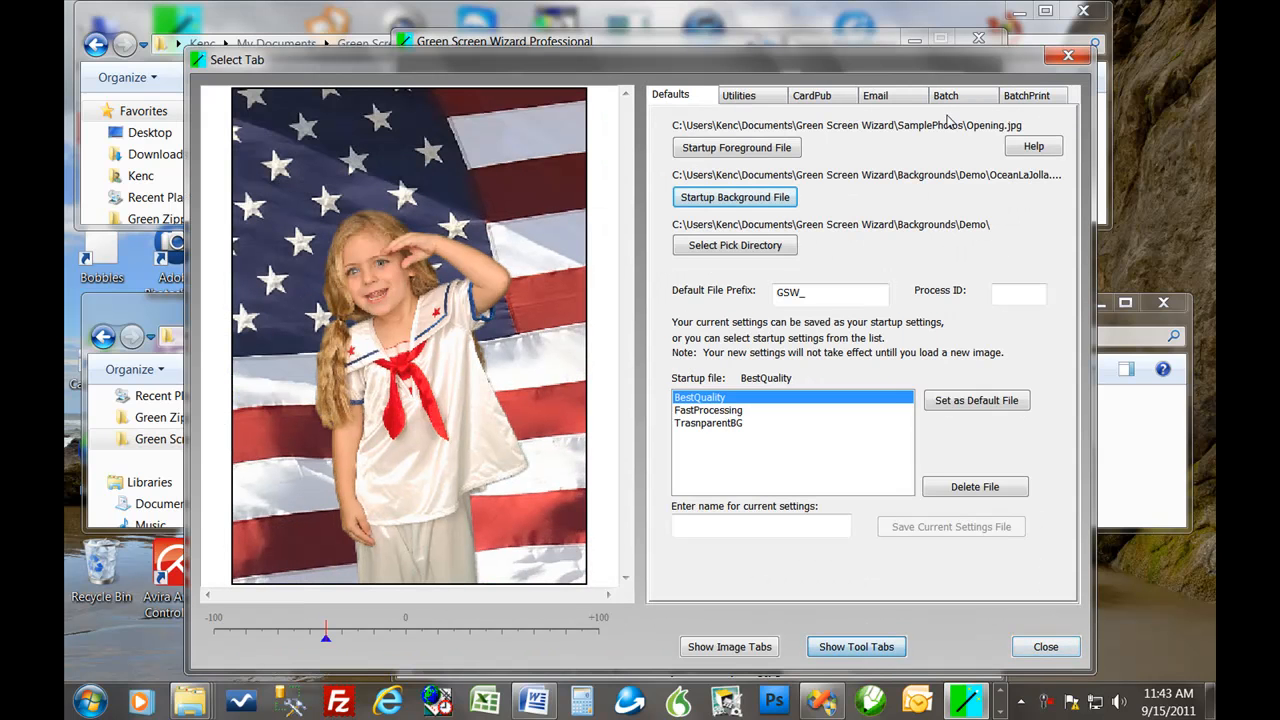
- Switch back to the Batch tab with BatchTest as foreground folder
{"action": "left_click", "coordinate": [944, 96]}
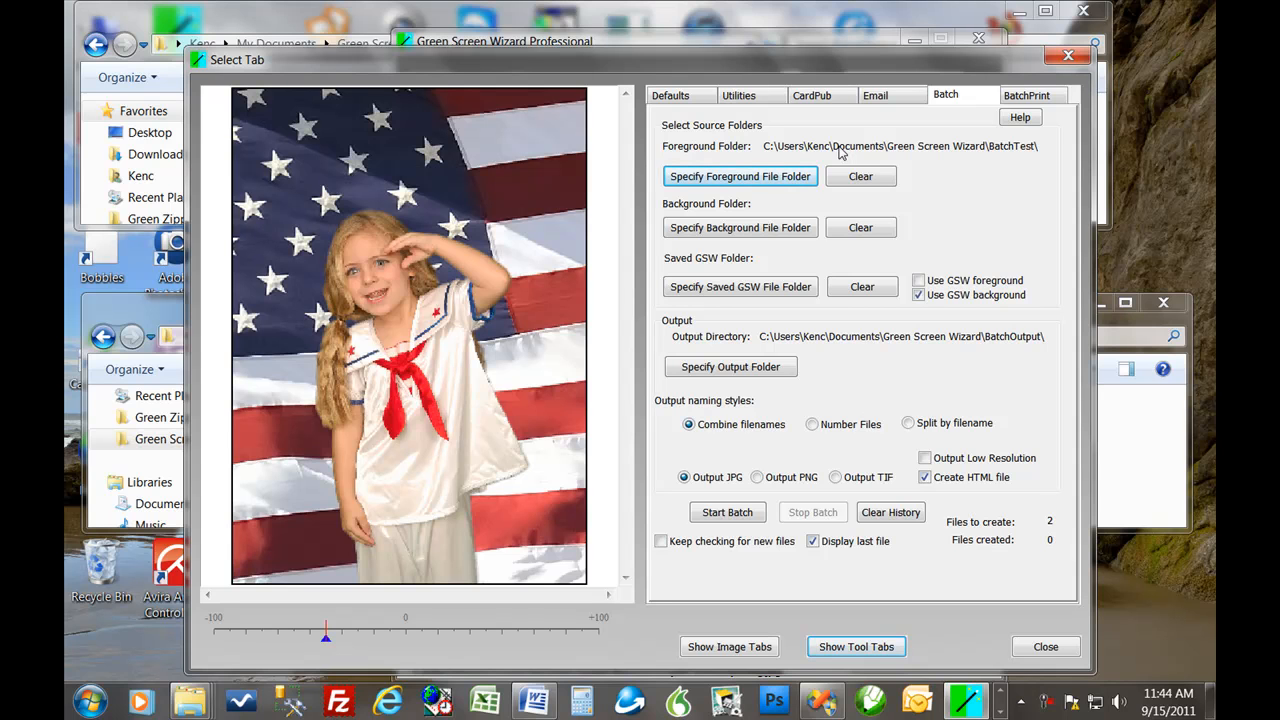
{"action": "mouse_move", "coordinate": [852, 148]}
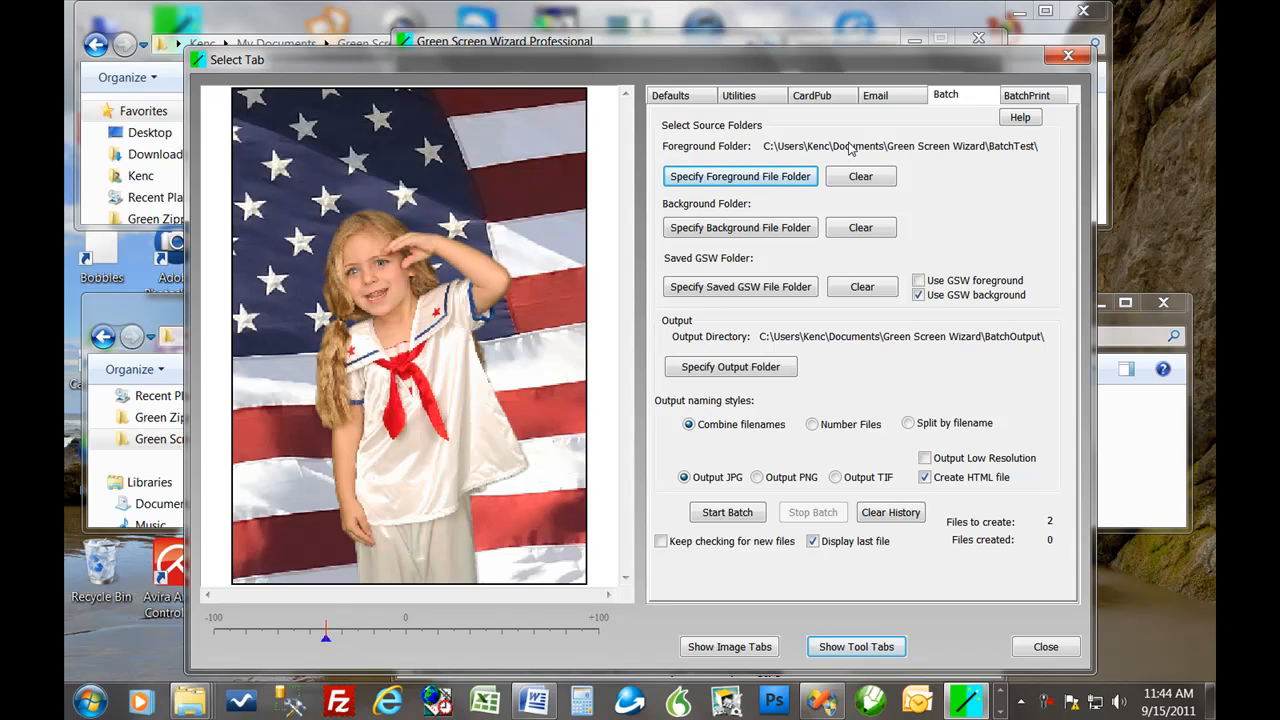
{"action": "mouse_move", "coordinate": [958, 340]}
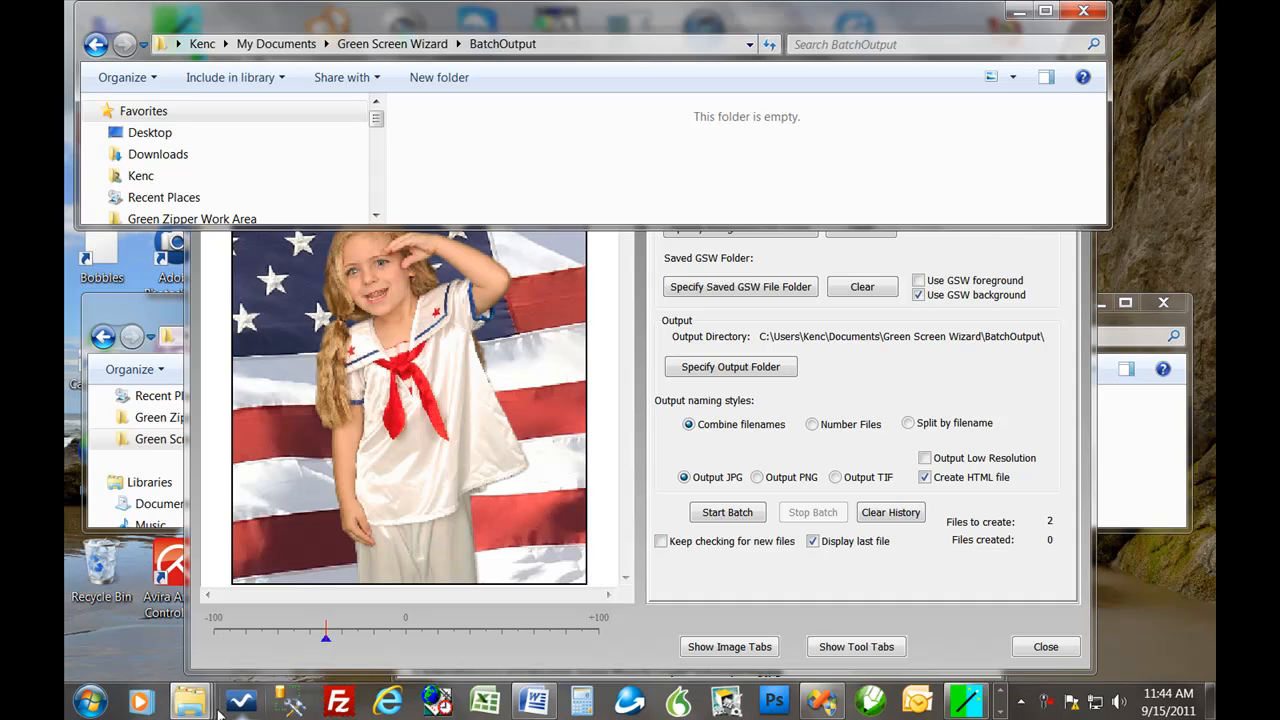
{"action": "mouse_move", "coordinate": [190, 700]}
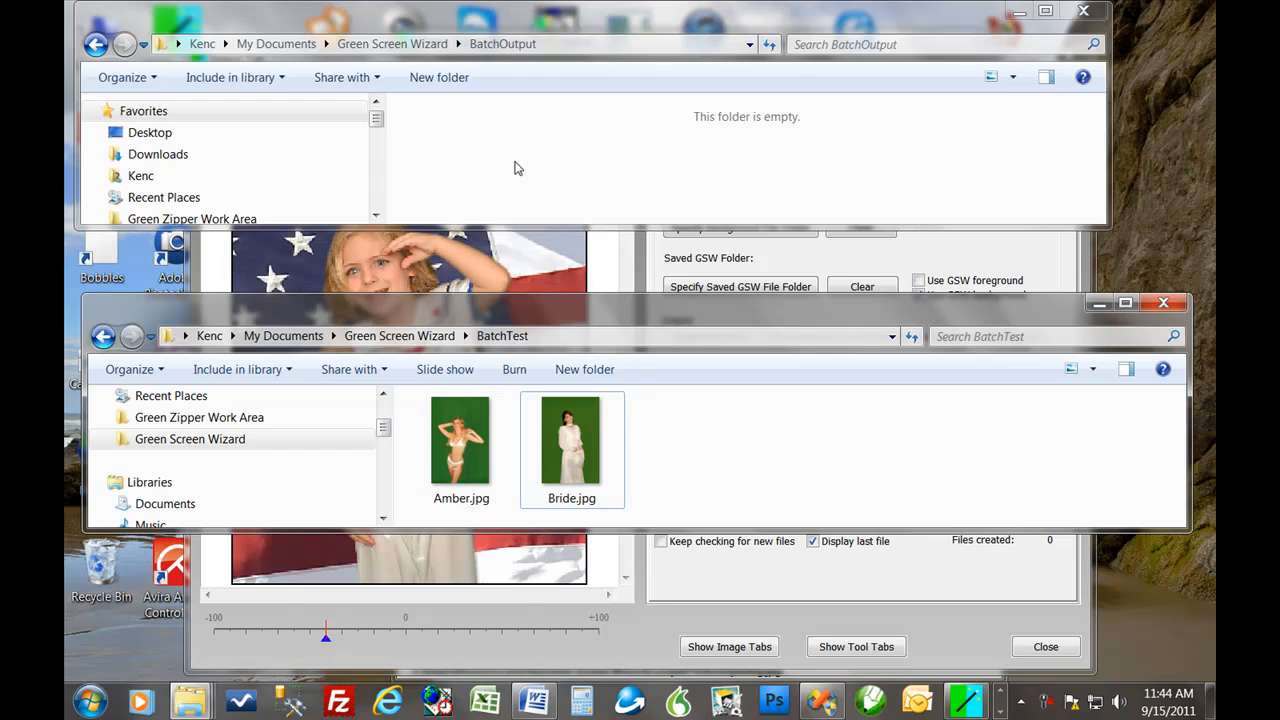
{"action": "mouse_move", "coordinate": [460, 440]}
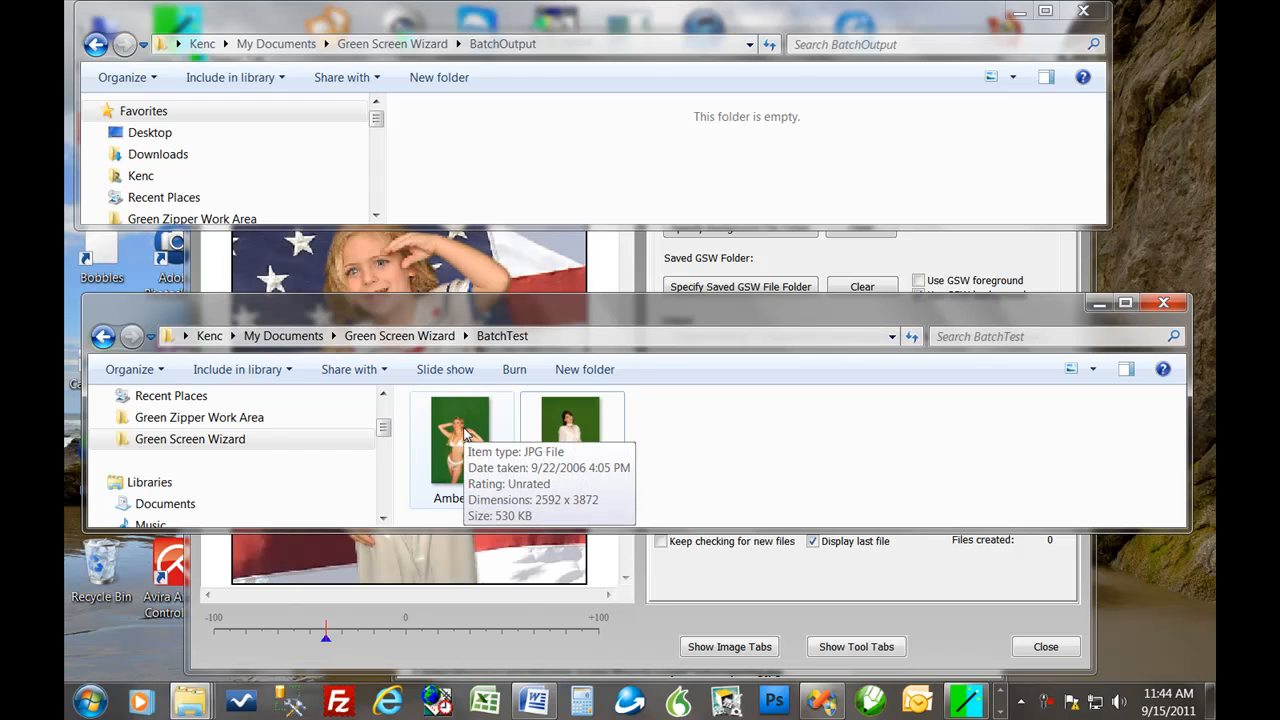
{"action": "mouse_move", "coordinate": [878, 480]}
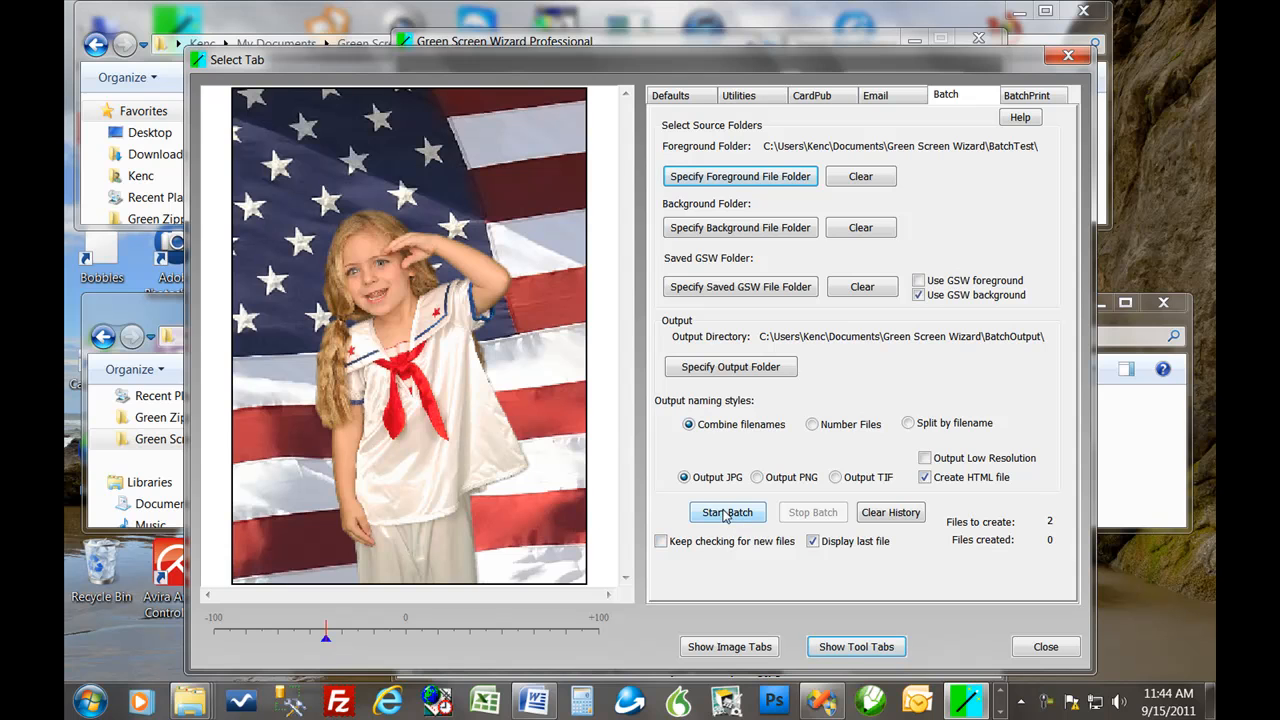
- Start the batch so both foreground photos composite over the flag into BatchOutput
{"action": "left_click", "coordinate": [728, 512]}
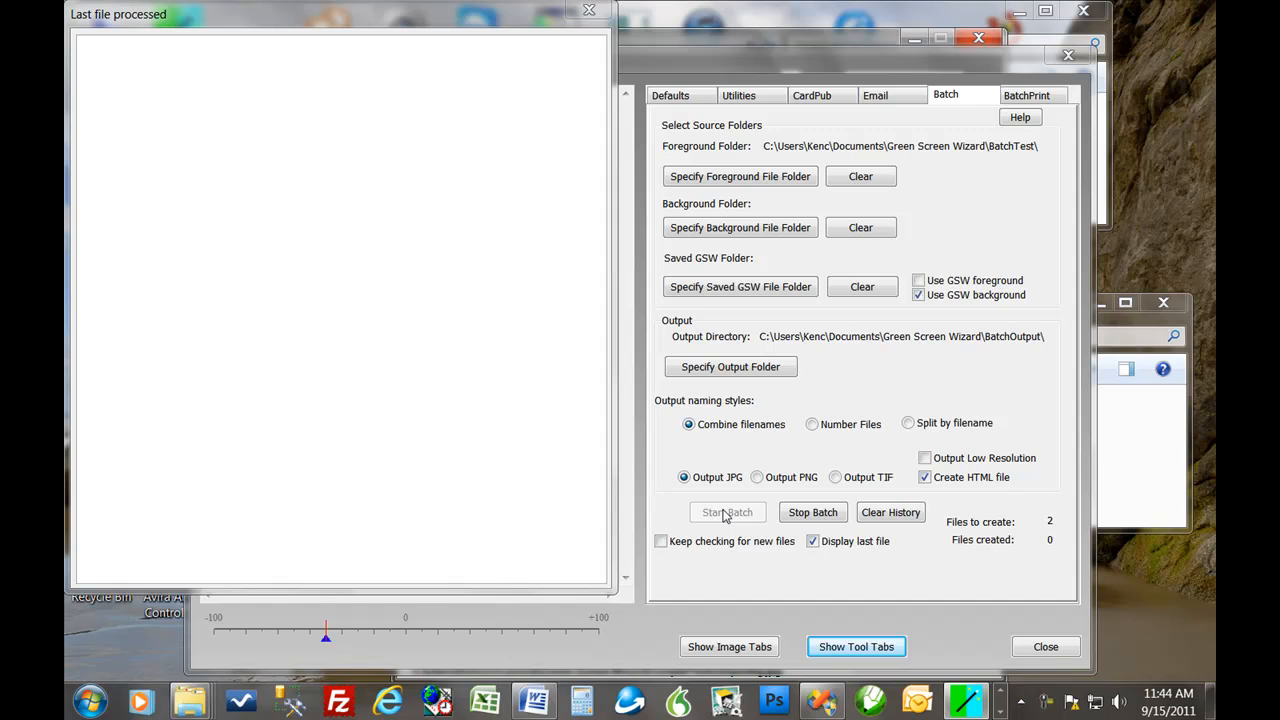
{"action": "left_click", "coordinate": [728, 512]}
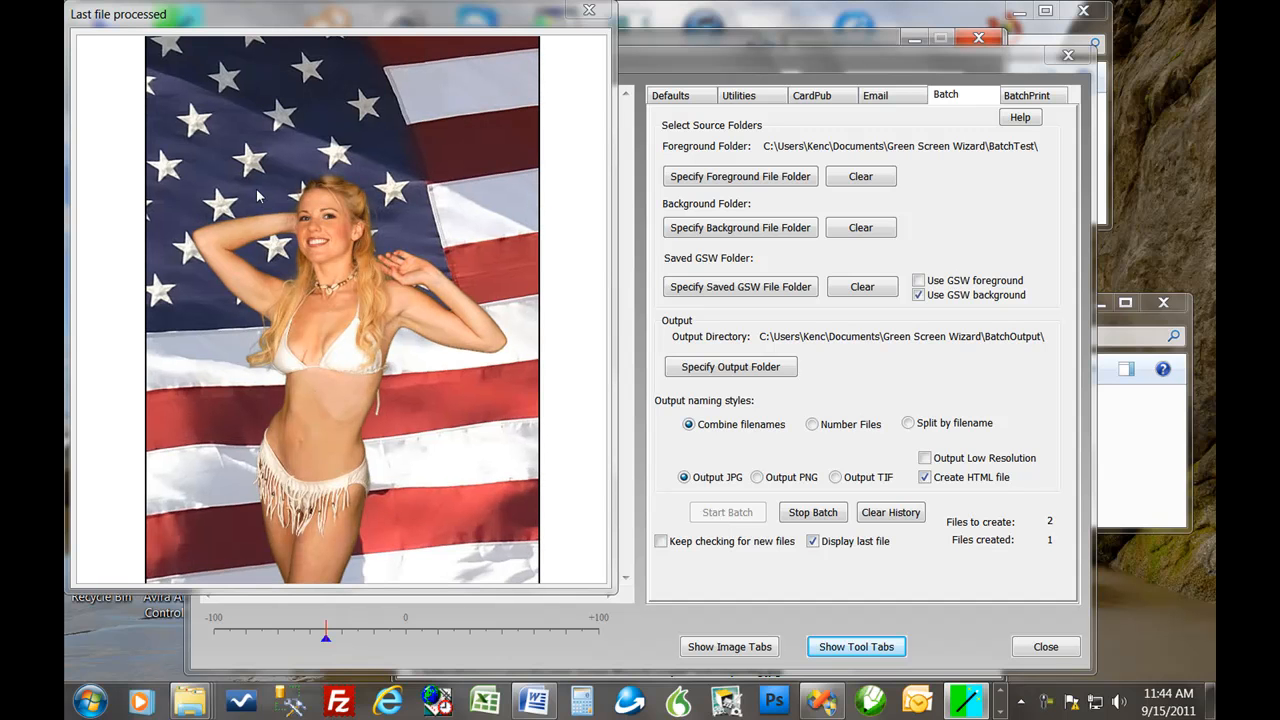
{"action": "mouse_move", "coordinate": [412, 198]}
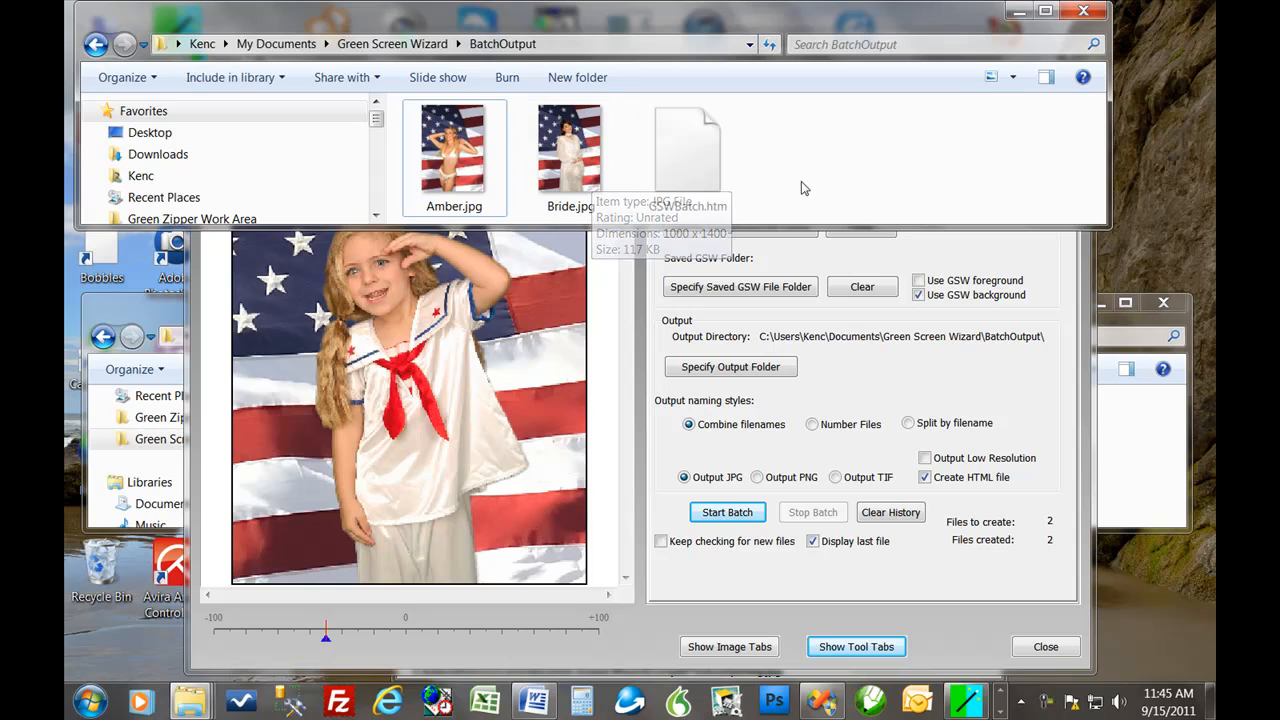
{"action": "mouse_move", "coordinate": [864, 400]}
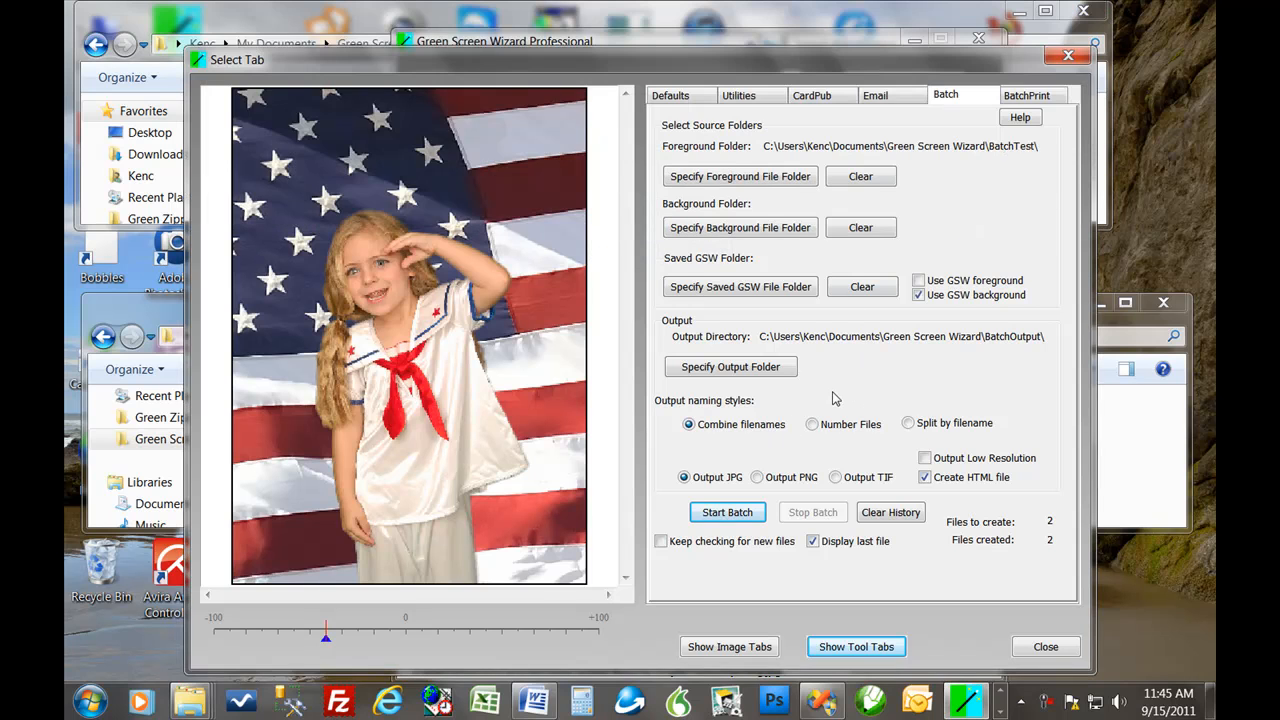
- Re-run the batch, which now watches BatchTest for new foreground files
{"action": "left_click", "coordinate": [660, 540]}
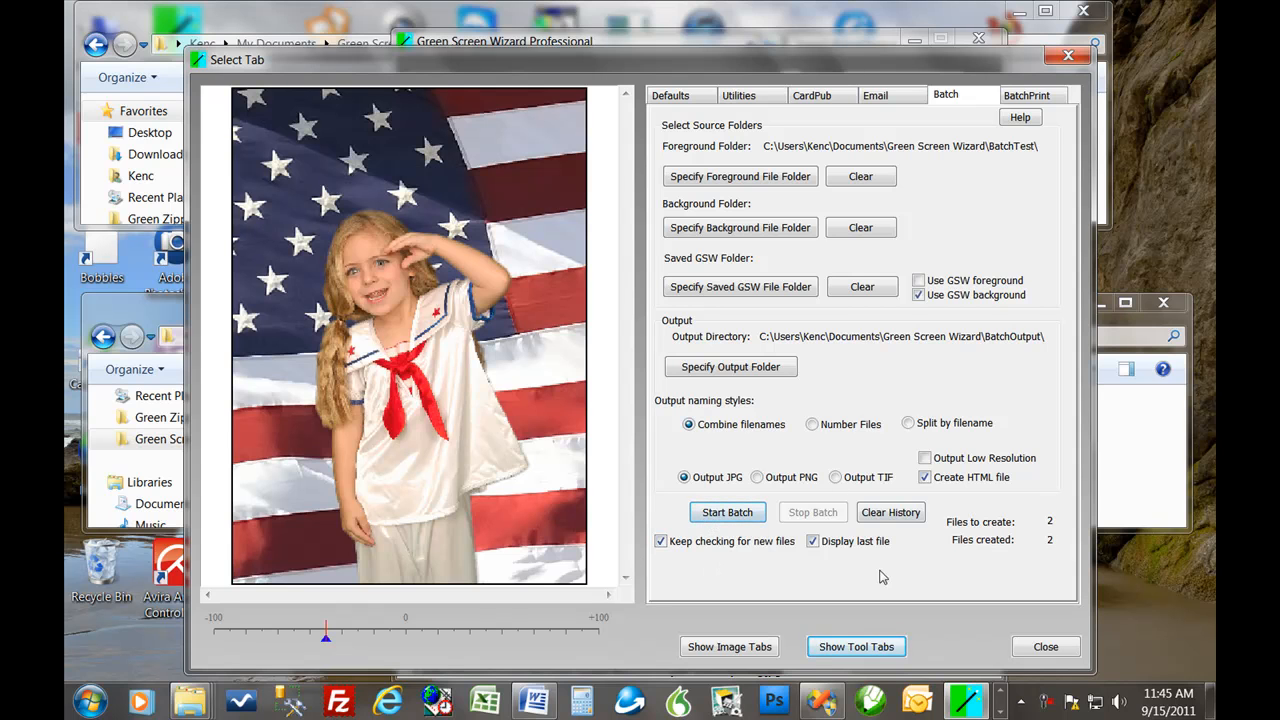
{"action": "mouse_move", "coordinate": [810, 580]}
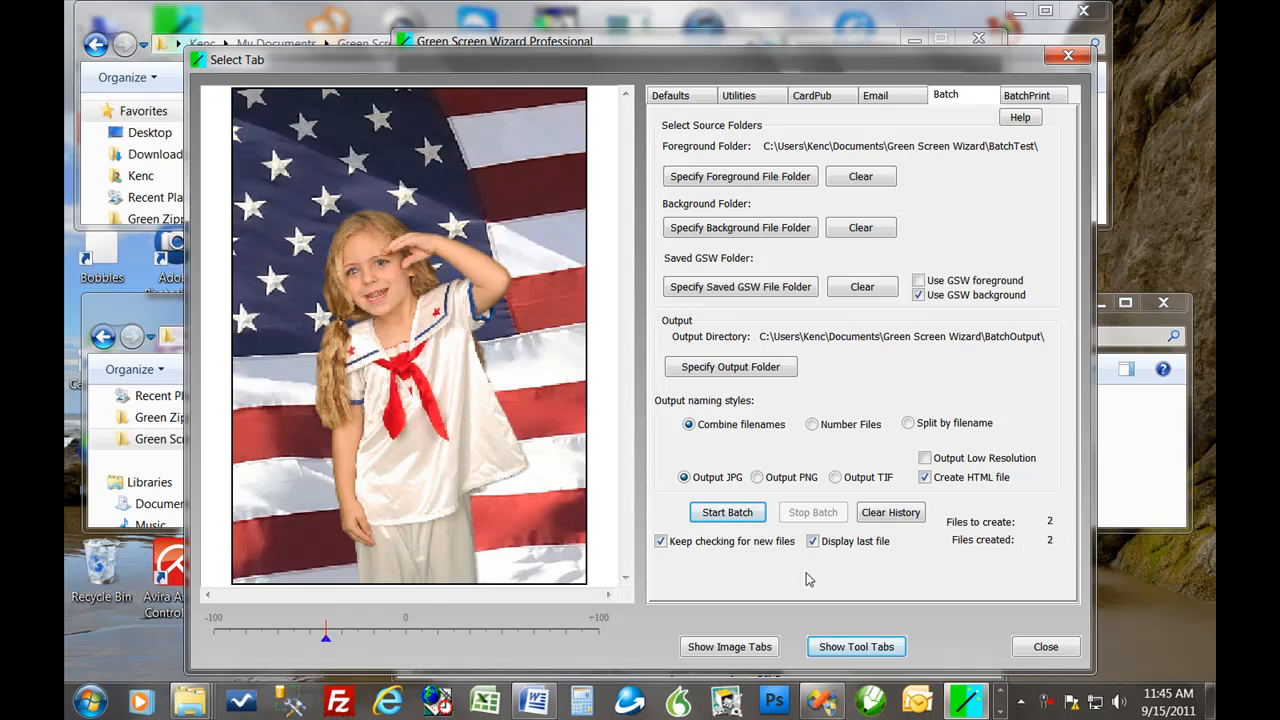
{"action": "left_click", "coordinate": [728, 512]}
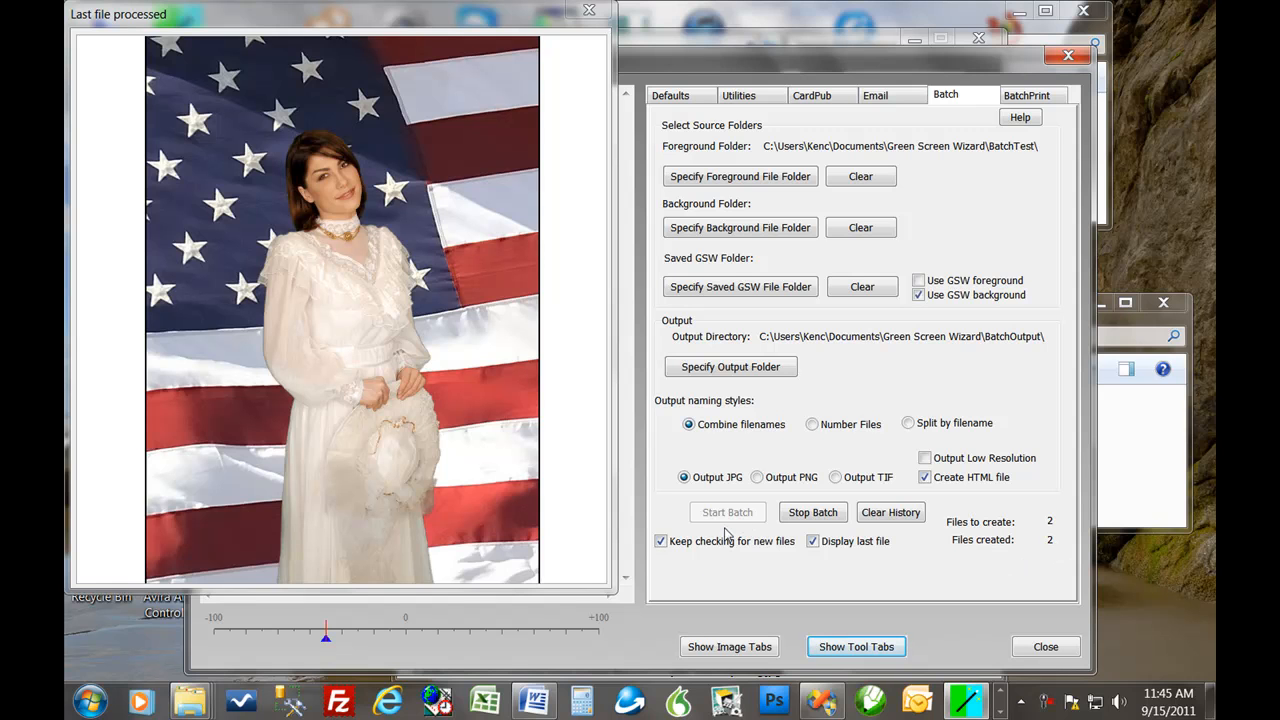
{"action": "mouse_move", "coordinate": [724, 528]}
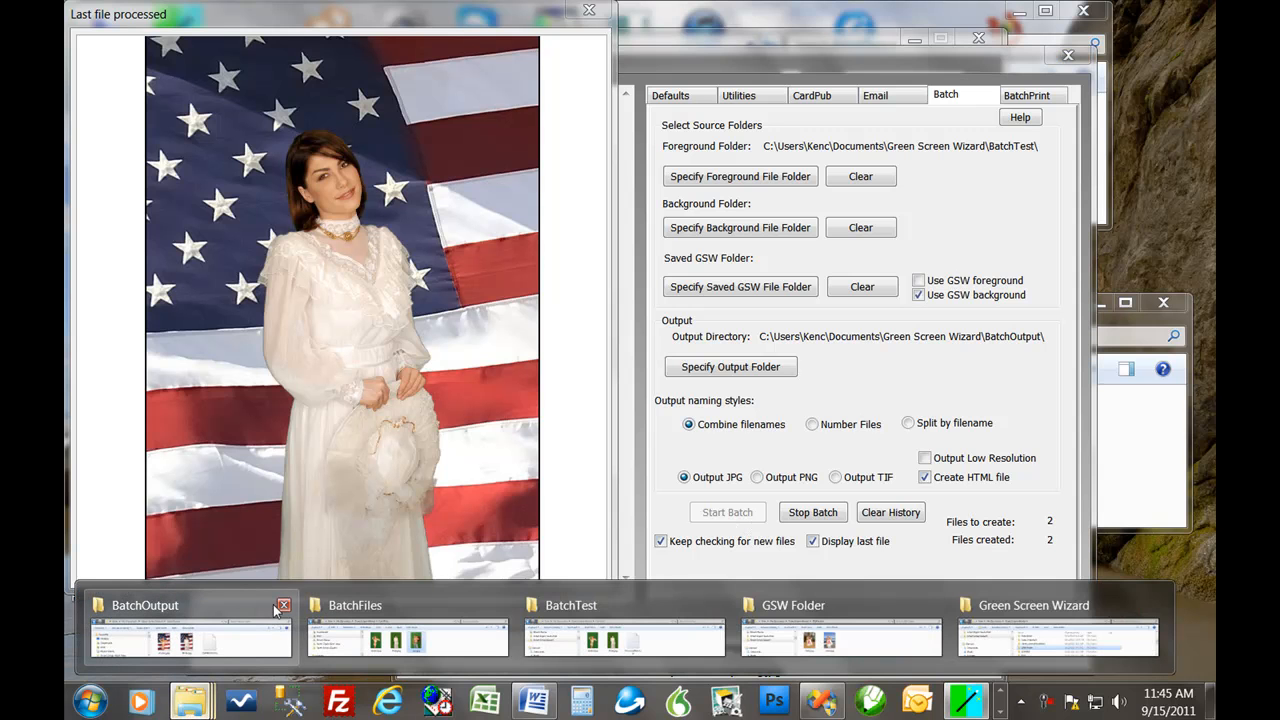
- Drag Leo.jpg into the BatchTest folder beside Amber and Bride
{"action": "left_click", "coordinate": [144, 604]}
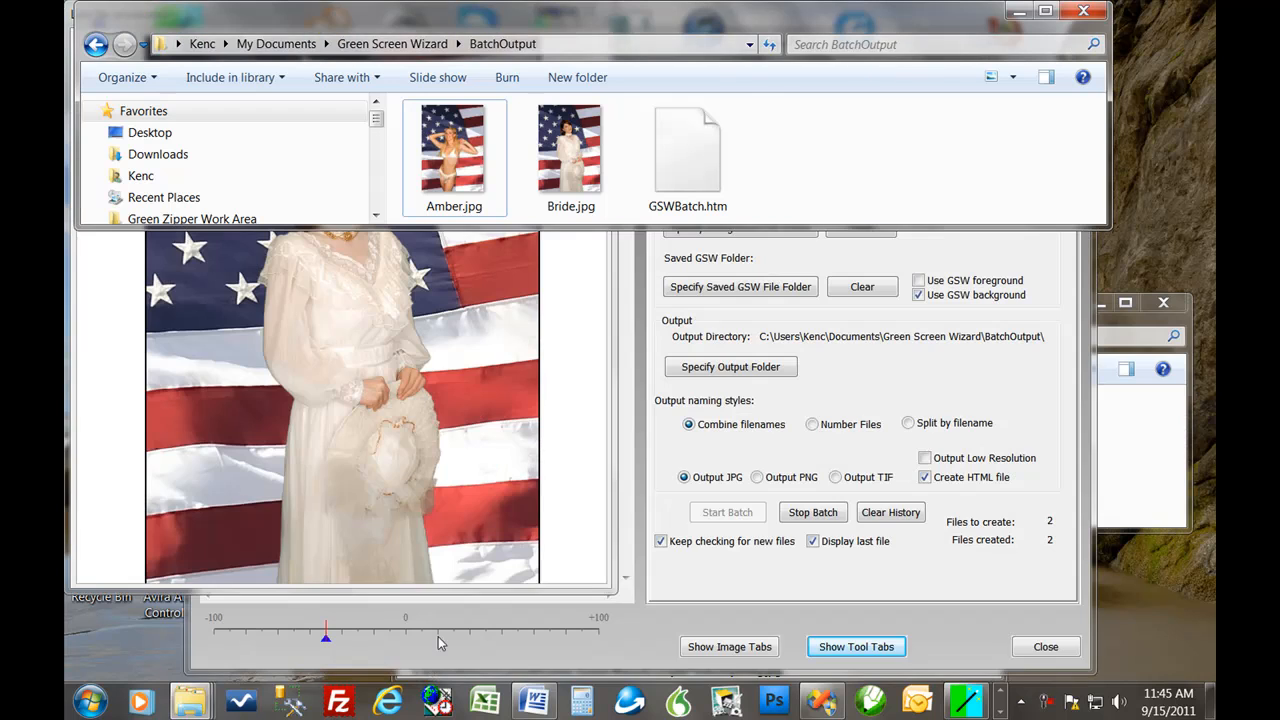
{"action": "mouse_move", "coordinate": [190, 700]}
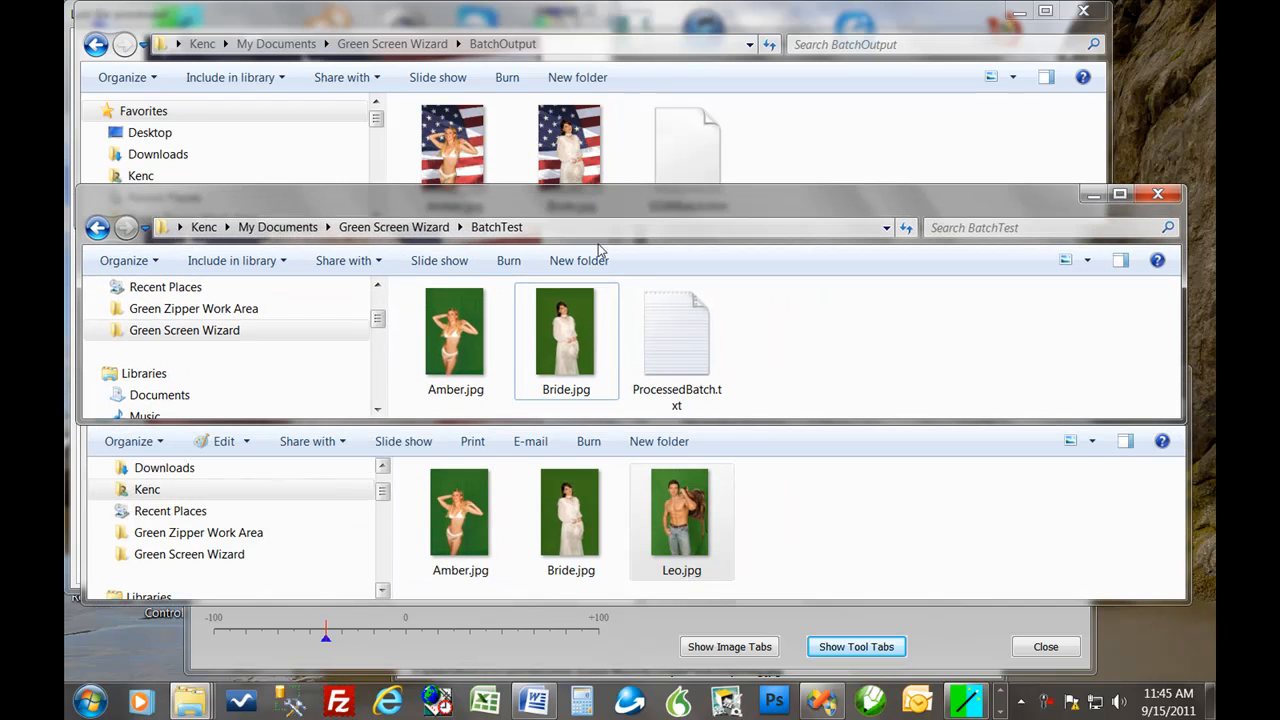
{"action": "mouse_move", "coordinate": [540, 200]}
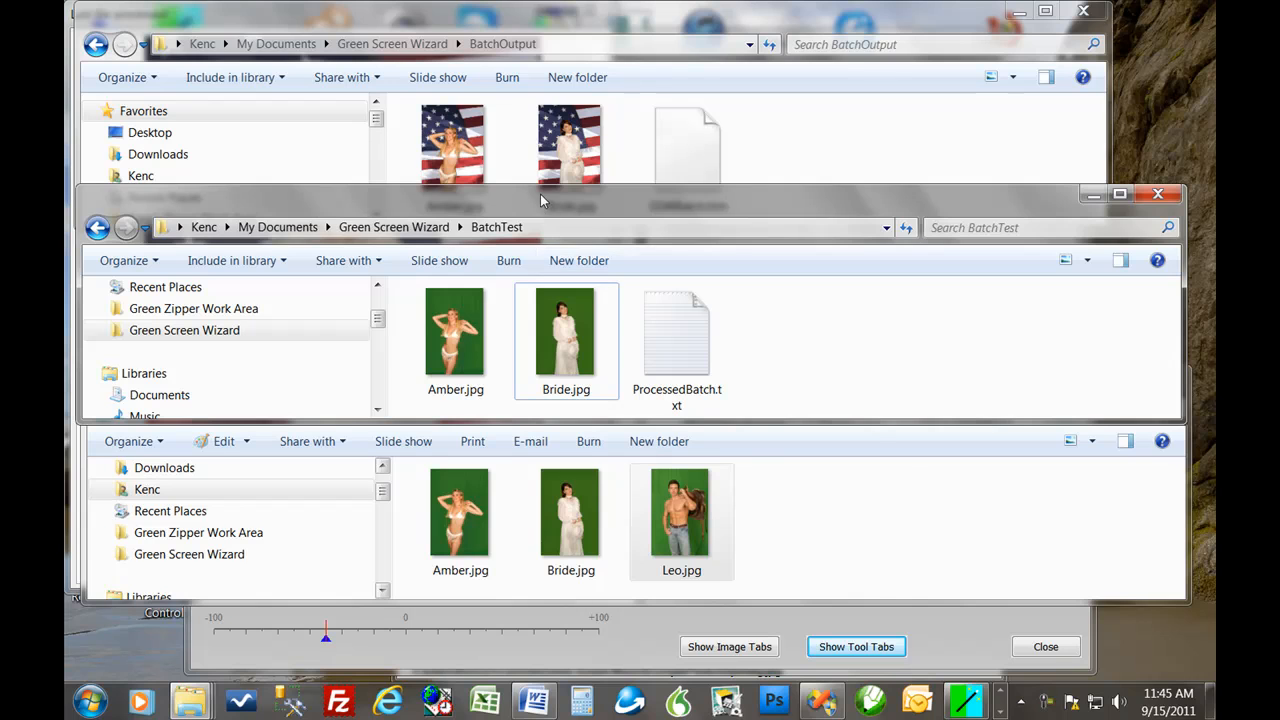
{"action": "mouse_move", "coordinate": [556, 204]}
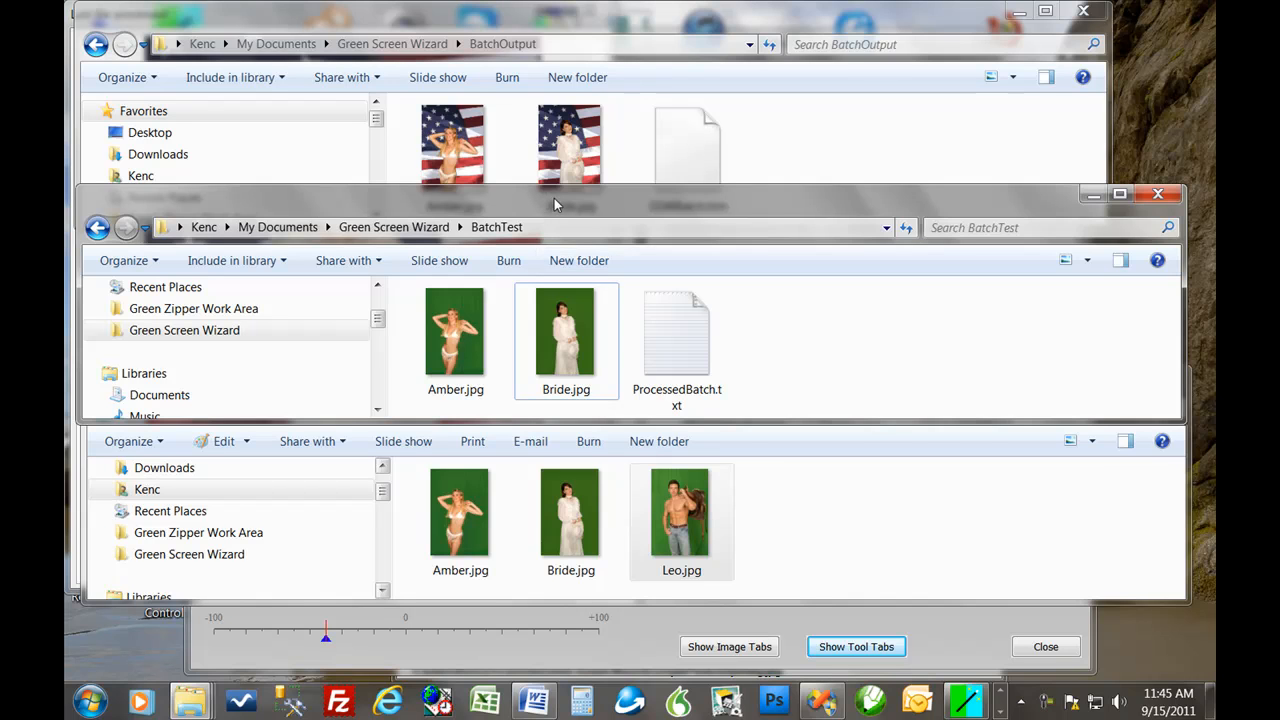
{"action": "mouse_move", "coordinate": [790, 374]}
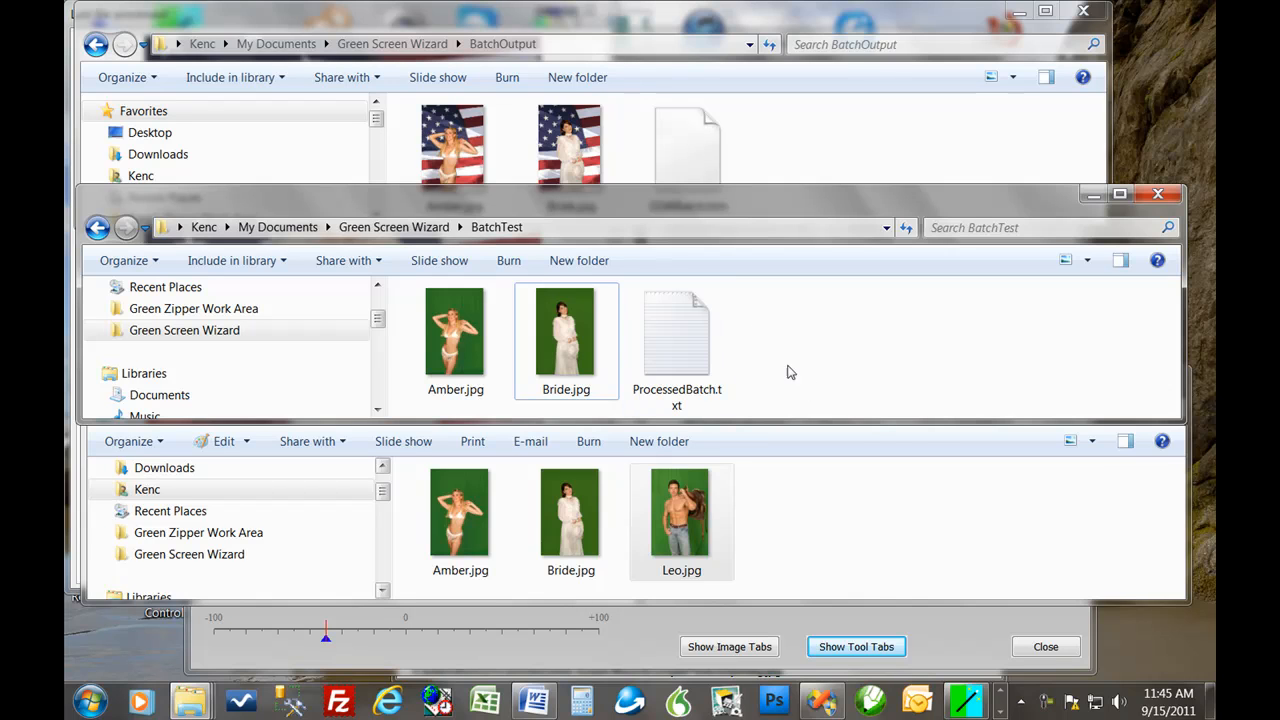
{"action": "mouse_move", "coordinate": [812, 364]}
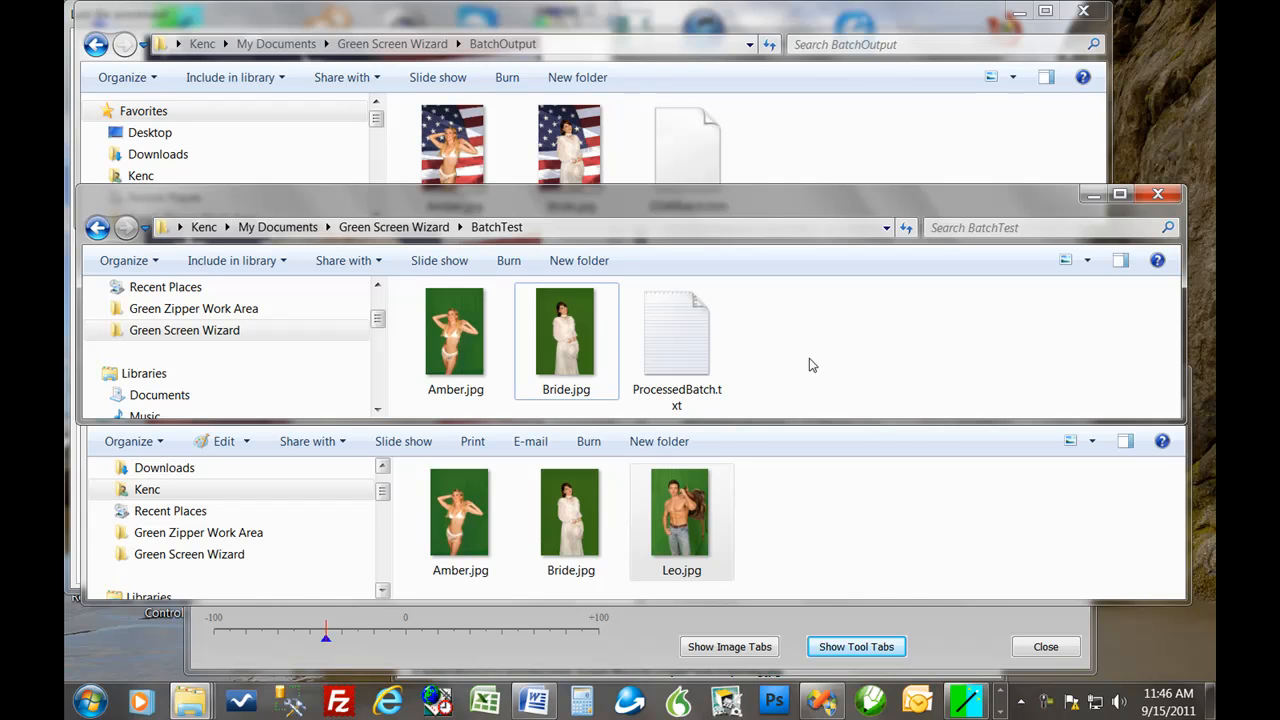
{"action": "mouse_move", "coordinate": [766, 524]}
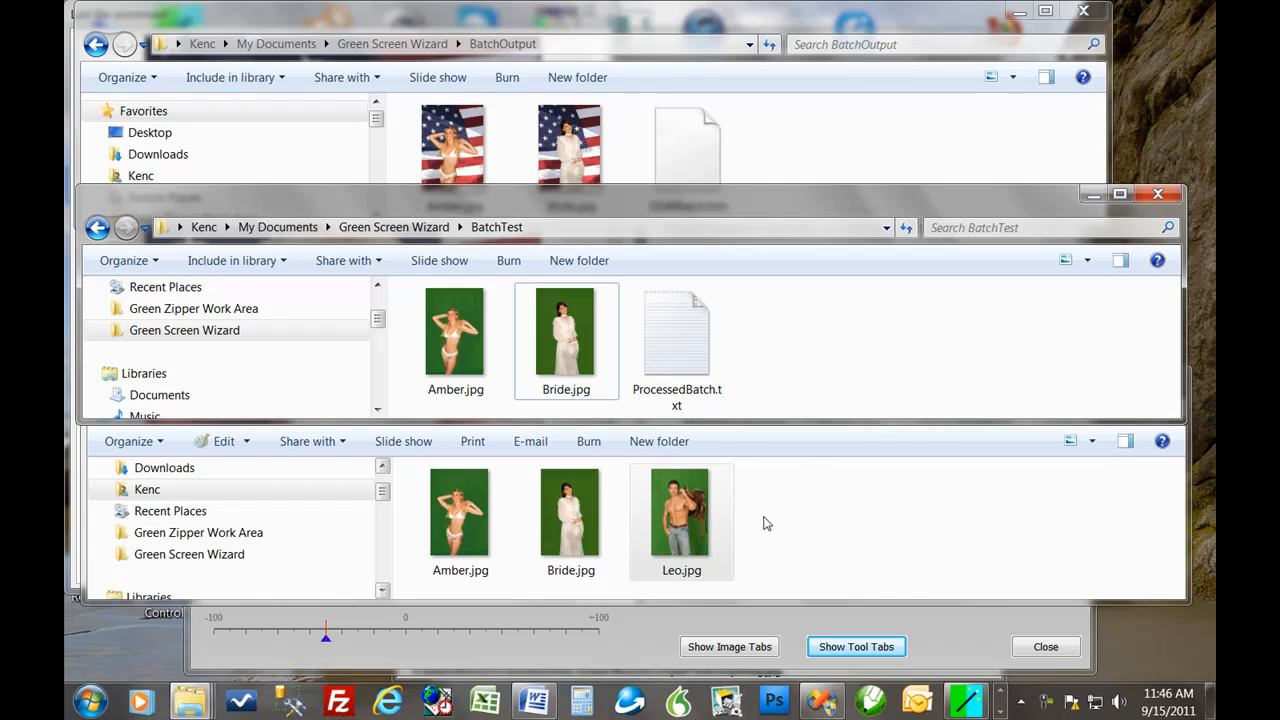
{"action": "left_click", "coordinate": [680, 516]}
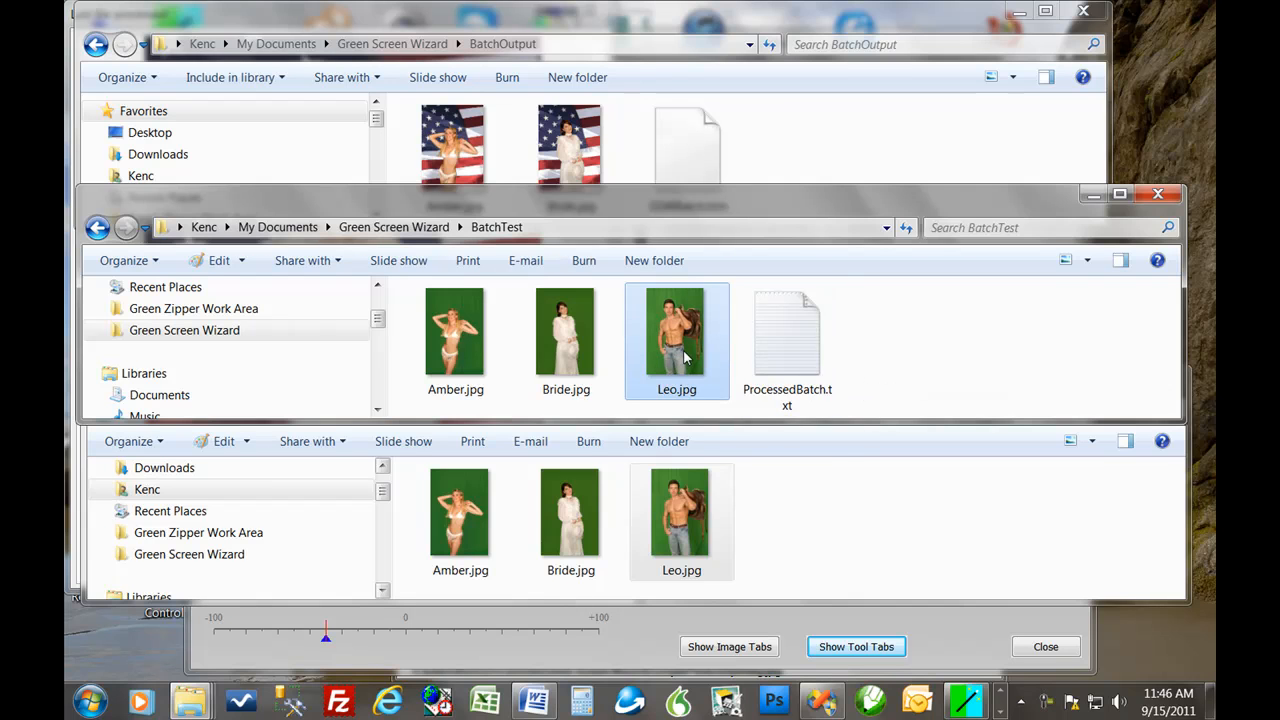
{"action": "mouse_move", "coordinate": [676, 336]}
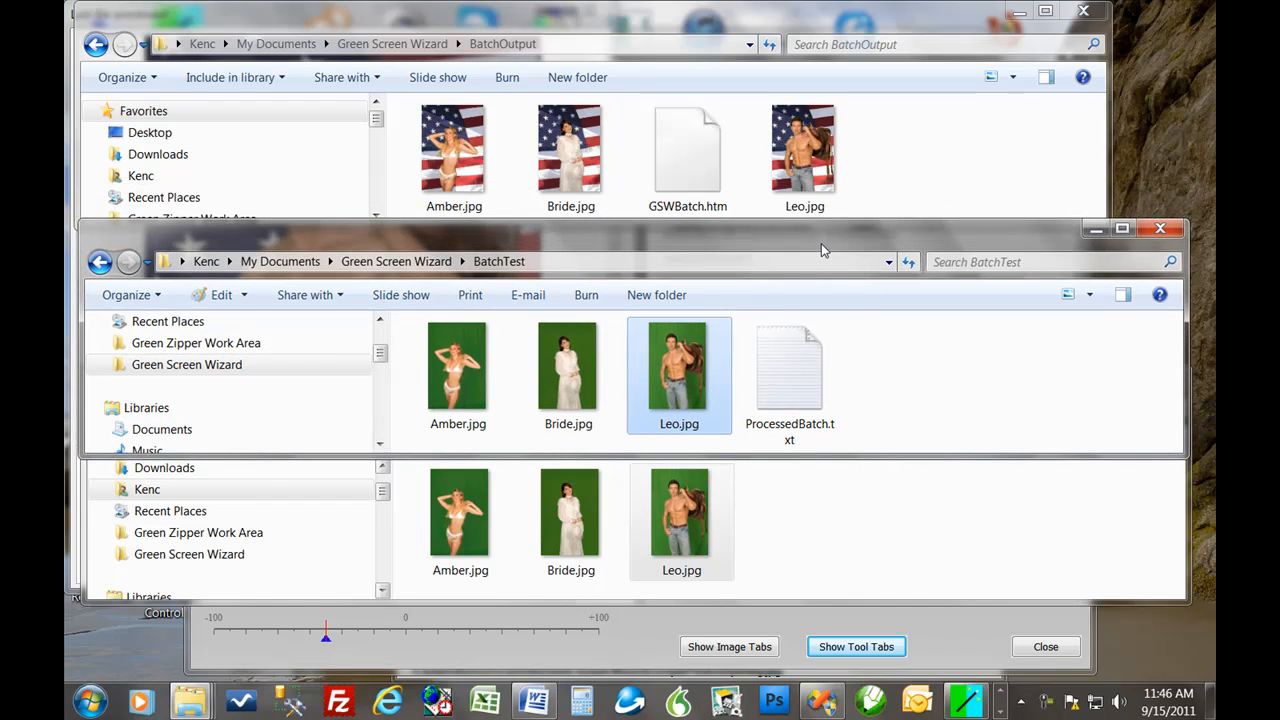
{"action": "mouse_move", "coordinate": [926, 588]}
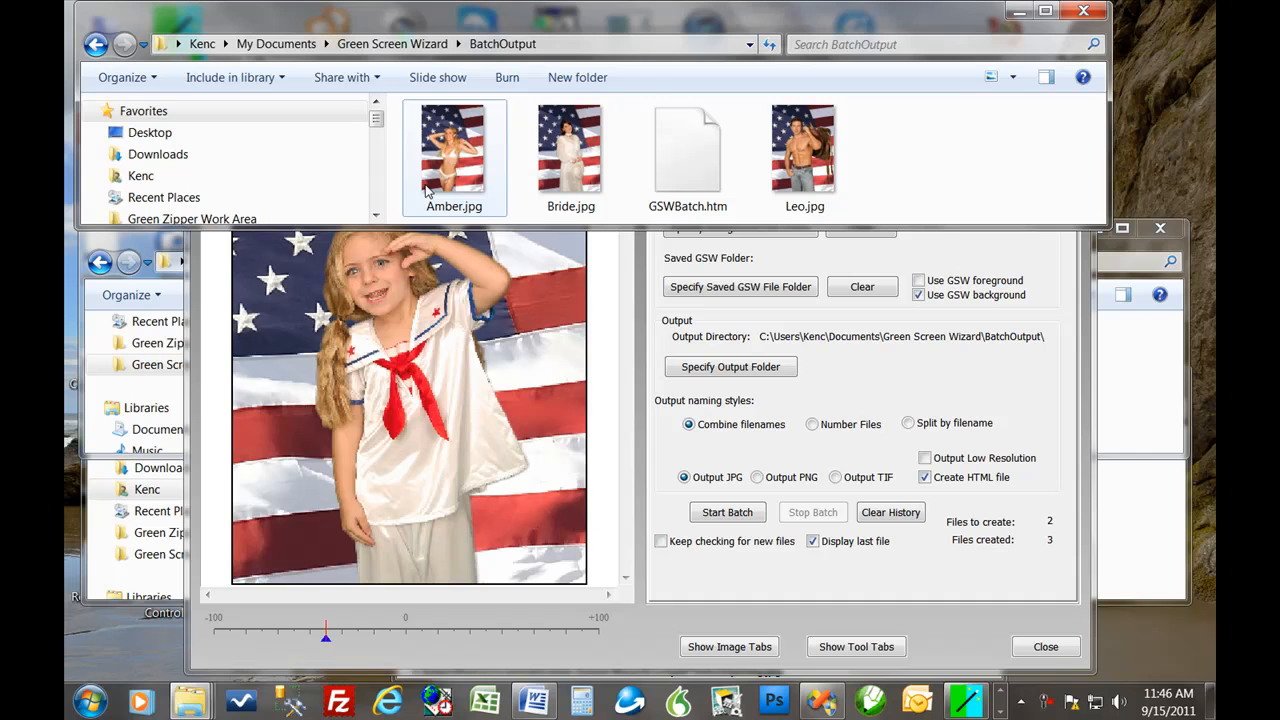
- Delete all four files in BatchOutput, sending them to the Recycle Bin
{"action": "key", "text": "Delete"}
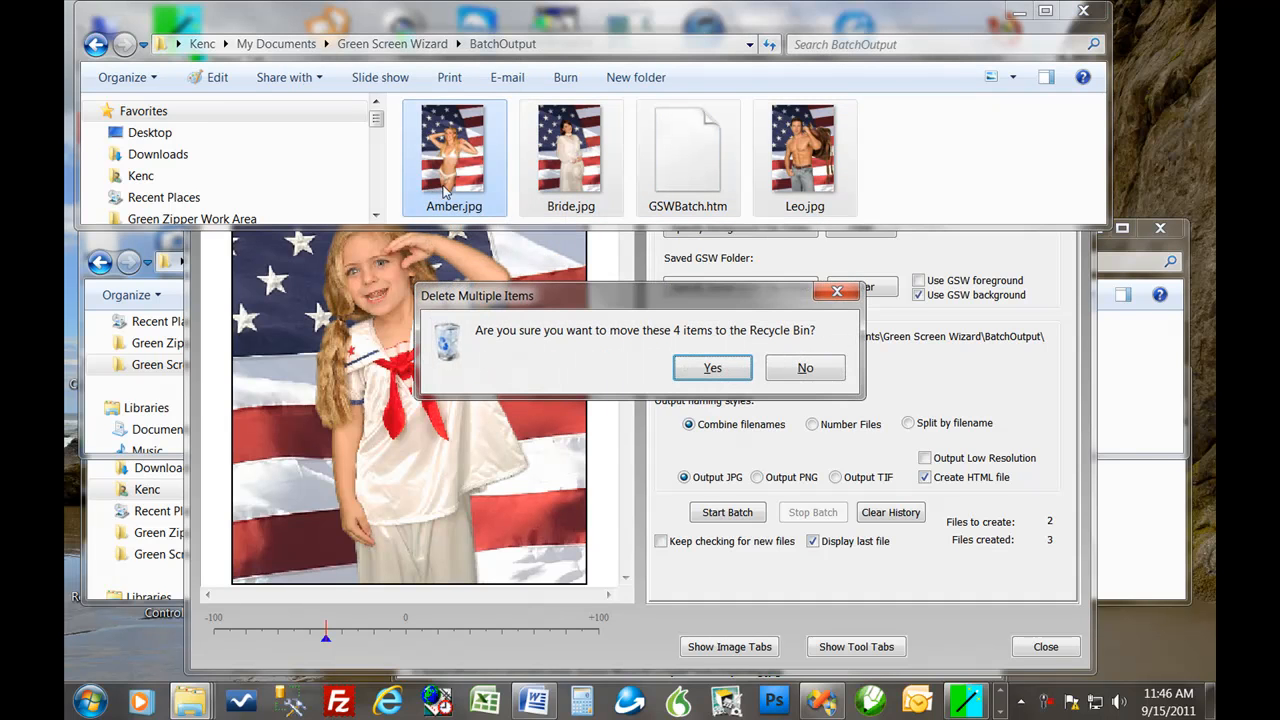
{"action": "left_click", "coordinate": [712, 368]}
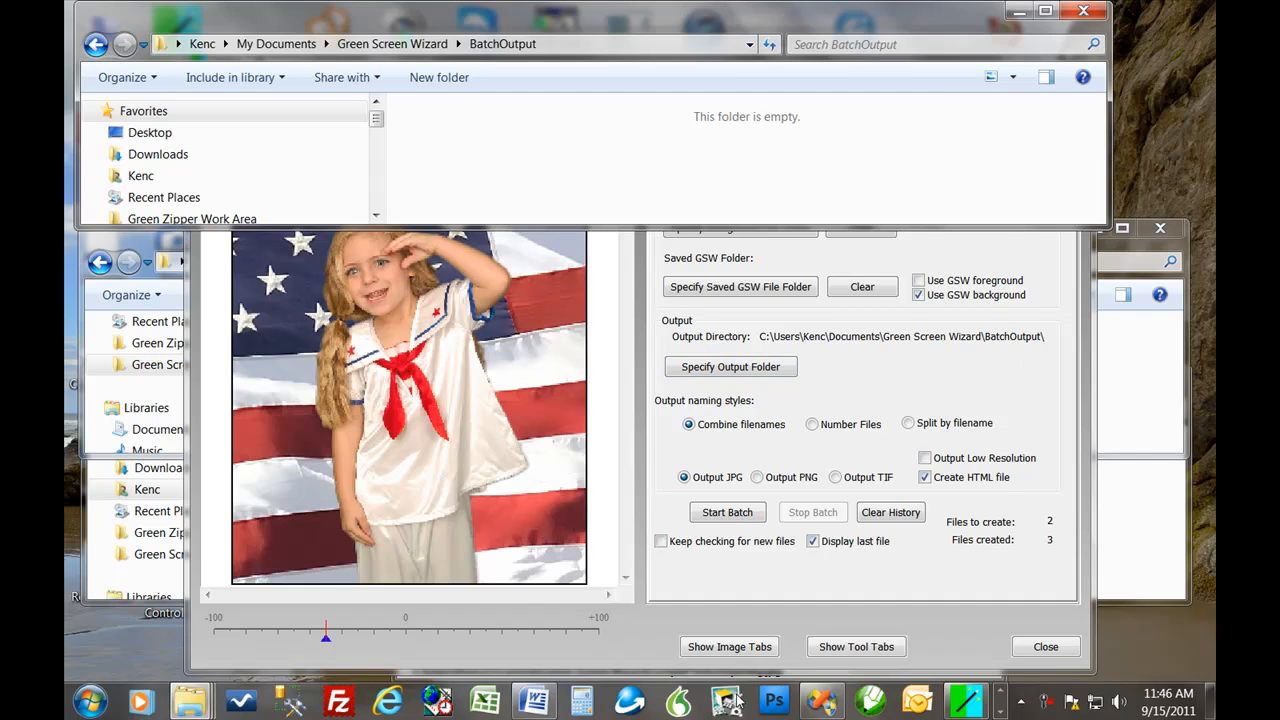
{"action": "mouse_move", "coordinate": [964, 700]}
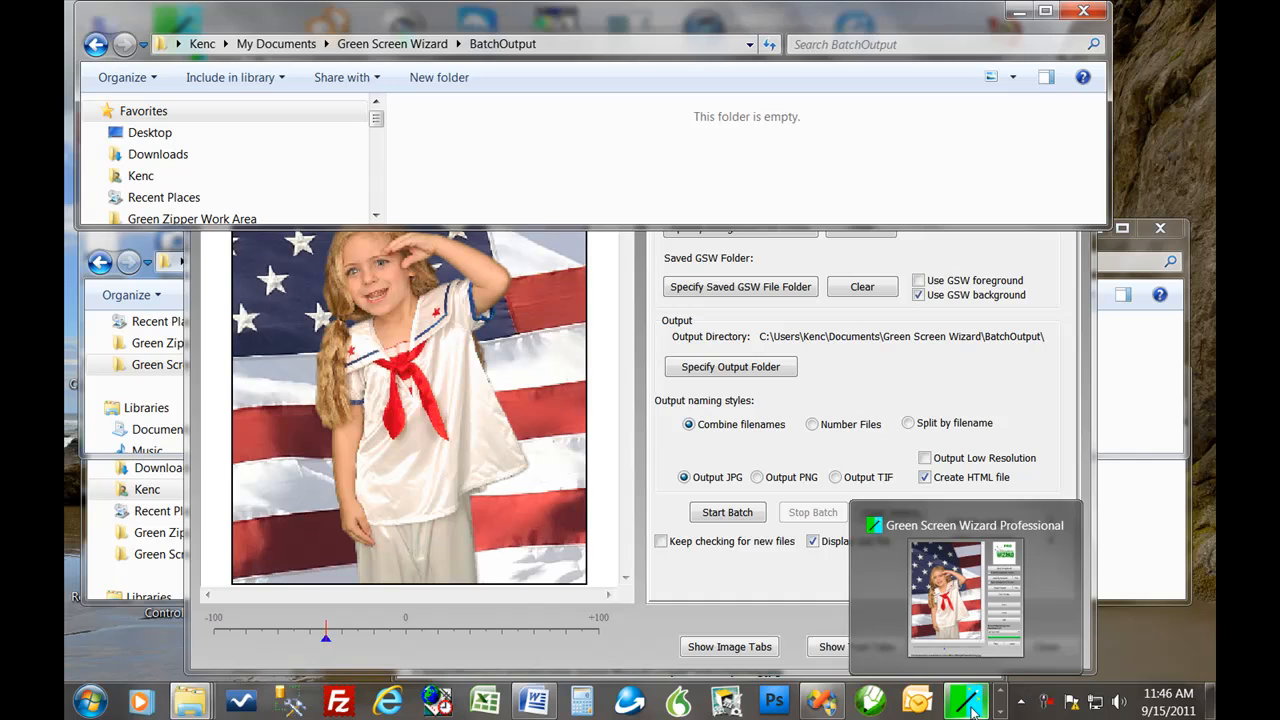
- Set the batch background folder to a Backgrounds subfolder, raising files to create to 24
{"action": "left_click", "coordinate": [964, 696]}
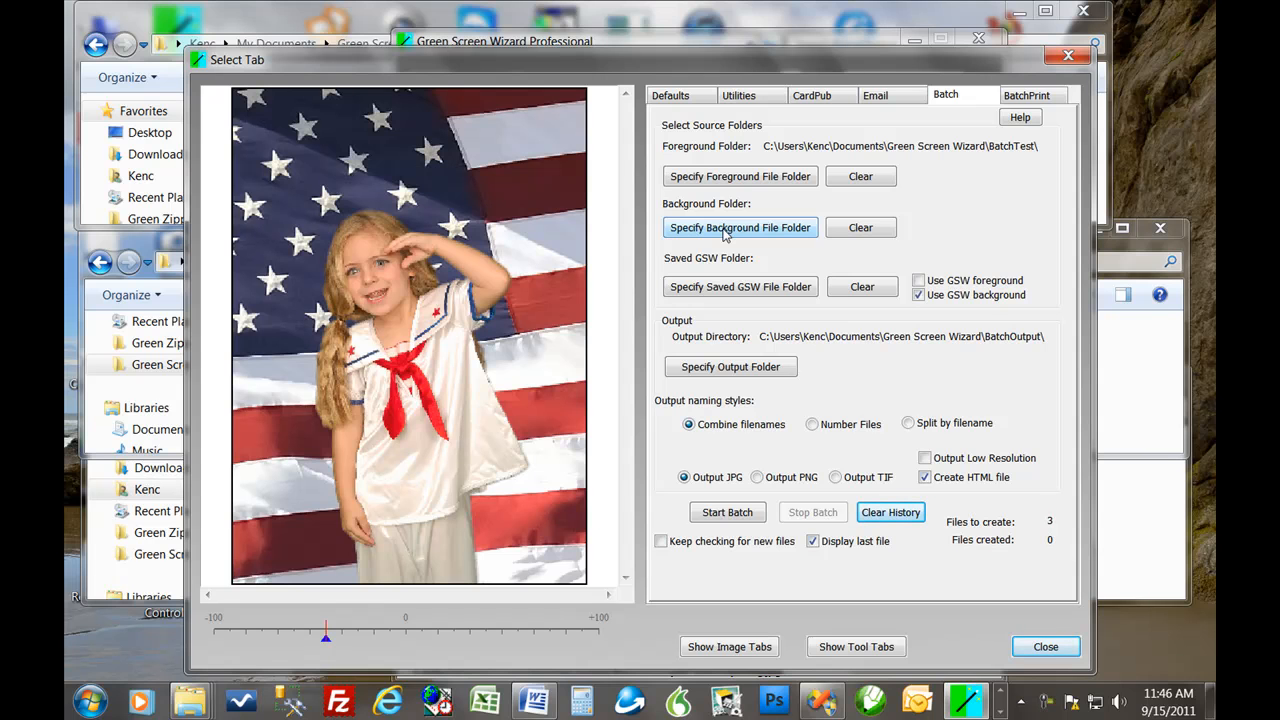
{"action": "left_click", "coordinate": [740, 228]}
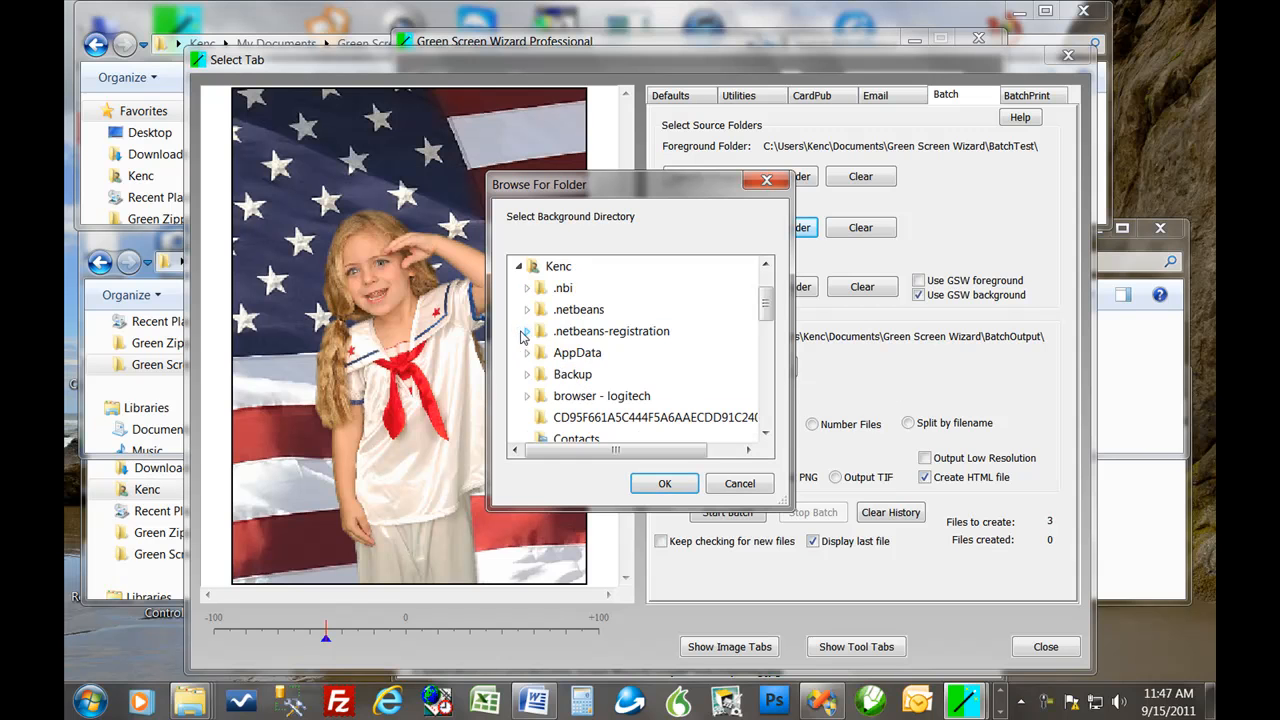
{"action": "scroll", "scroll_direction": "down", "scroll_amount": 3}
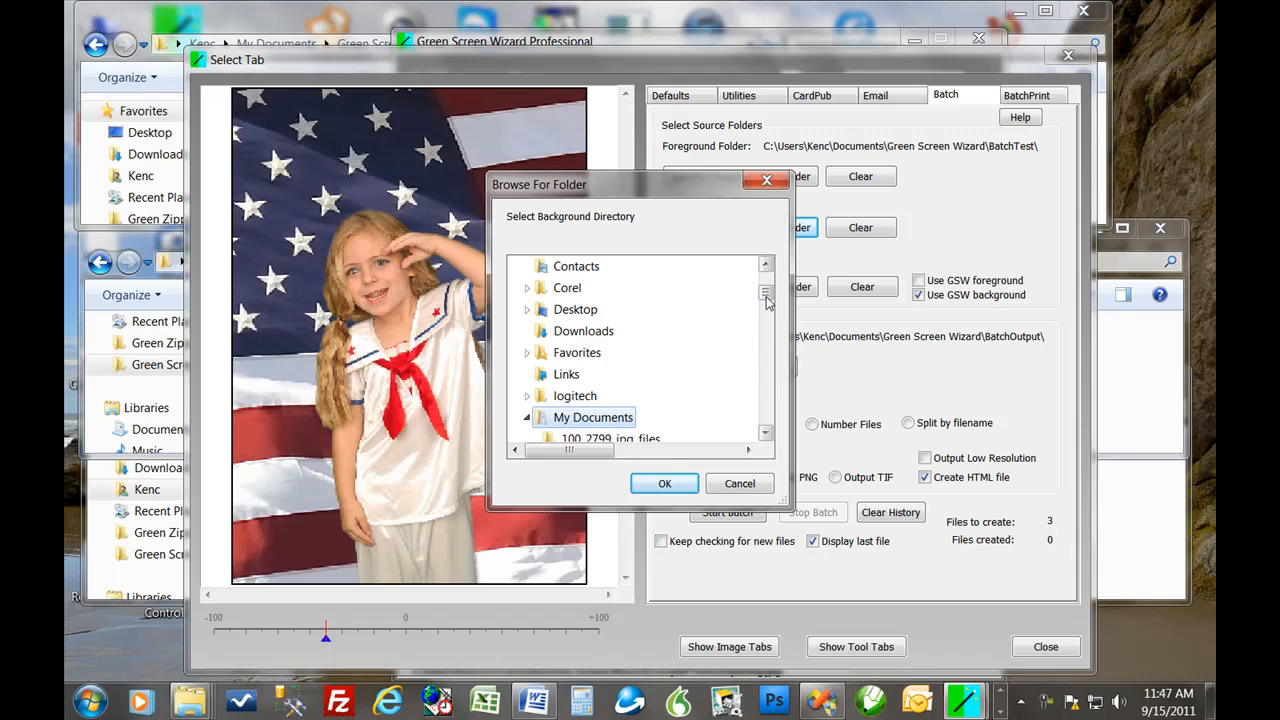
{"action": "scroll", "scroll_direction": "down", "scroll_amount": 3}
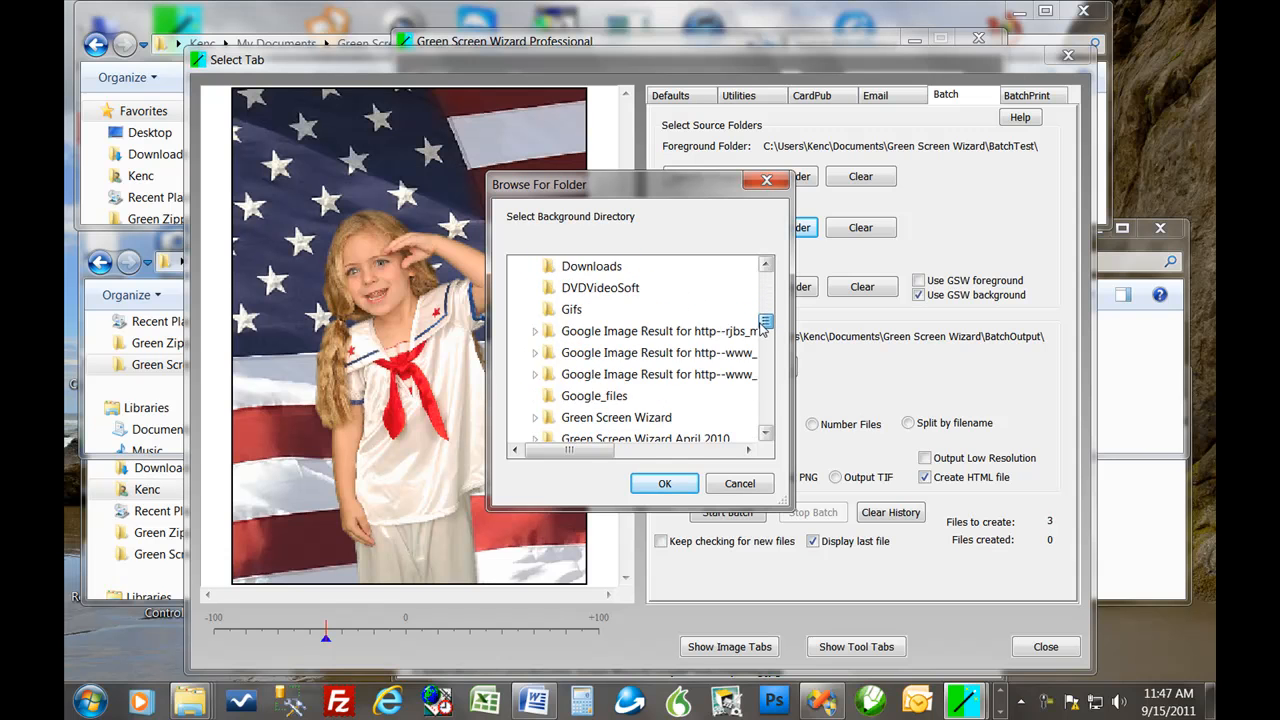
{"action": "scroll", "scroll_direction": "down", "scroll_amount": 3}
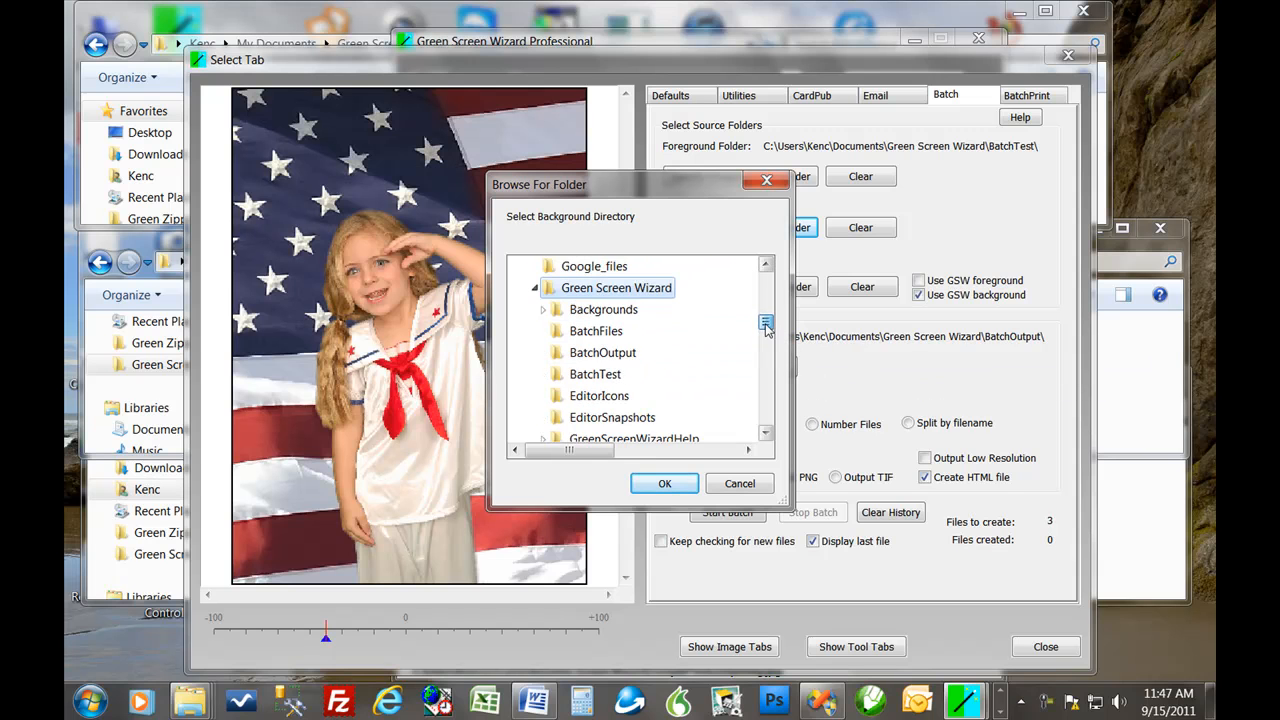
{"action": "scroll", "scroll_direction": "down", "scroll_amount": 3}
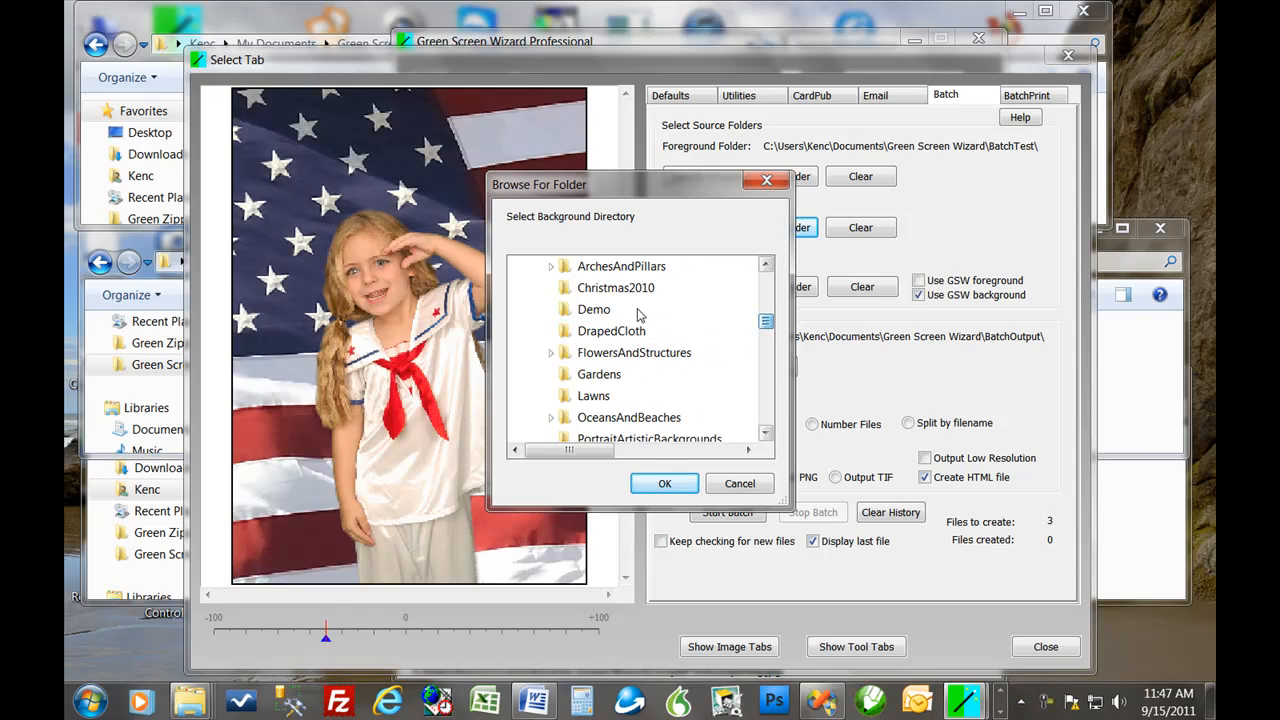
{"action": "left_click", "coordinate": [664, 482]}
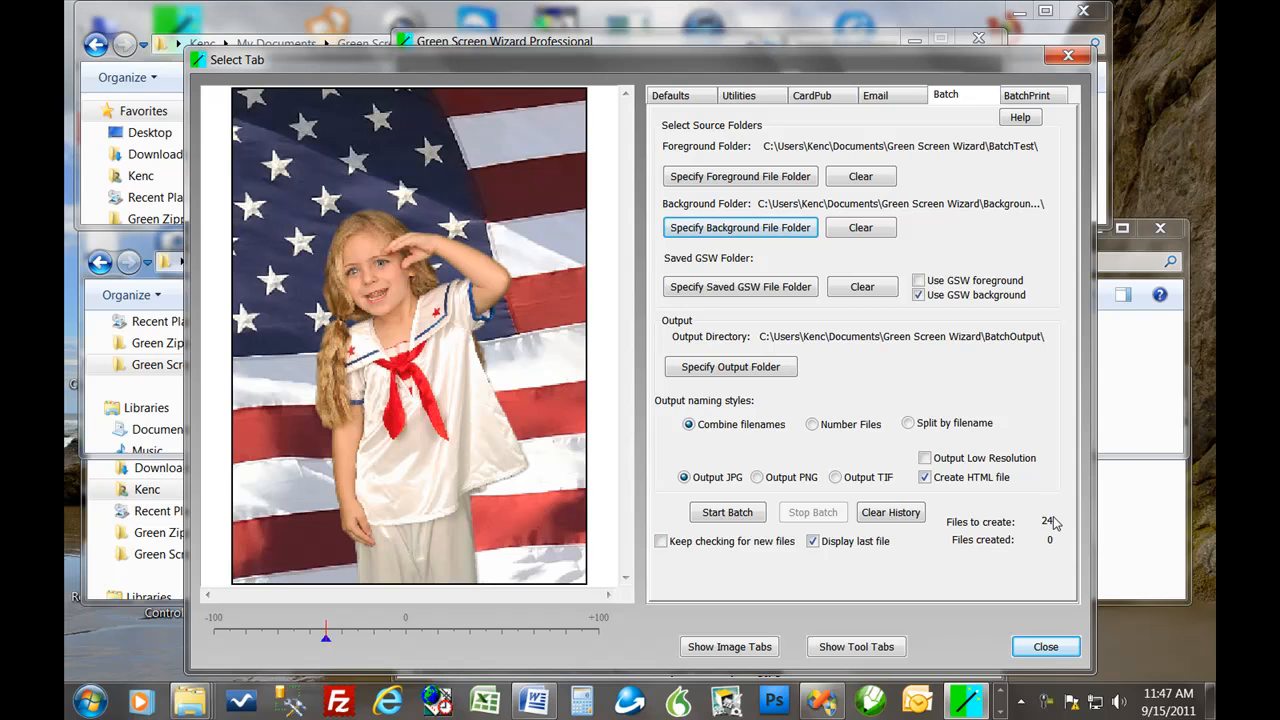
{"action": "mouse_move", "coordinate": [992, 538]}
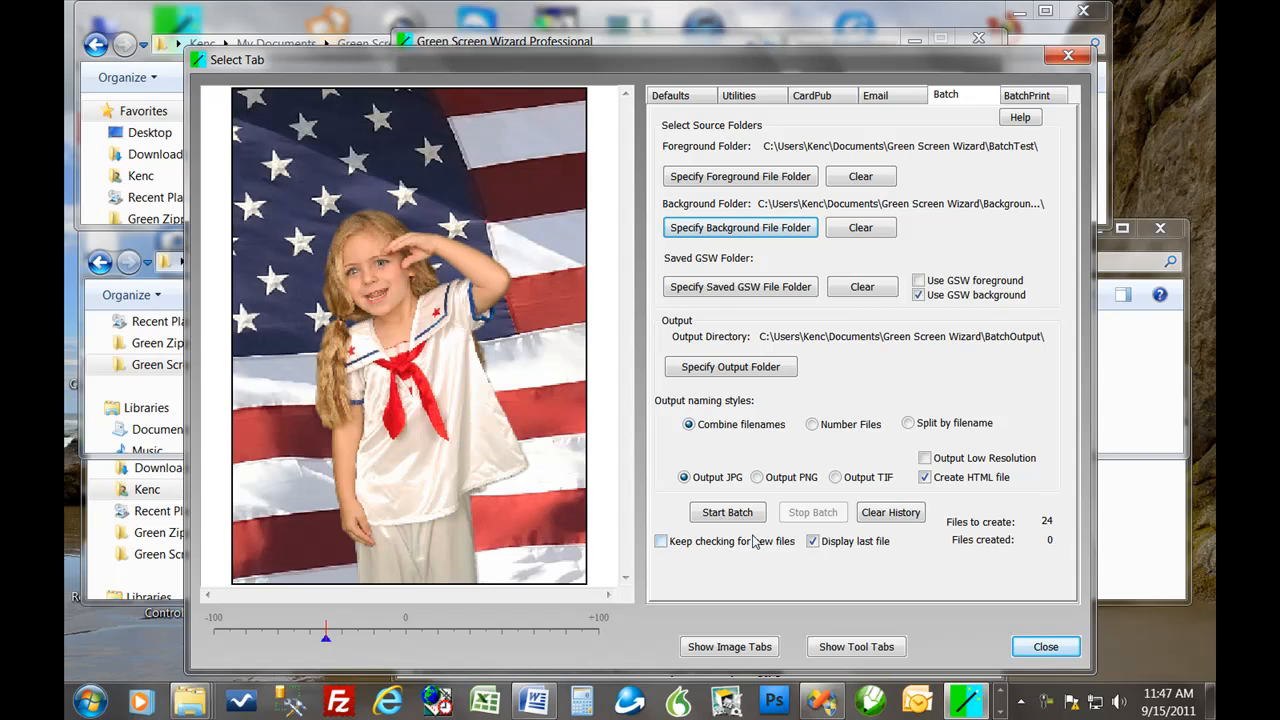
- Start the 24-file batch and watch the composites accumulate in BatchOutput
{"action": "left_click", "coordinate": [728, 512]}
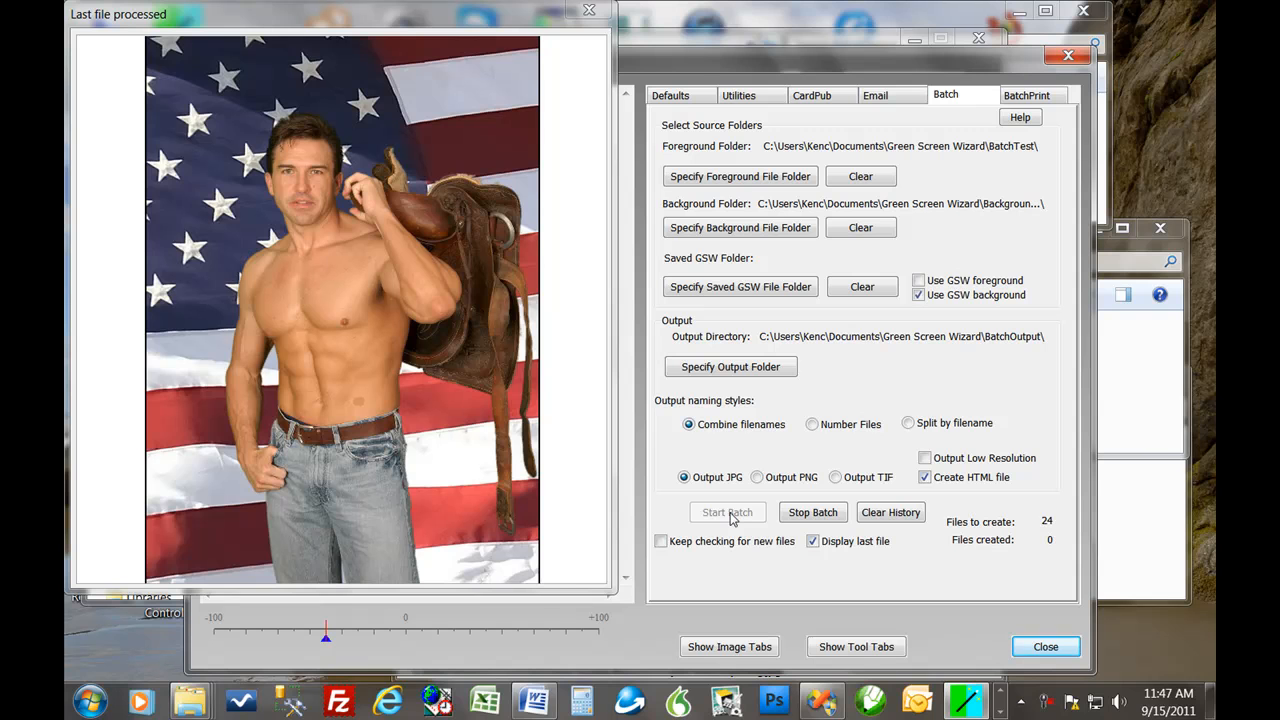
{"action": "left_click", "coordinate": [728, 512]}
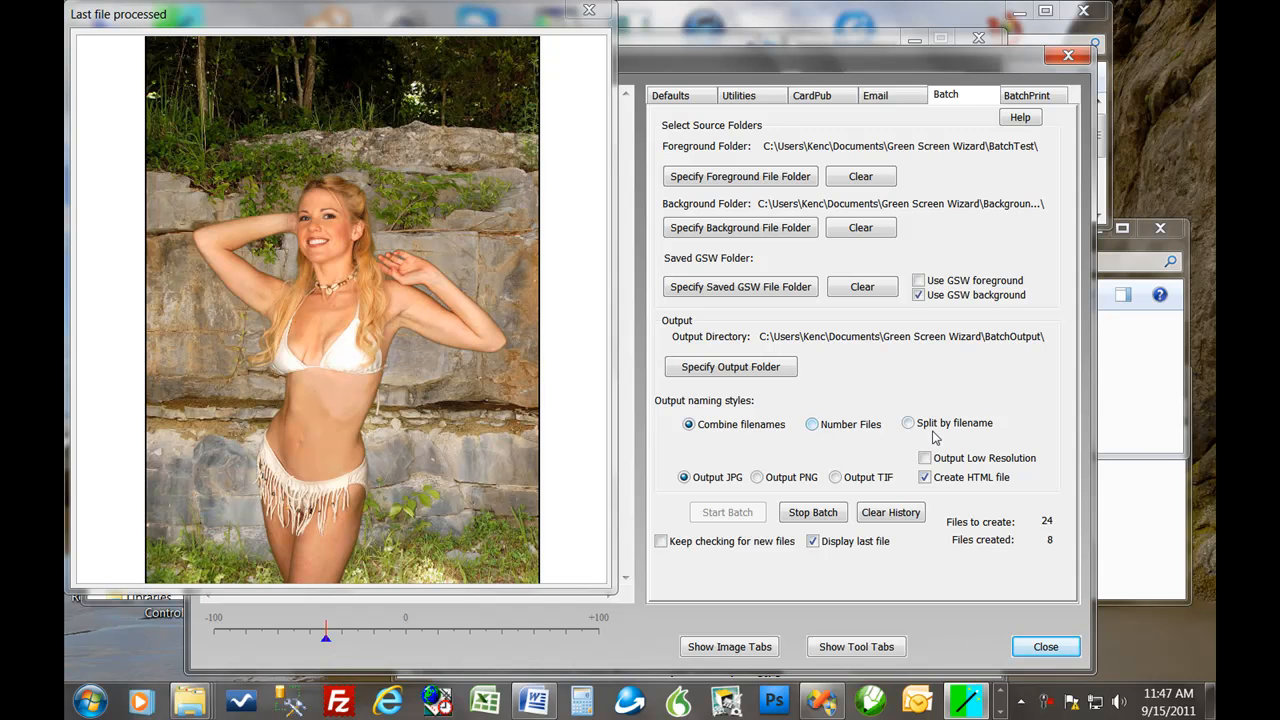
{"action": "left_click", "coordinate": [908, 424]}
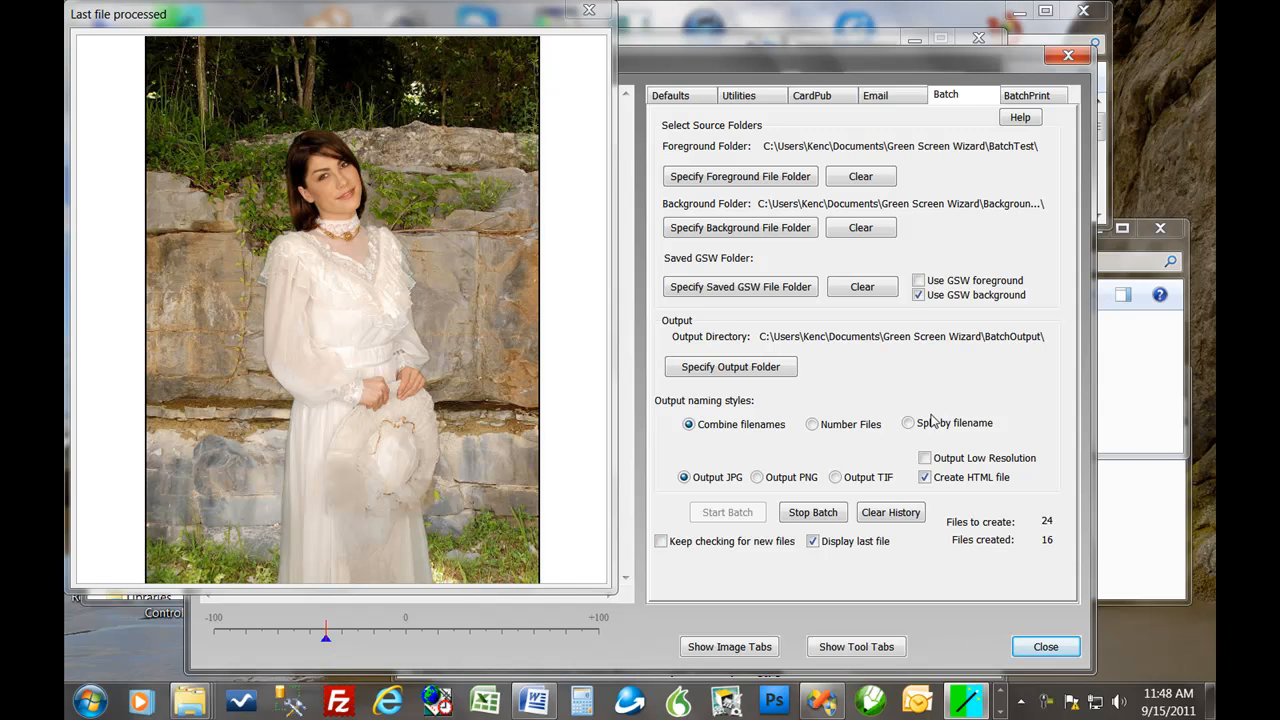
{"action": "left_click", "coordinate": [684, 476]}
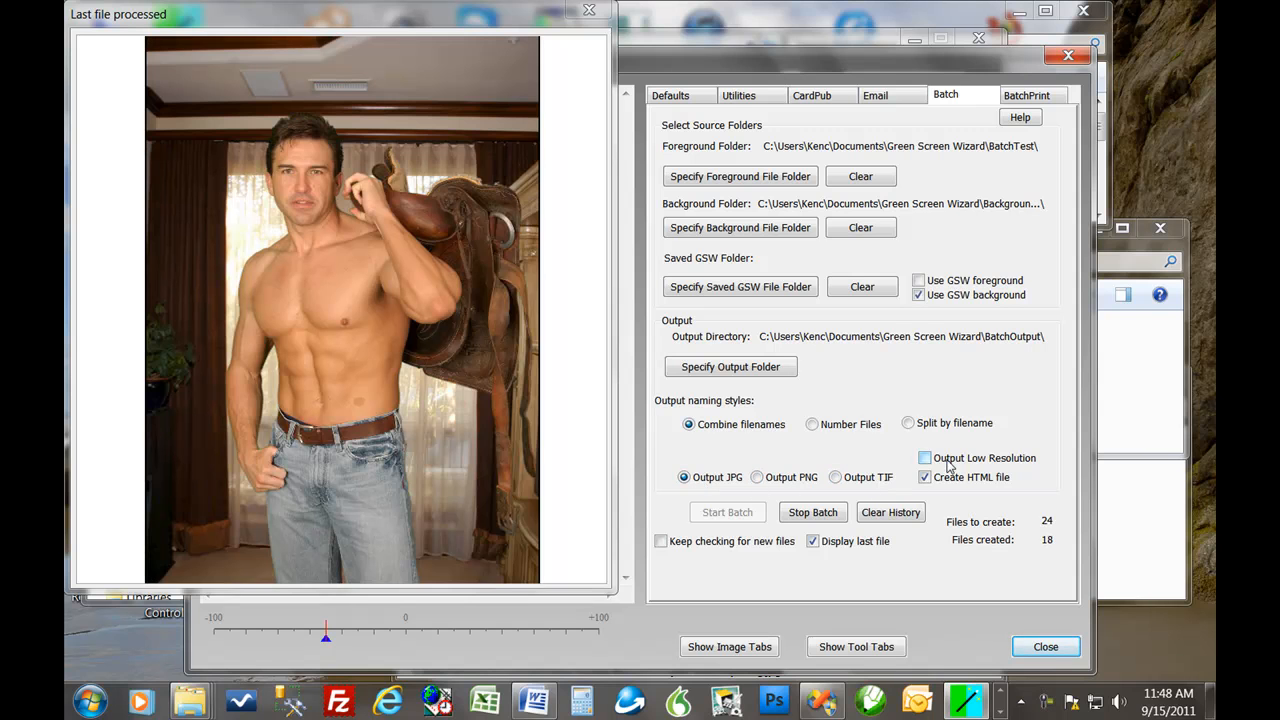
{"action": "left_click", "coordinate": [924, 458]}
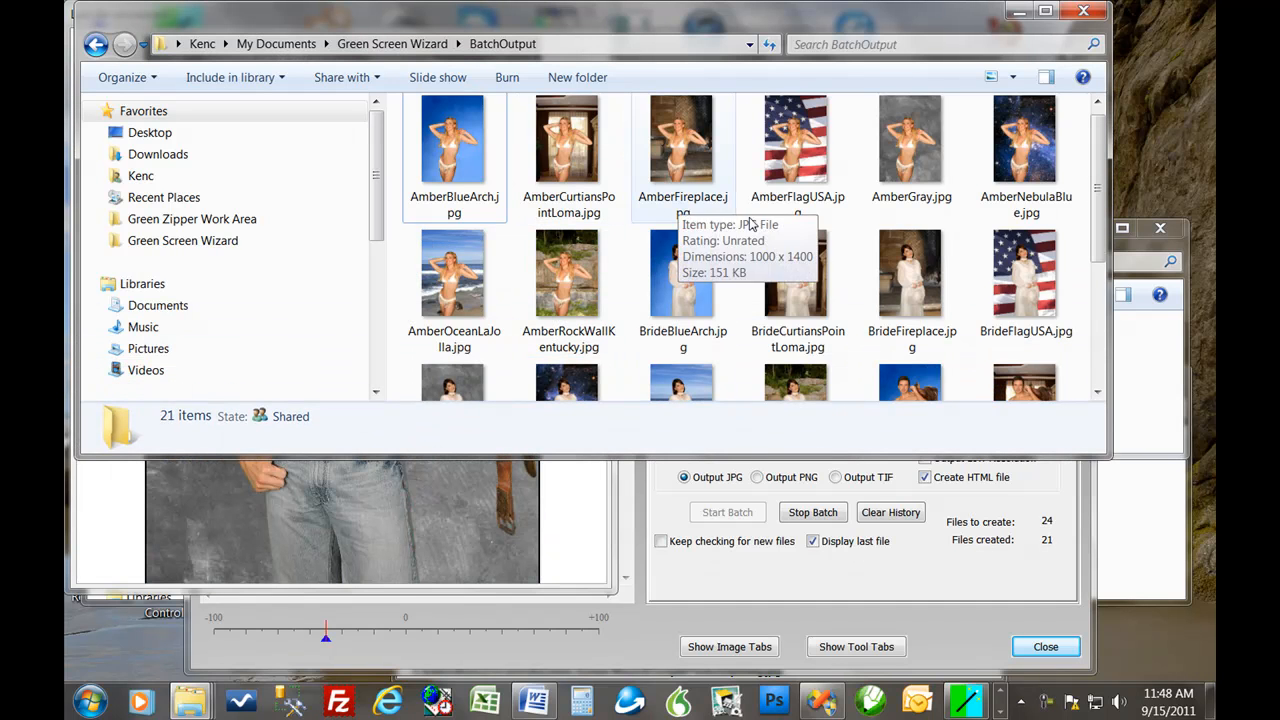
- Delete all 25 batch result files from the BatchOutput folder, confirming the Recycle Bin prompt
{"action": "scroll", "scroll_direction": "down", "scroll_amount": 3}
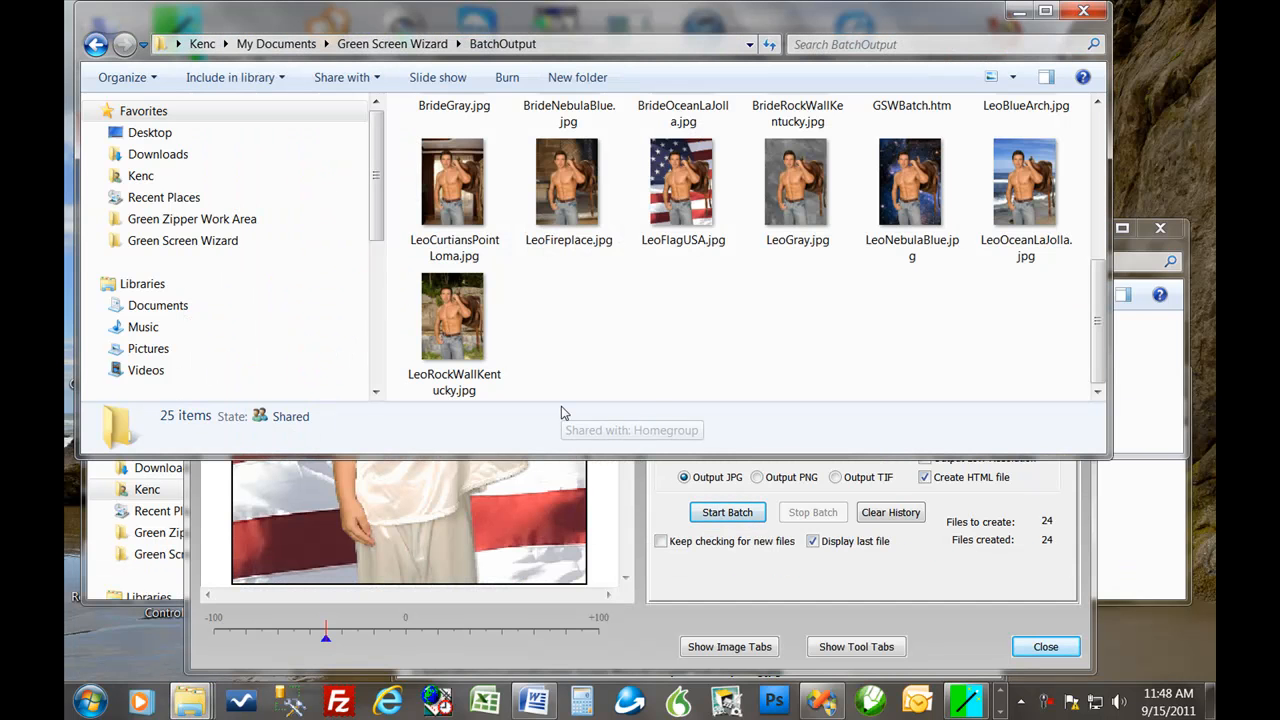
{"action": "key", "text": "Delete"}
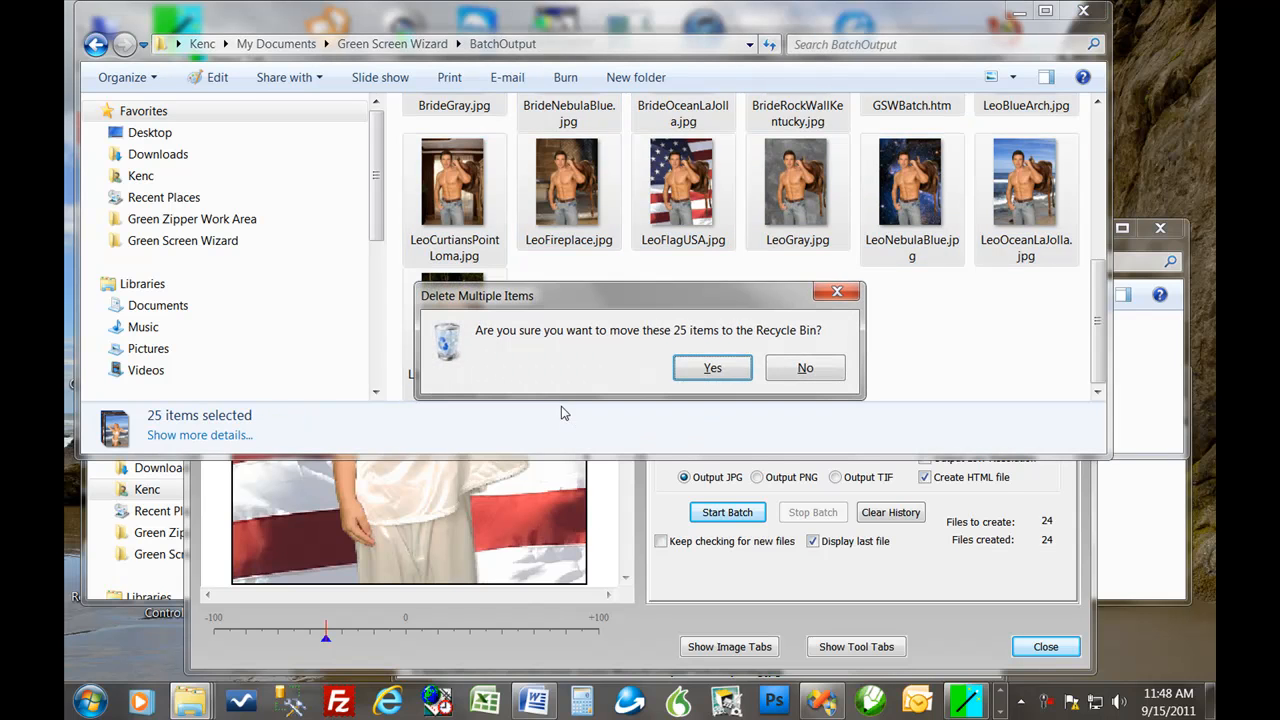
{"action": "left_click", "coordinate": [712, 368]}
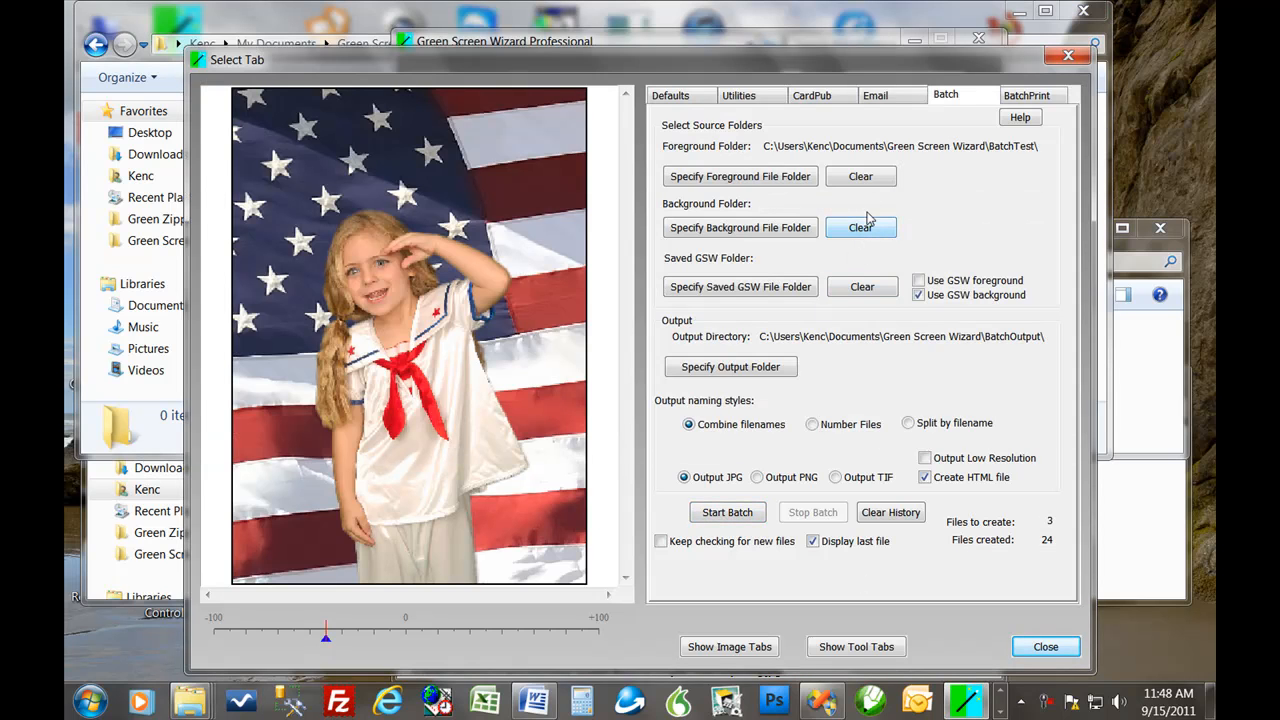
- Clear the batch history so Files created resets to zero
{"action": "left_click", "coordinate": [890, 512]}
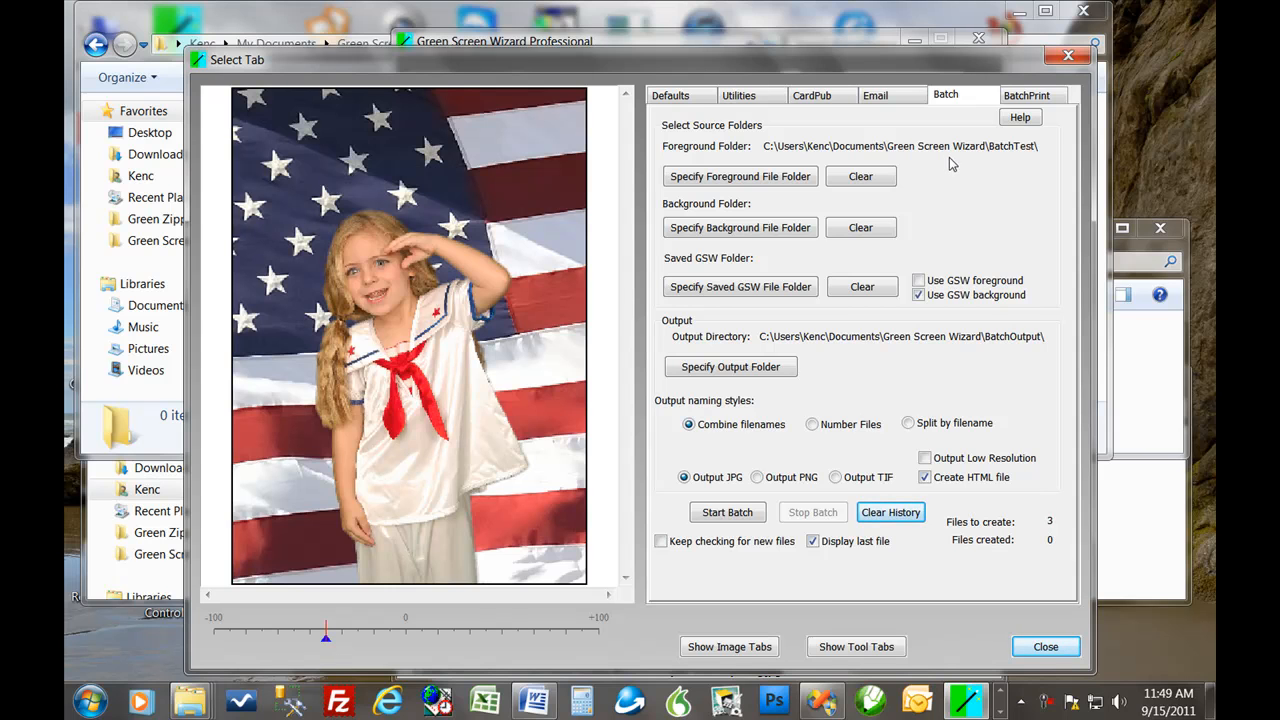
{"action": "mouse_move", "coordinate": [934, 180]}
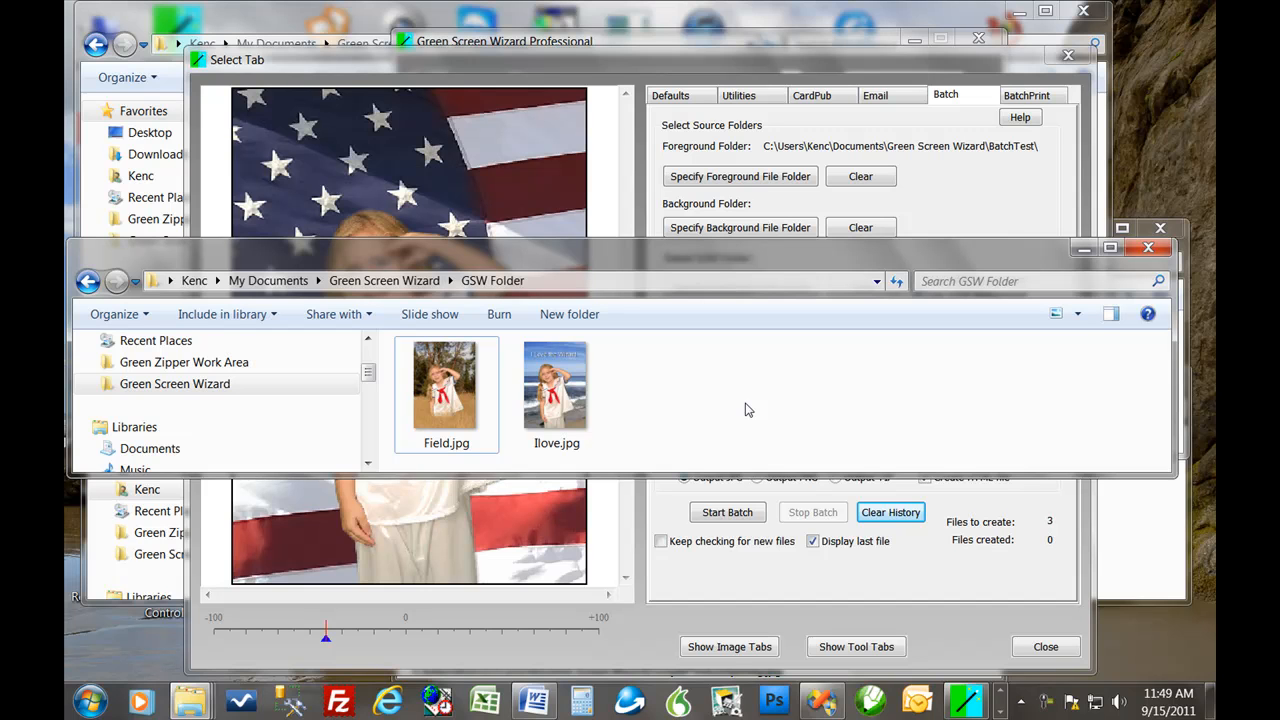
{"action": "mouse_move", "coordinate": [804, 416]}
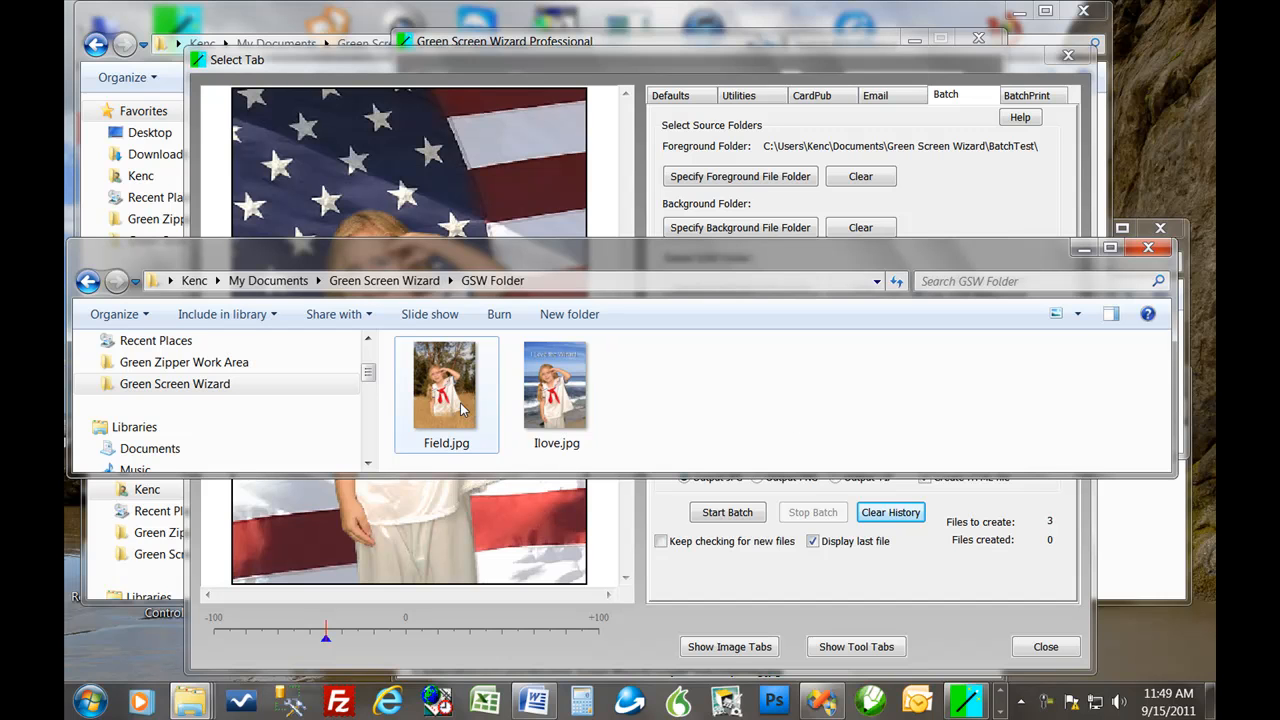
{"action": "mouse_move", "coordinate": [670, 414]}
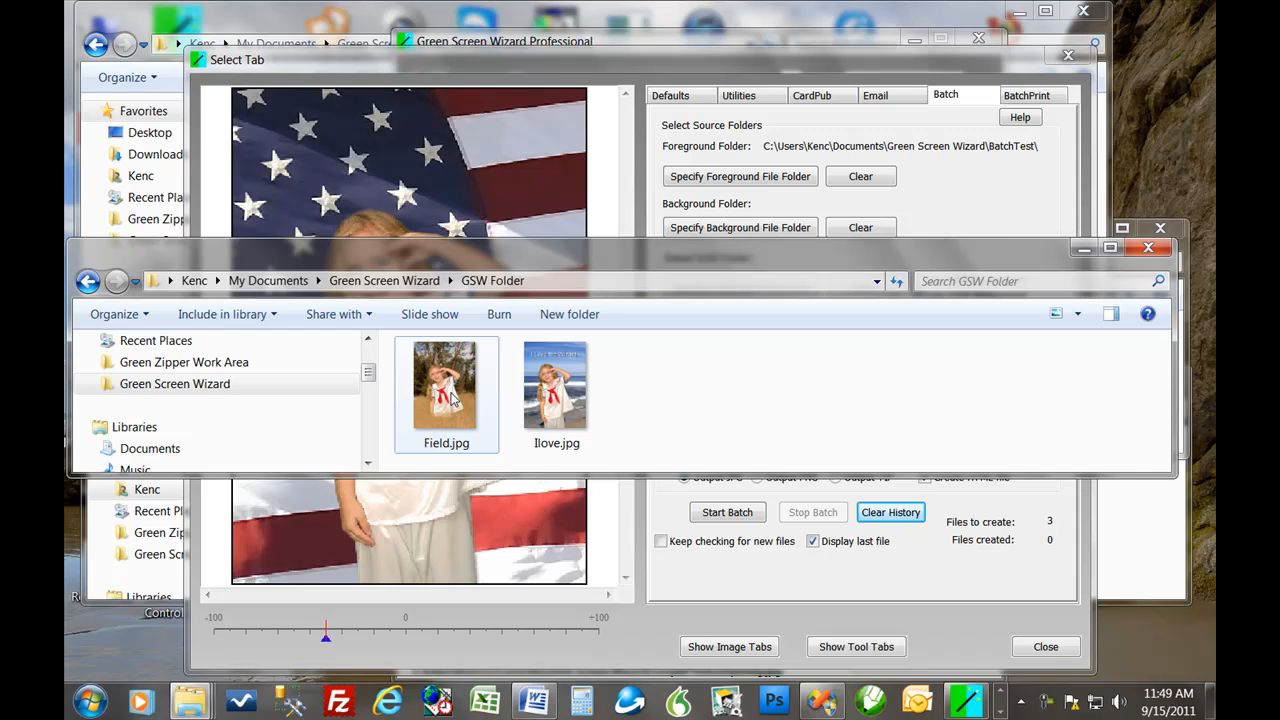
{"action": "mouse_move", "coordinate": [790, 464]}
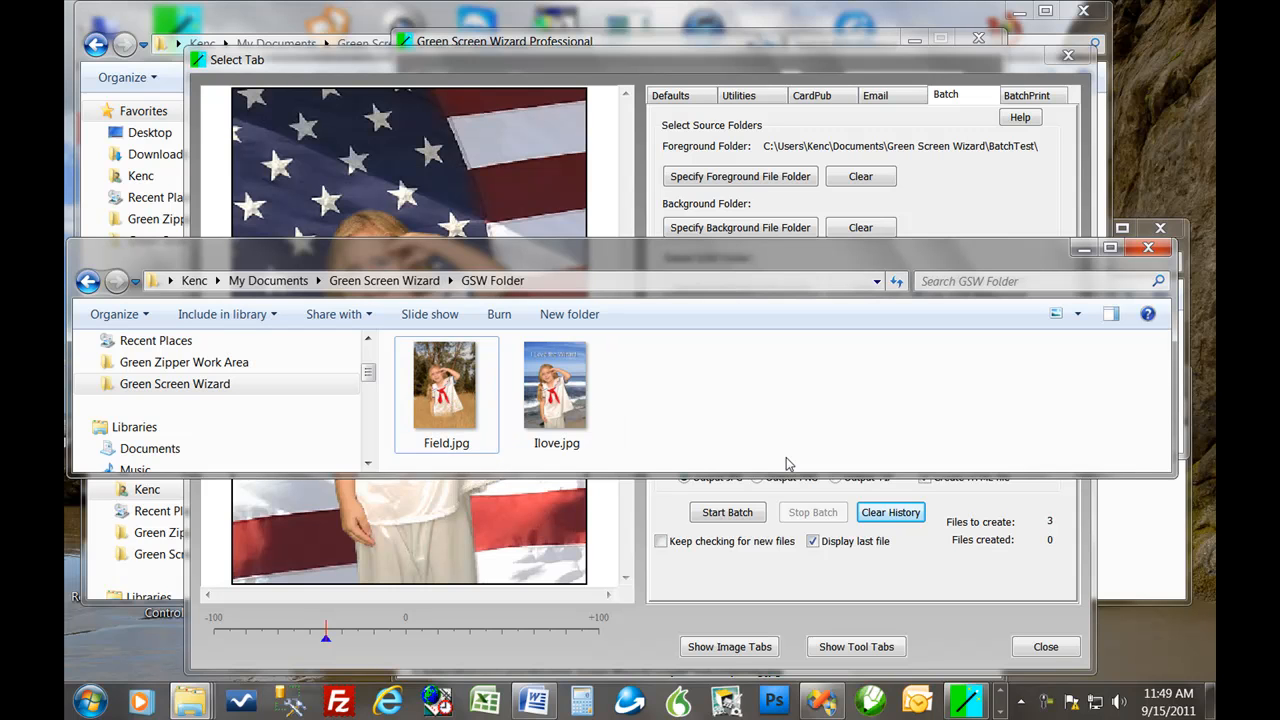
{"action": "mouse_move", "coordinate": [760, 404]}
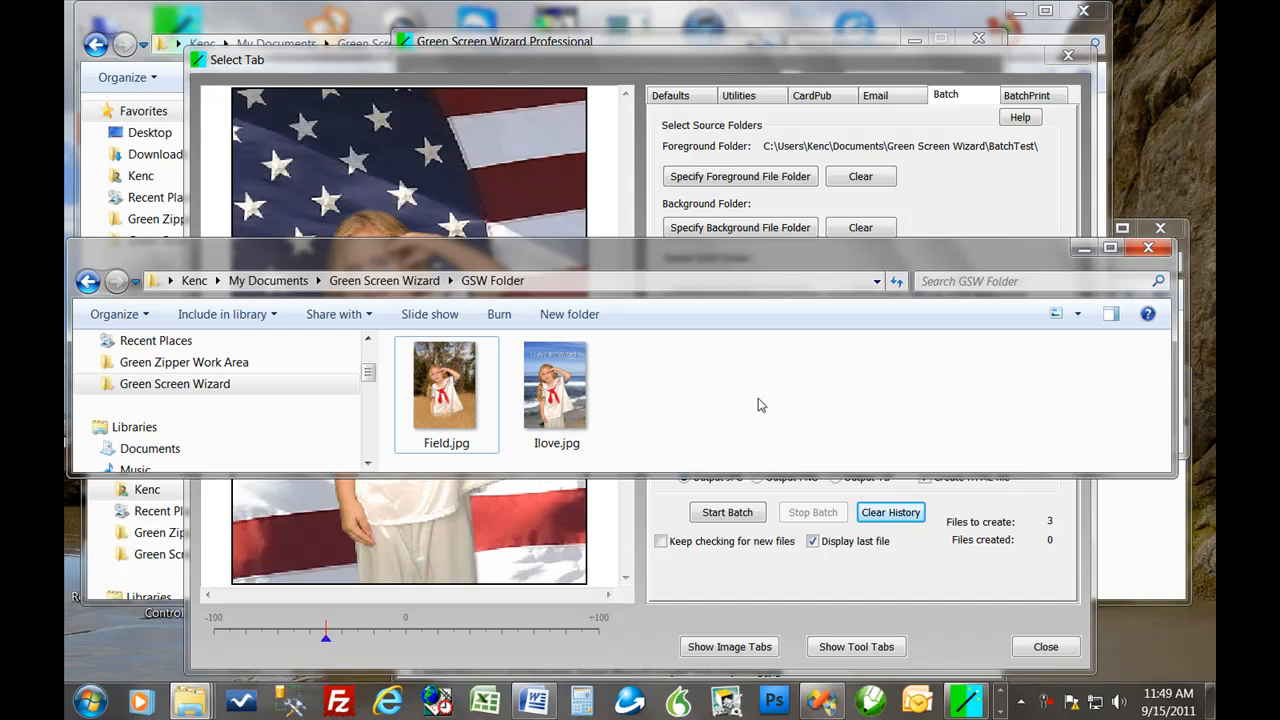
- Browse into the GSW Folder showing the saved setups Field.jpg and Bove.jpg
{"action": "left_click", "coordinate": [556, 384]}
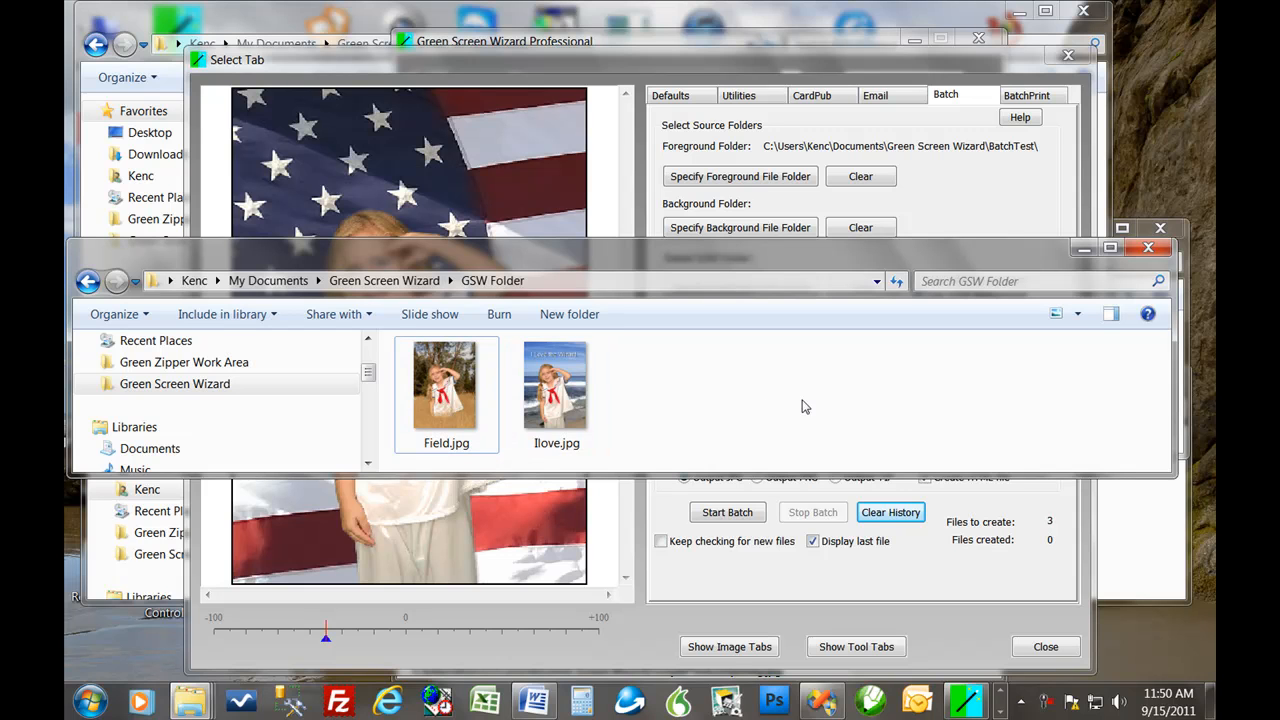
{"action": "mouse_move", "coordinate": [910, 244]}
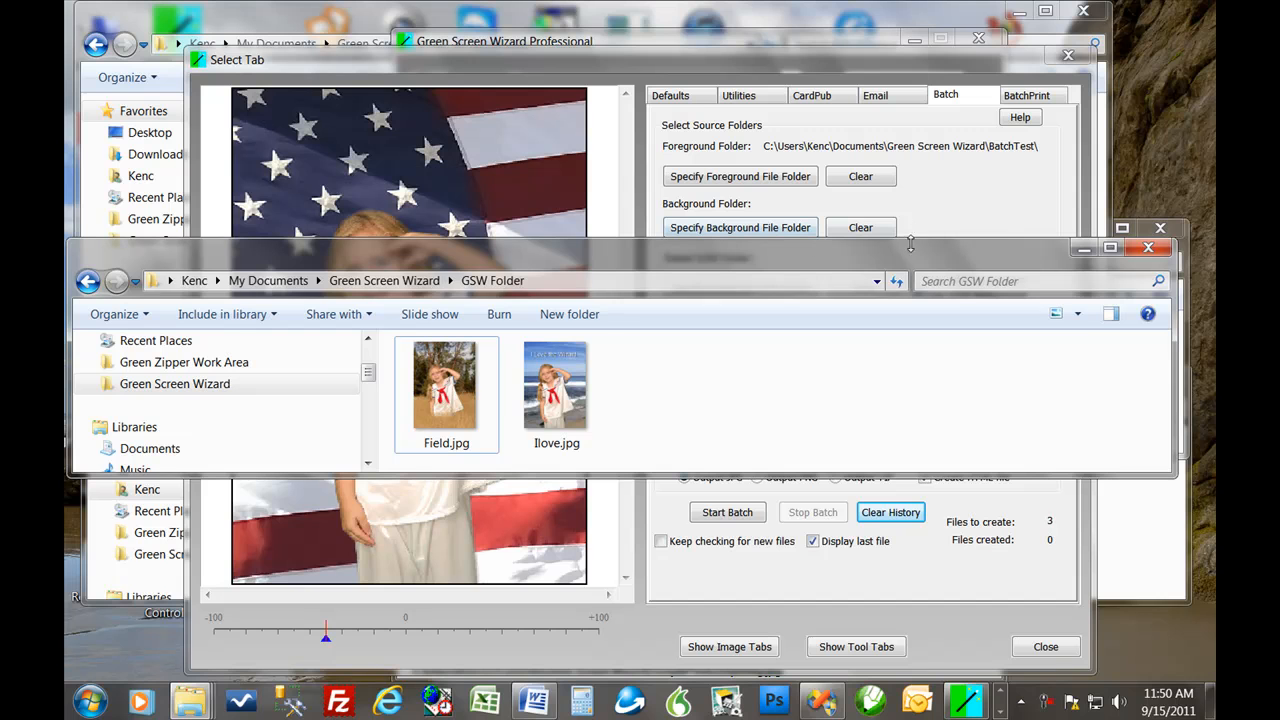
{"action": "mouse_move", "coordinate": [1008, 220]}
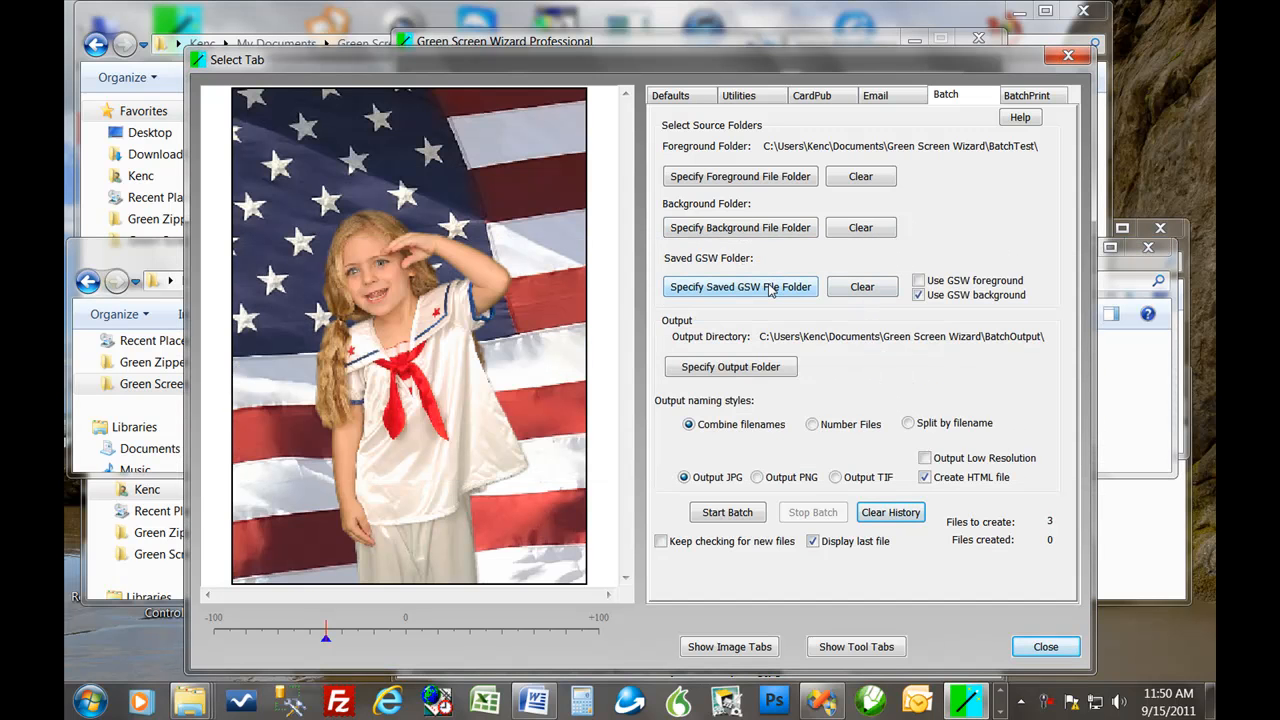
- Set the saved GSW setups folder to GSW Folder under Green Screen Wizard, giving 6 files to create
{"action": "left_click", "coordinate": [740, 288]}
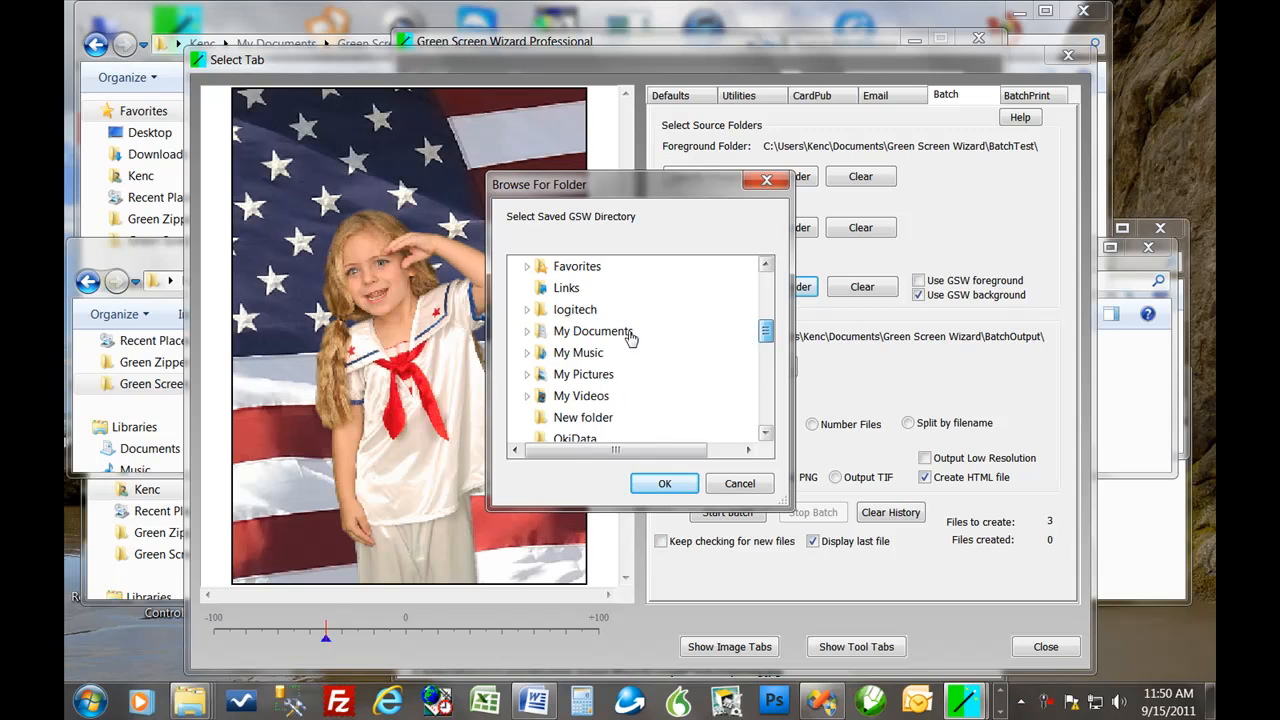
{"action": "scroll", "scroll_direction": "down", "scroll_amount": 3}
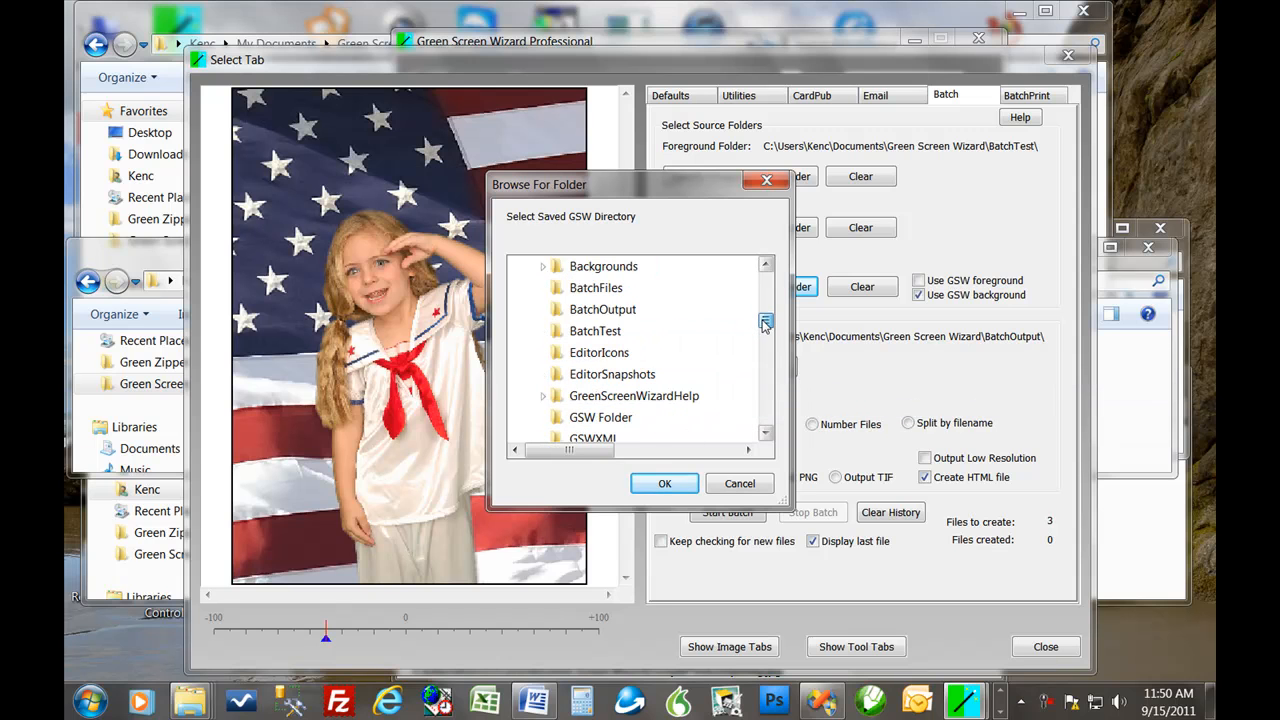
{"action": "left_click", "coordinate": [600, 418]}
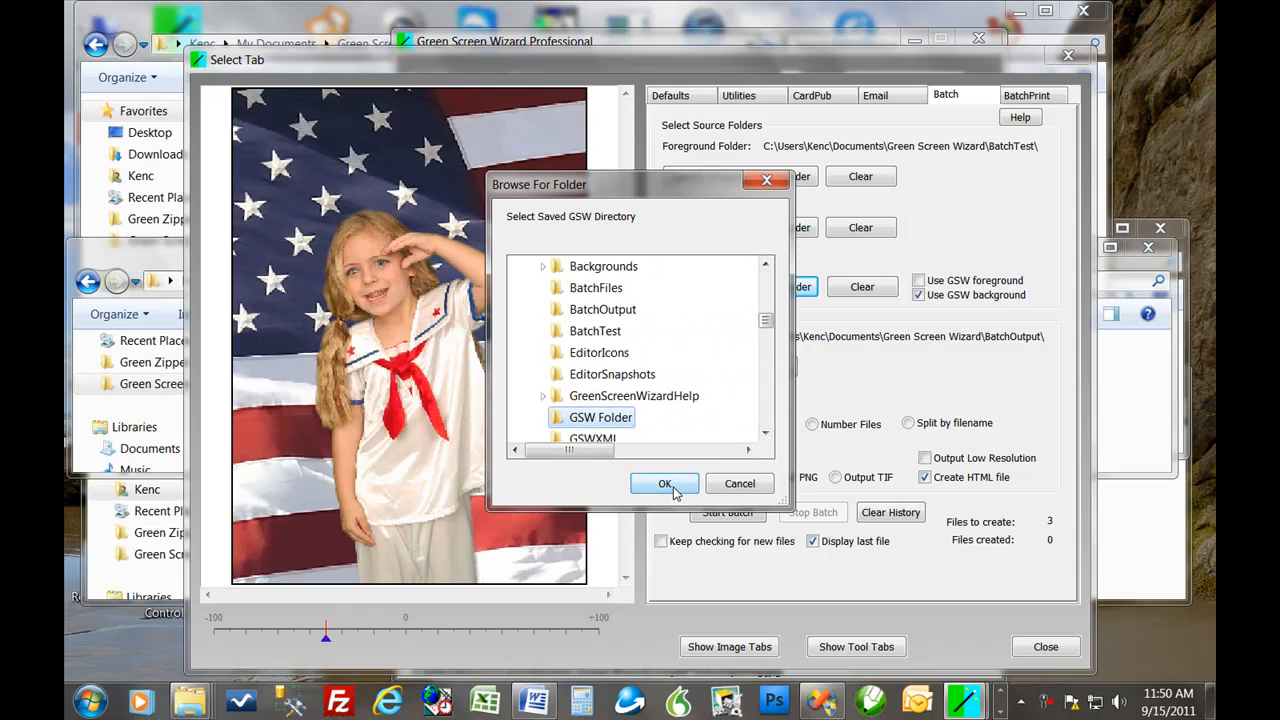
{"action": "left_click", "coordinate": [664, 482]}
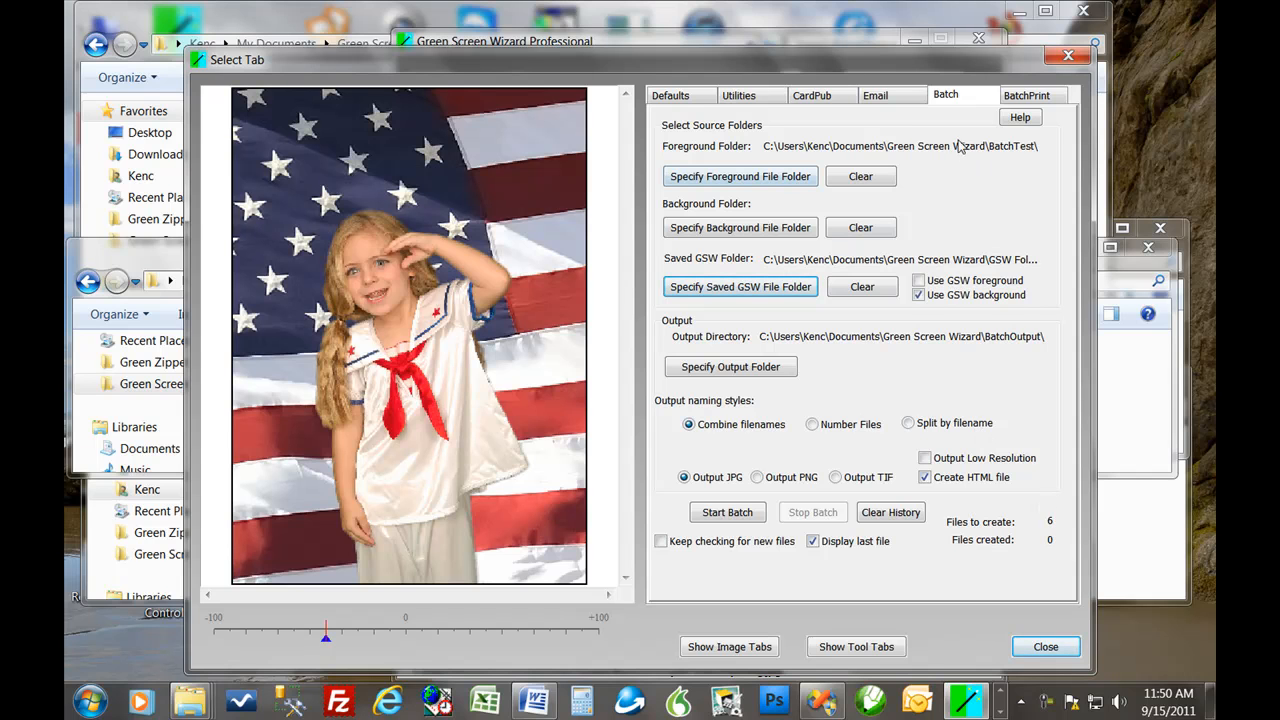
{"action": "mouse_move", "coordinate": [956, 148]}
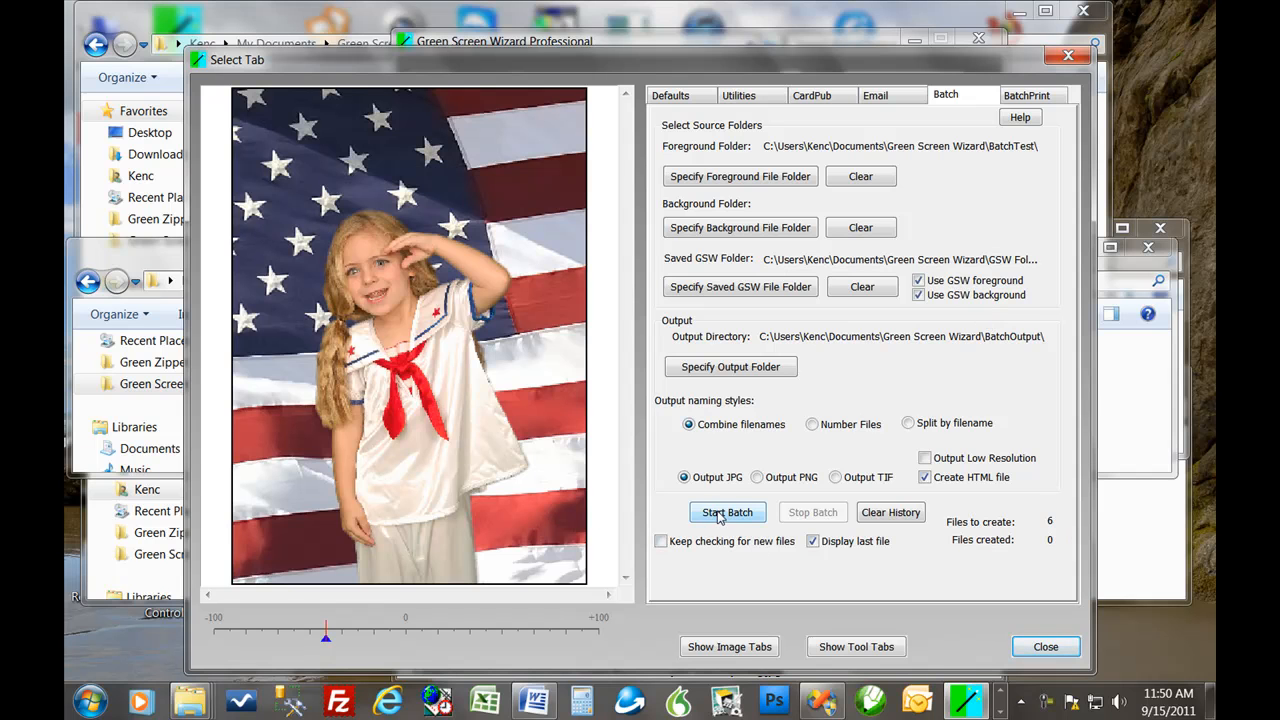
- Start the batch and let it run until all 6 composites are created
{"action": "left_click", "coordinate": [728, 512]}
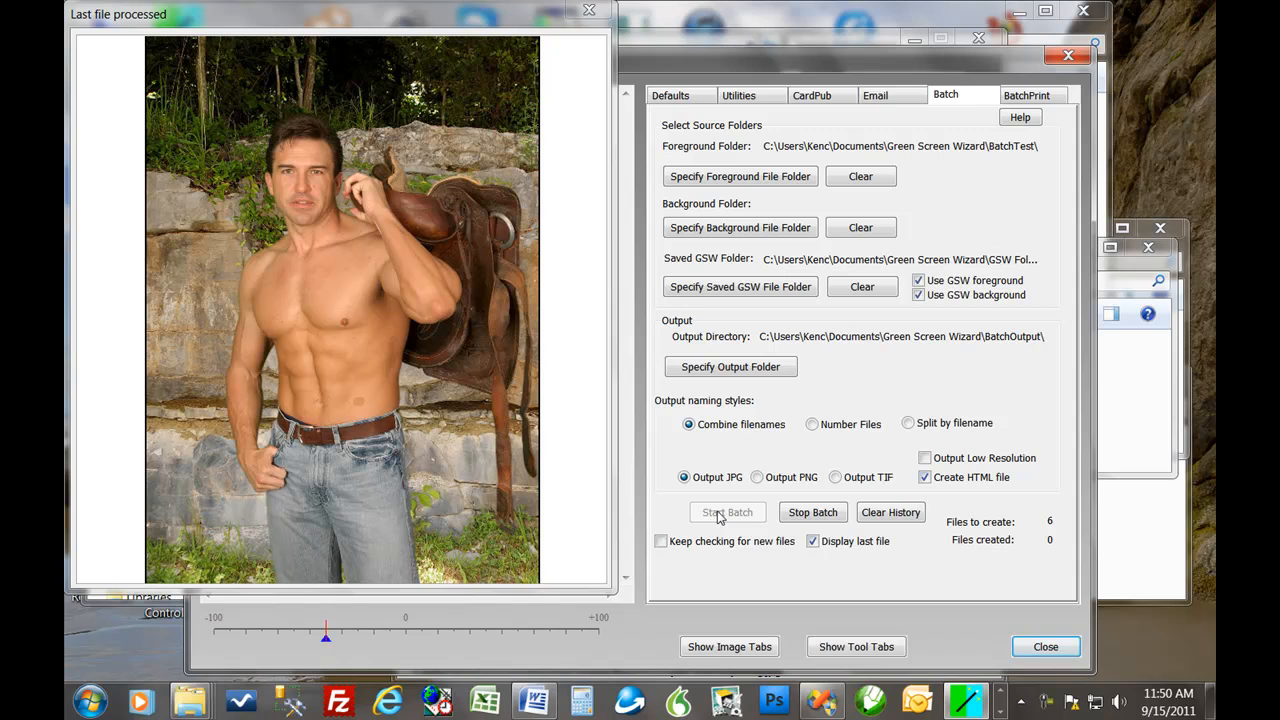
{"action": "left_click", "coordinate": [728, 512]}
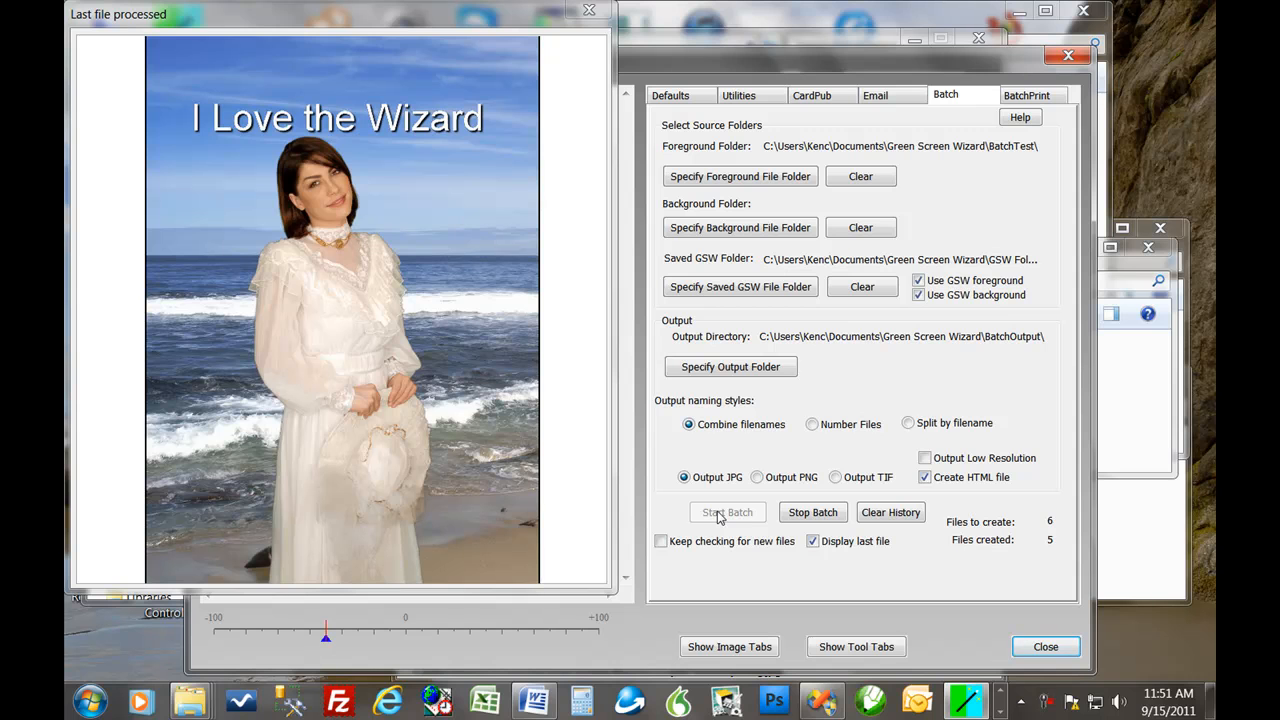
{"action": "left_click", "coordinate": [728, 512]}
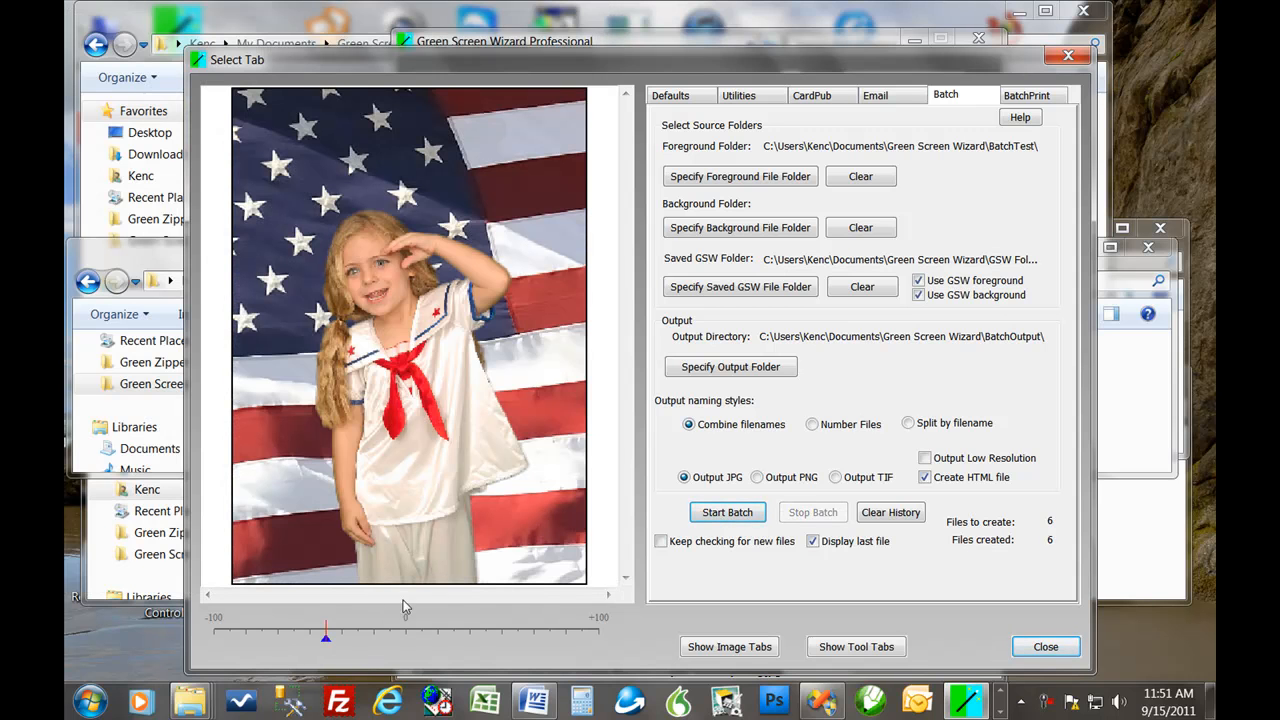
{"action": "mouse_move", "coordinate": [656, 636]}
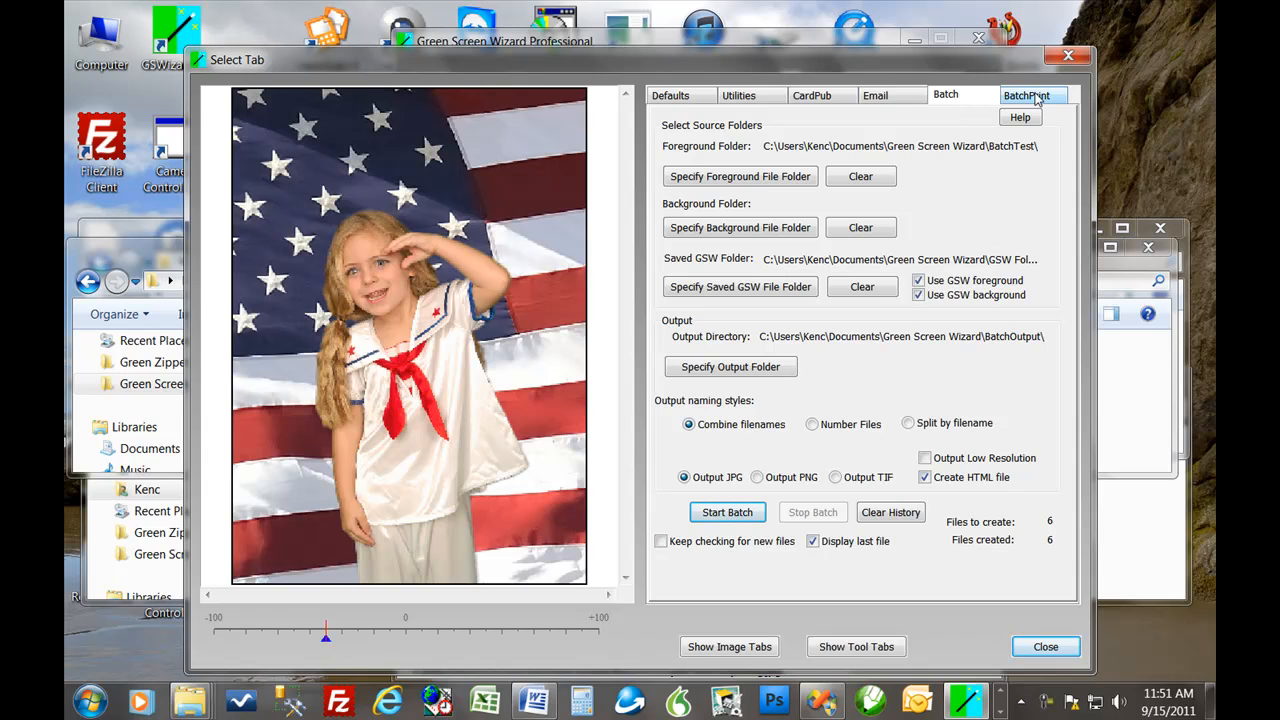
{"action": "left_click", "coordinate": [944, 94]}
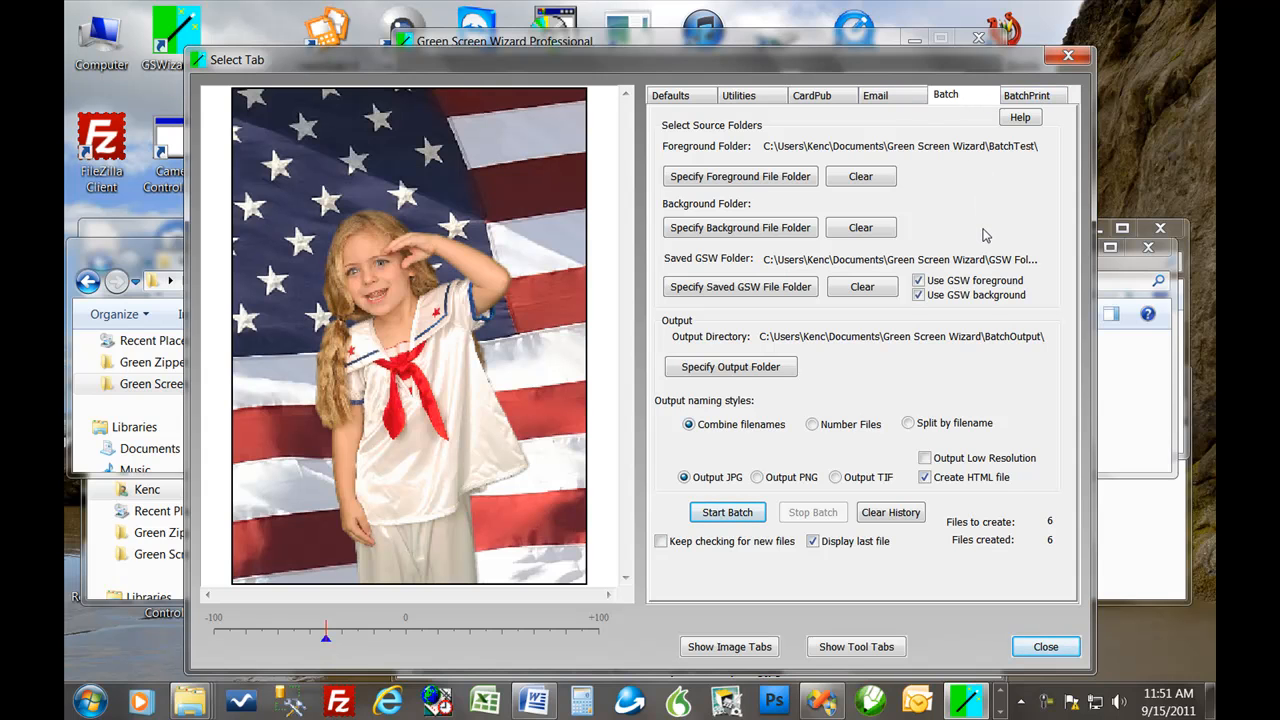